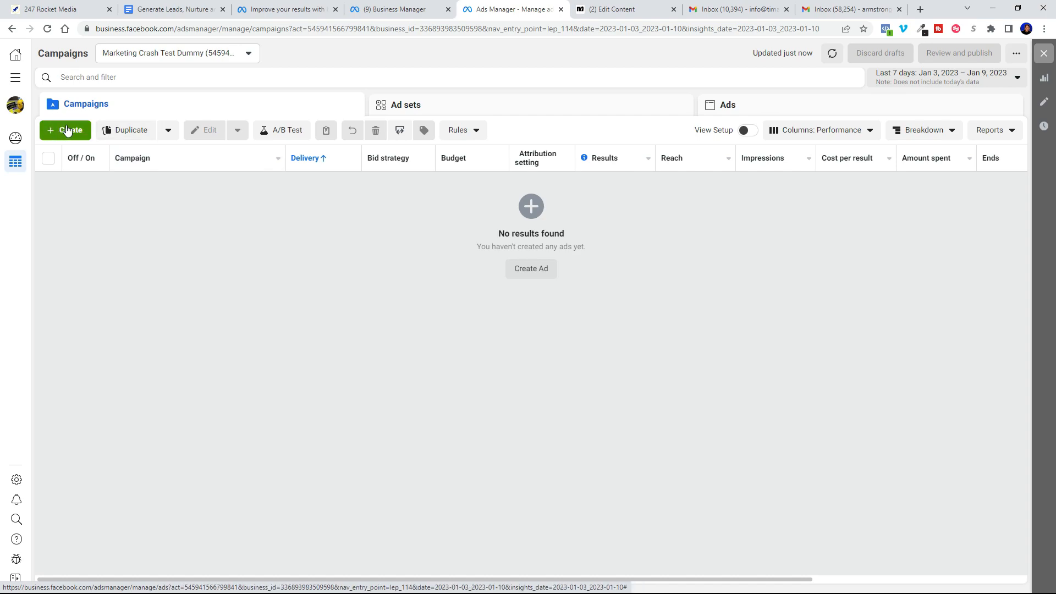
Step: Create a new campaign and confirm Engagement as its objective
{"action": "left_click", "coordinate": [66, 129]}
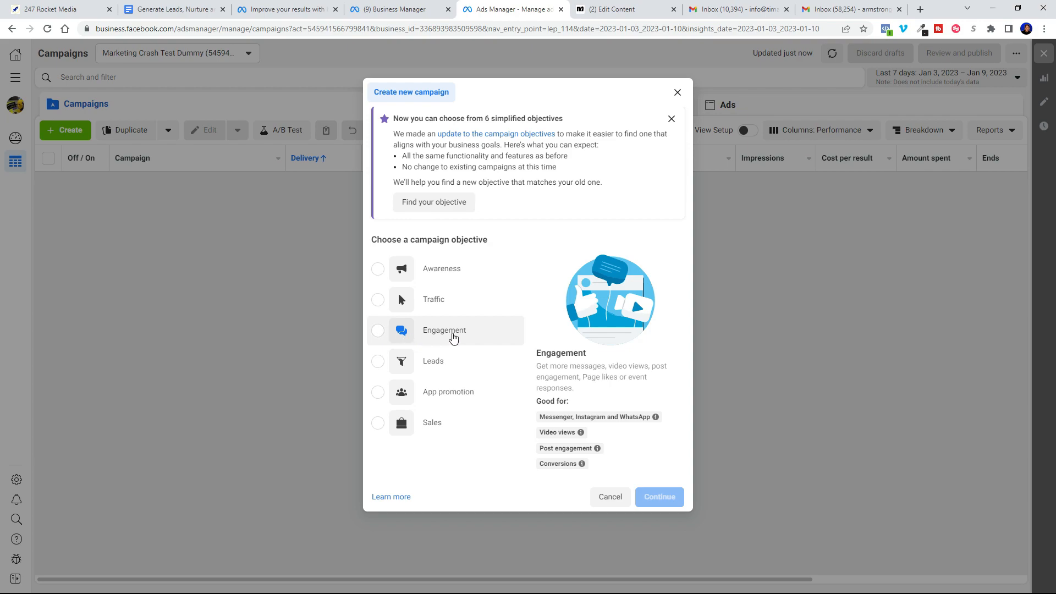
{"action": "mouse_move", "coordinate": [378, 334]}
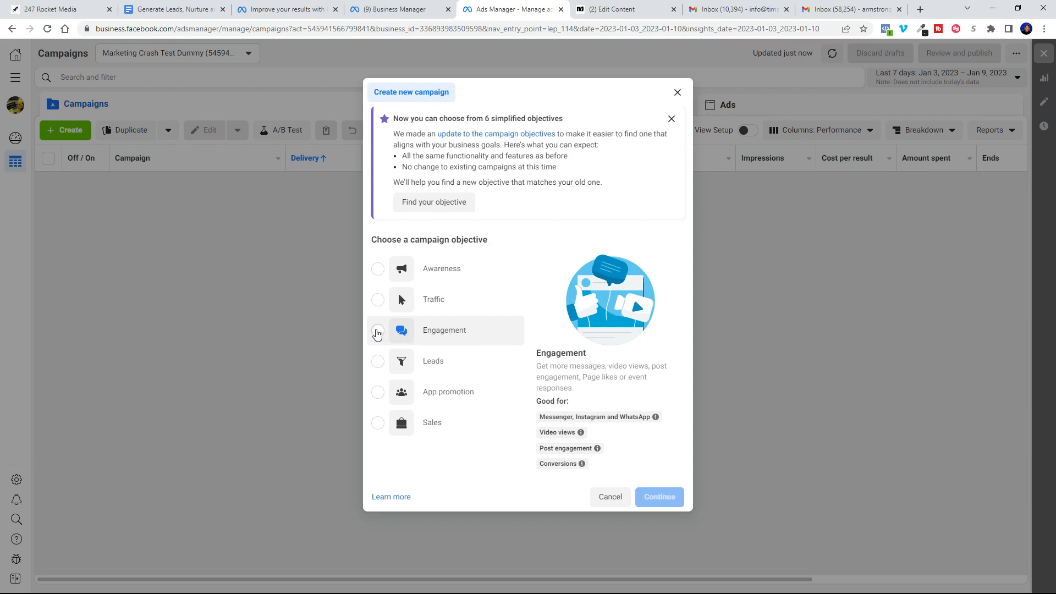
{"action": "left_click", "coordinate": [377, 330]}
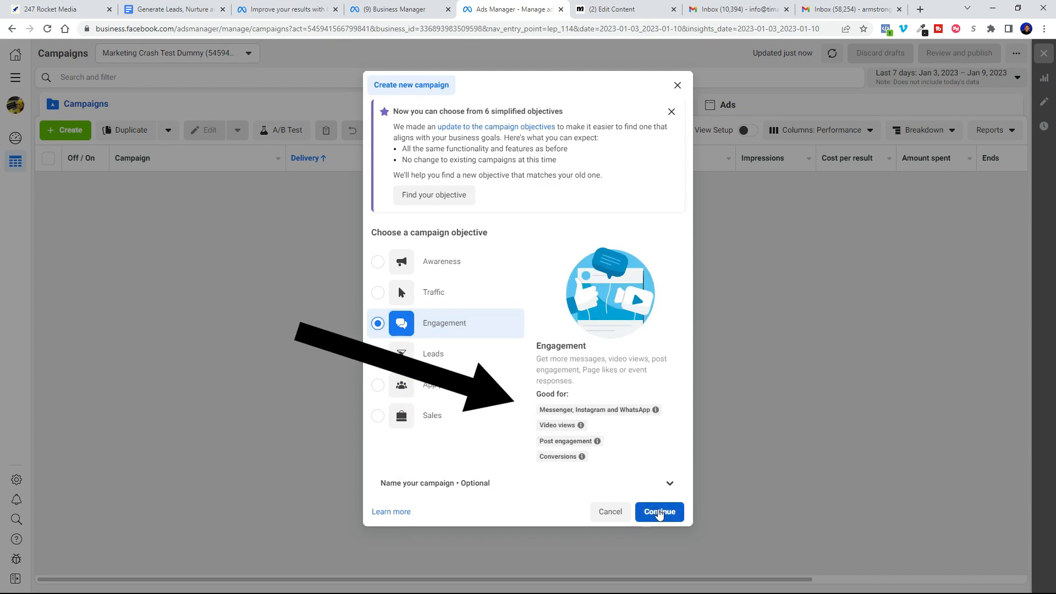
{"action": "left_click", "coordinate": [658, 512]}
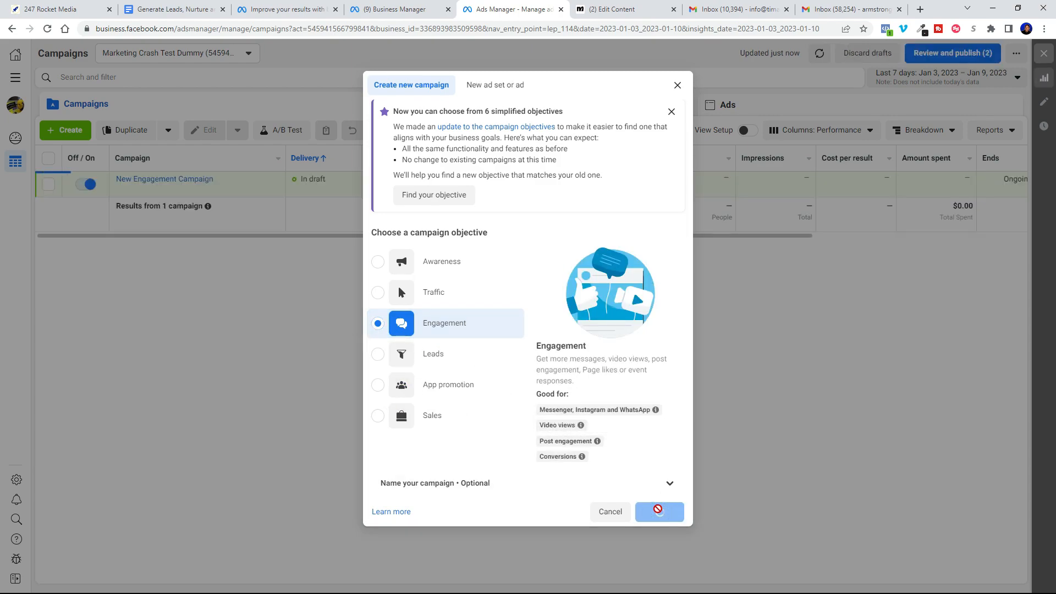
Step: Name the campaign 'Mortgage Protection Insurance' and tick Housing under Special Ad Categories
{"action": "left_click", "coordinate": [658, 511]}
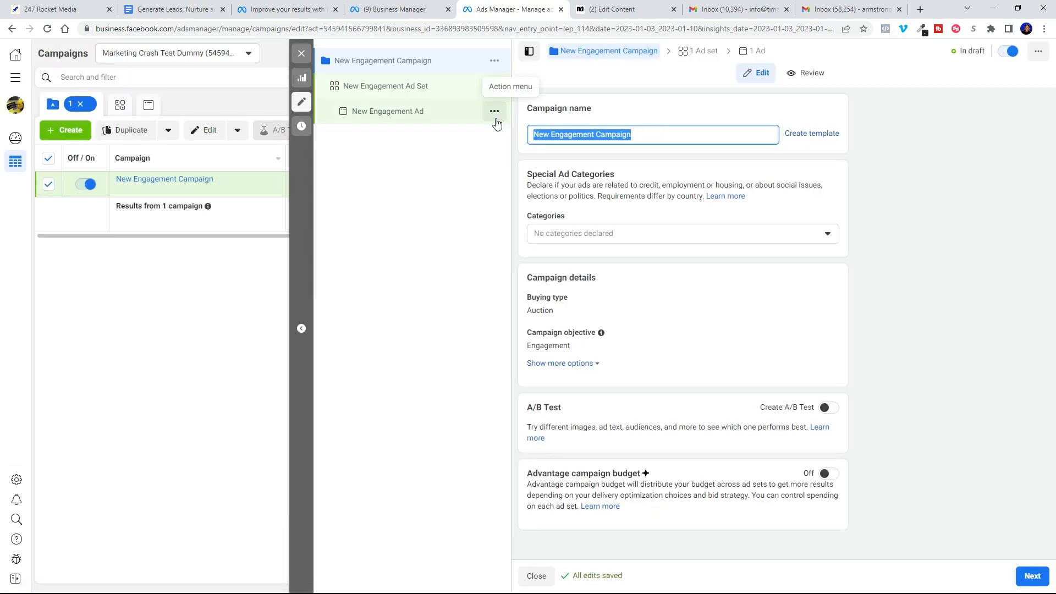
{"action": "type", "text": "Mortgage Protection"}
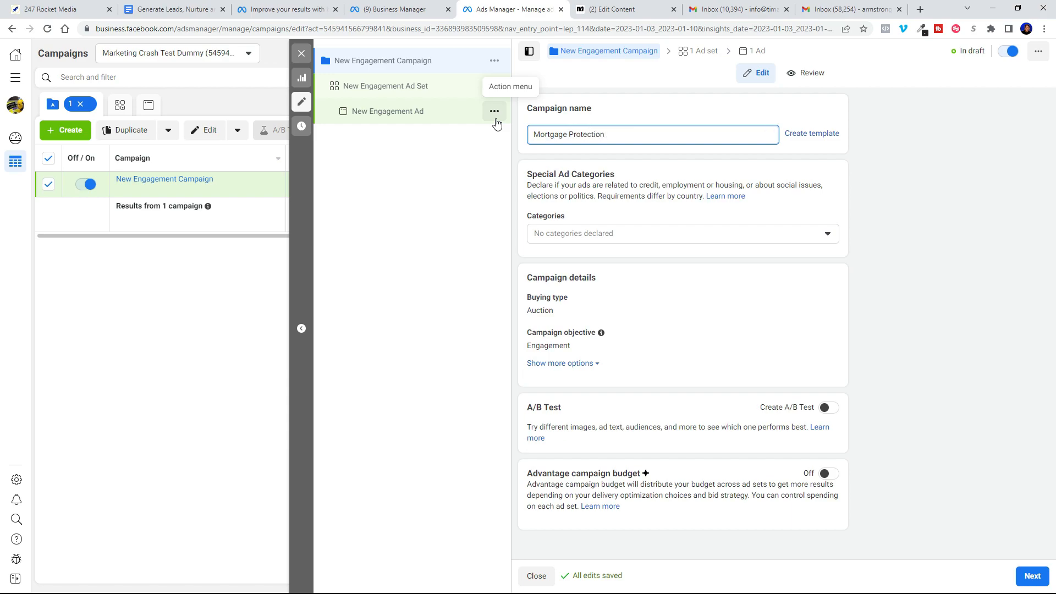
{"action": "type", "text": "Insurance"}
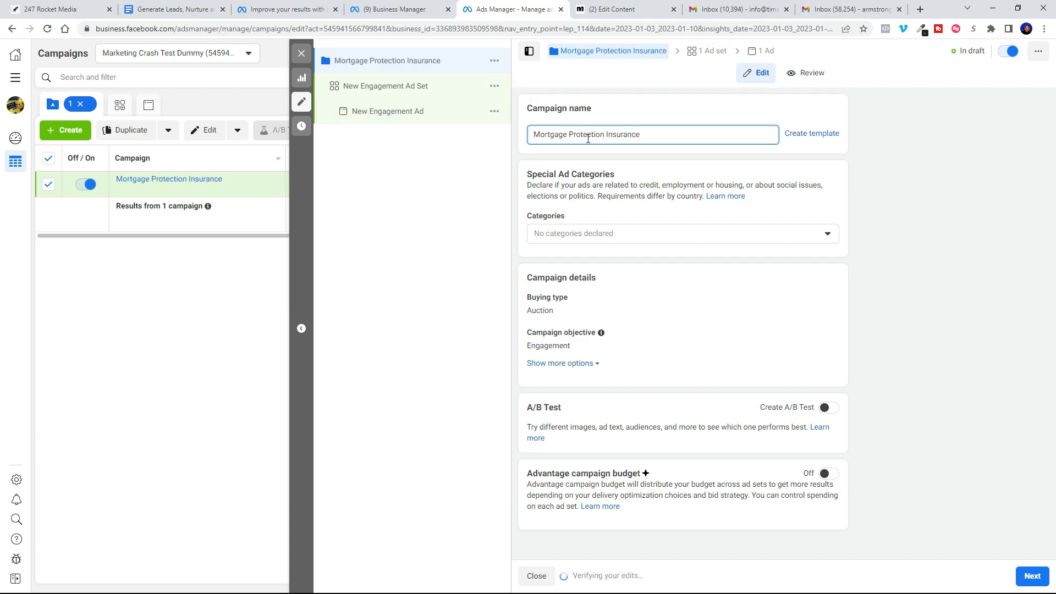
{"action": "left_click", "coordinate": [681, 234]}
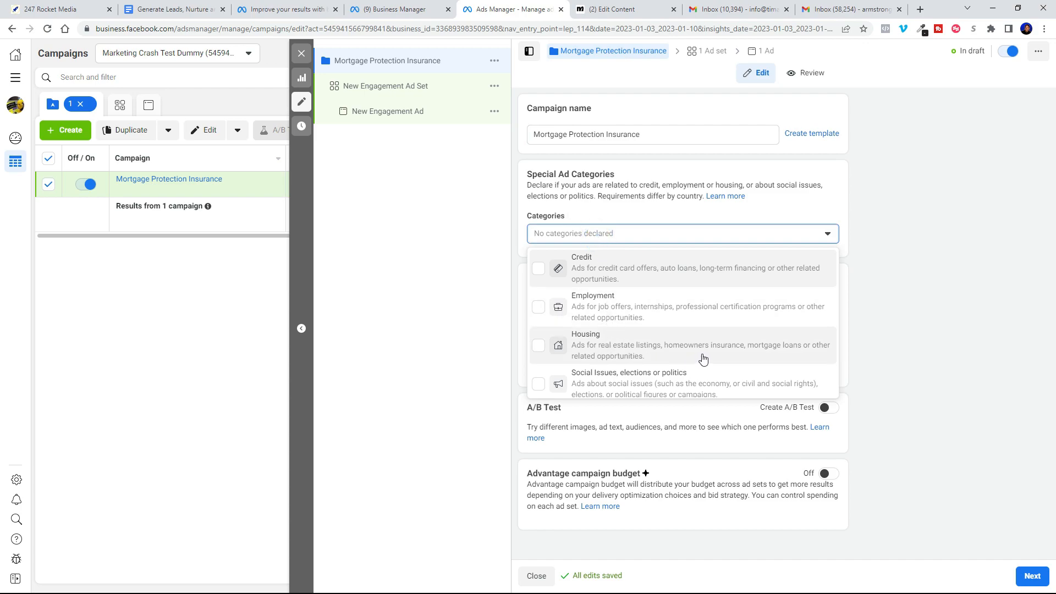
{"action": "left_click", "coordinate": [538, 345]}
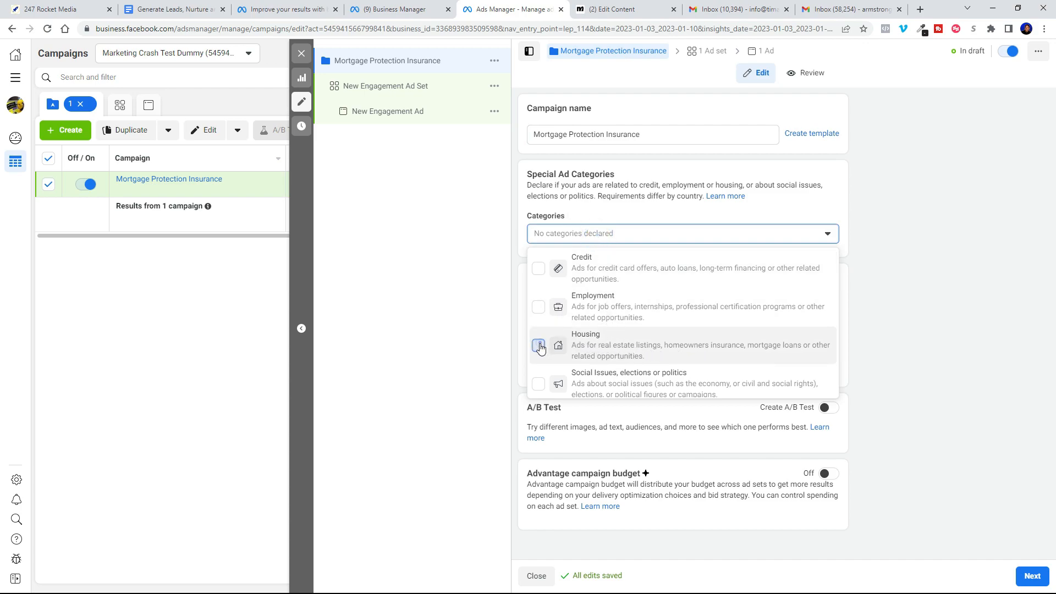
{"action": "left_click", "coordinate": [539, 347]}
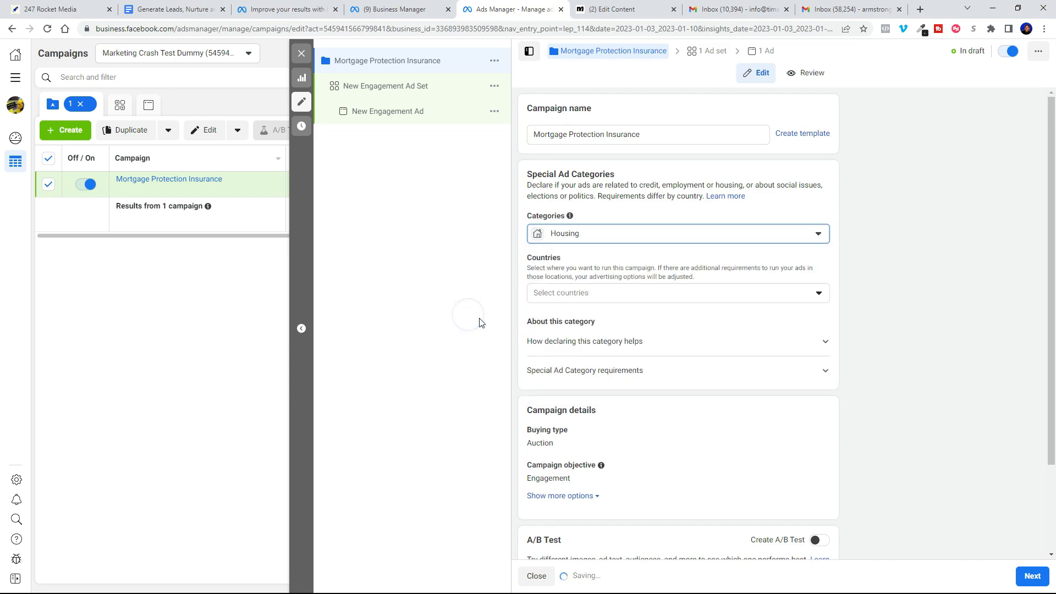
{"action": "scroll", "scroll_direction": "down", "scroll_amount": 3}
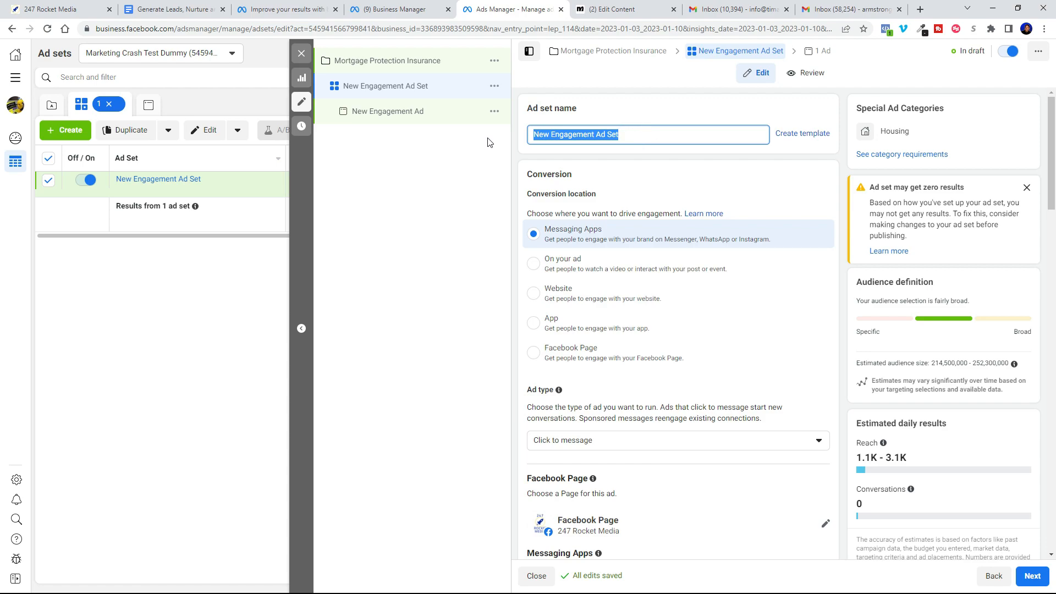
Step: Enter 'Mortgage Protection Insurance' as the ad set name and scroll to the Messenger destination
{"action": "type", "text": "Mortgage Protection Insurance"}
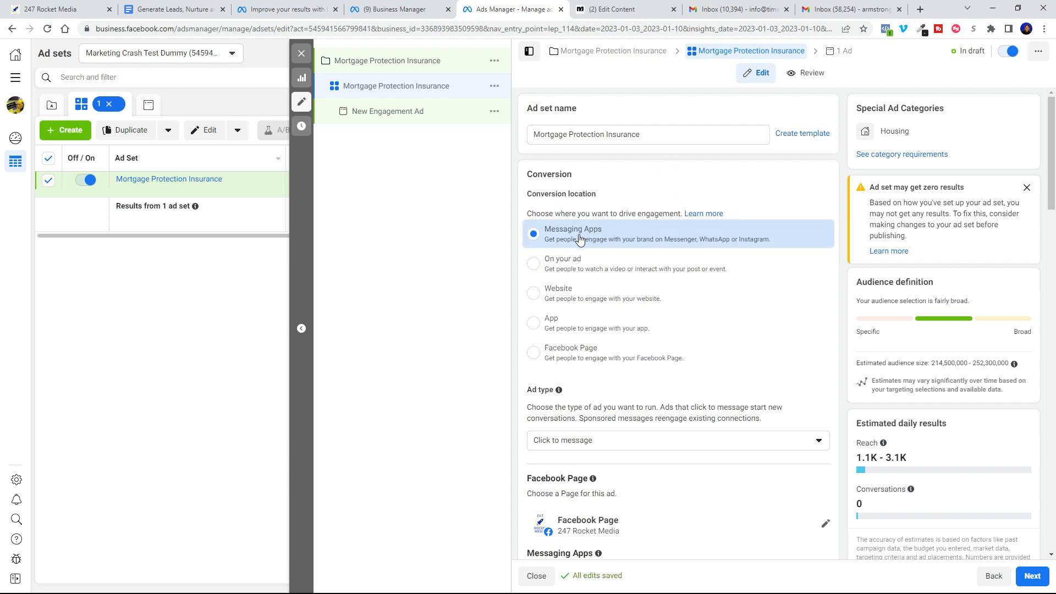
{"action": "scroll", "scroll_direction": "down", "scroll_amount": 3}
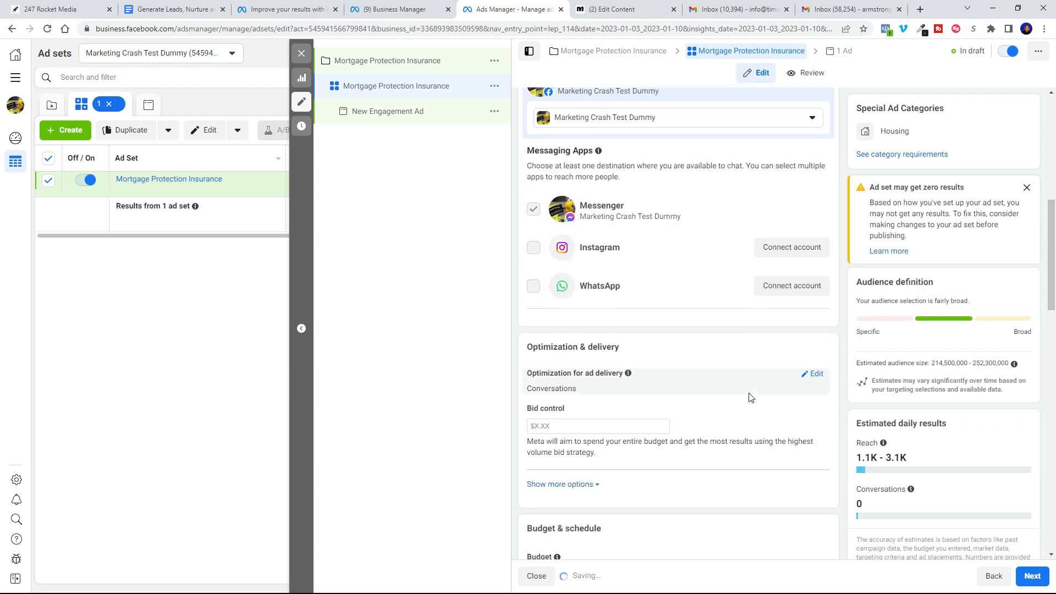
{"action": "scroll", "scroll_direction": "down", "scroll_amount": 3}
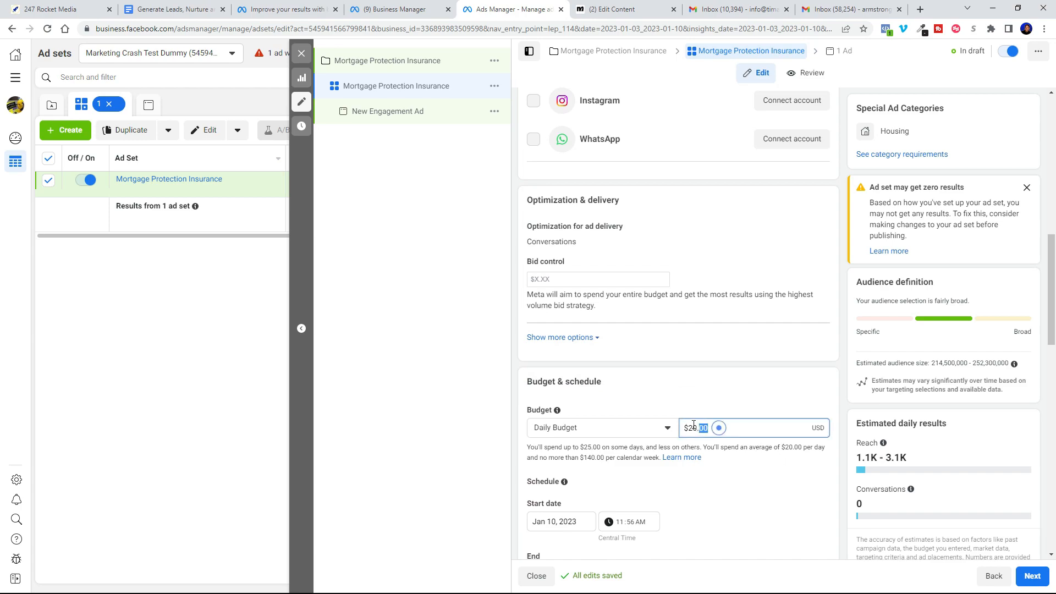
Step: Enter a 10.00 budget and keep Daily Budget as the budget type
{"action": "type", "text": "10.0"}
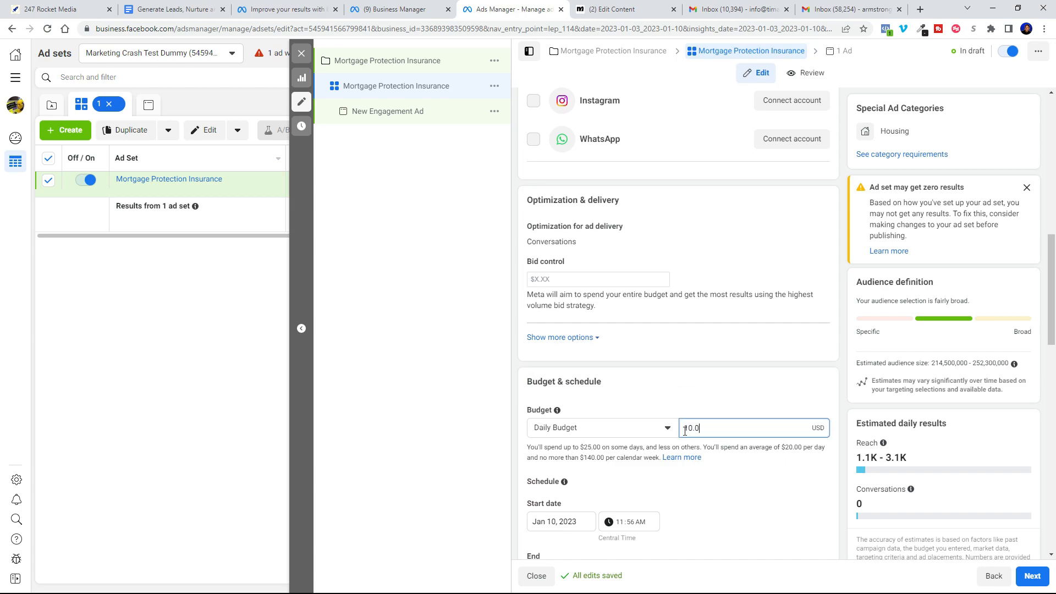
{"action": "left_click", "coordinate": [598, 281]}
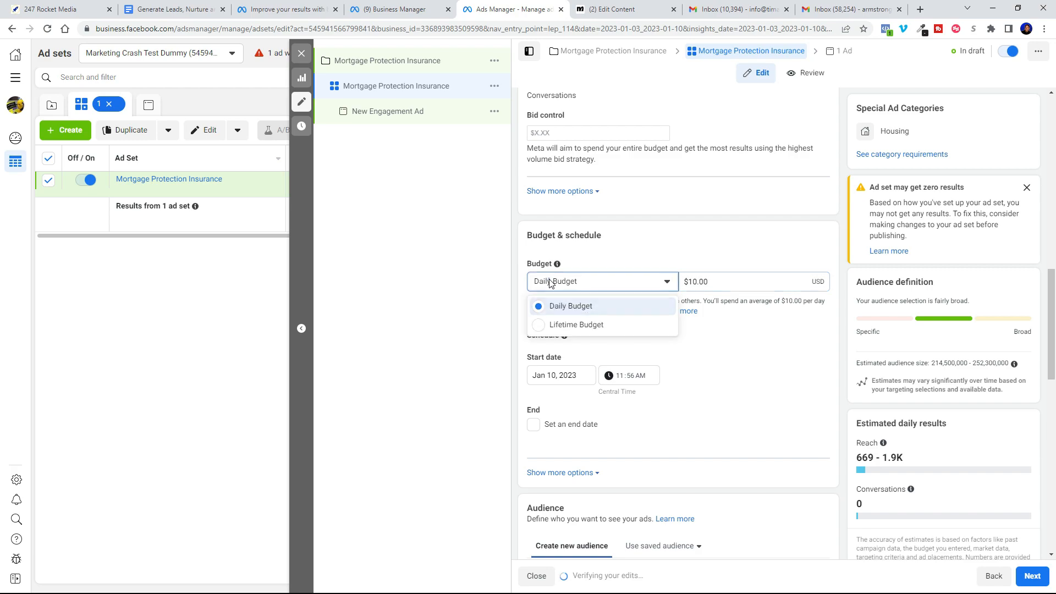
{"action": "left_click", "coordinate": [571, 306]}
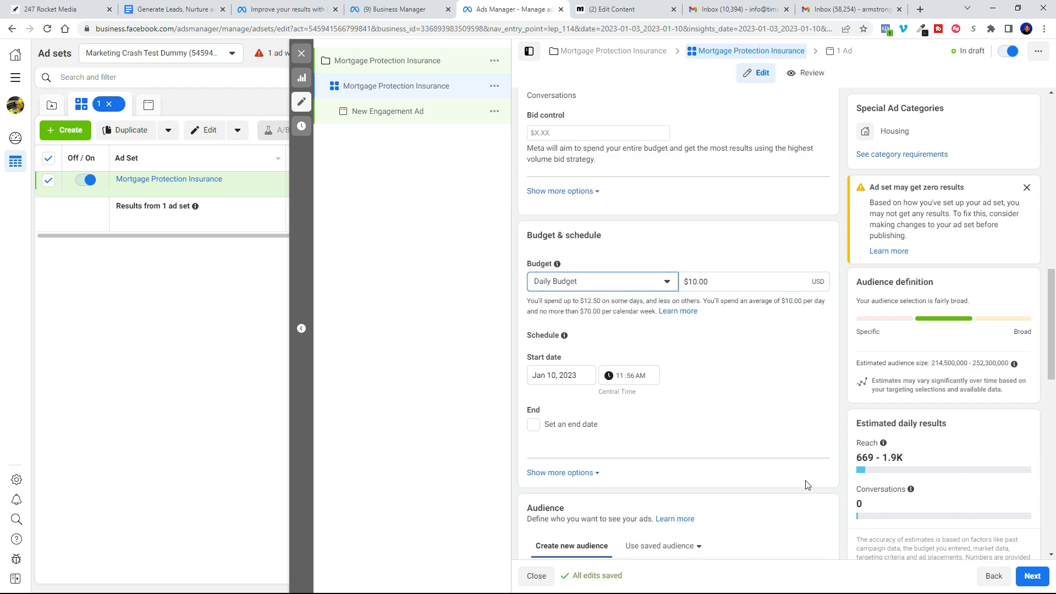
{"action": "scroll", "scroll_direction": "down", "scroll_amount": 3}
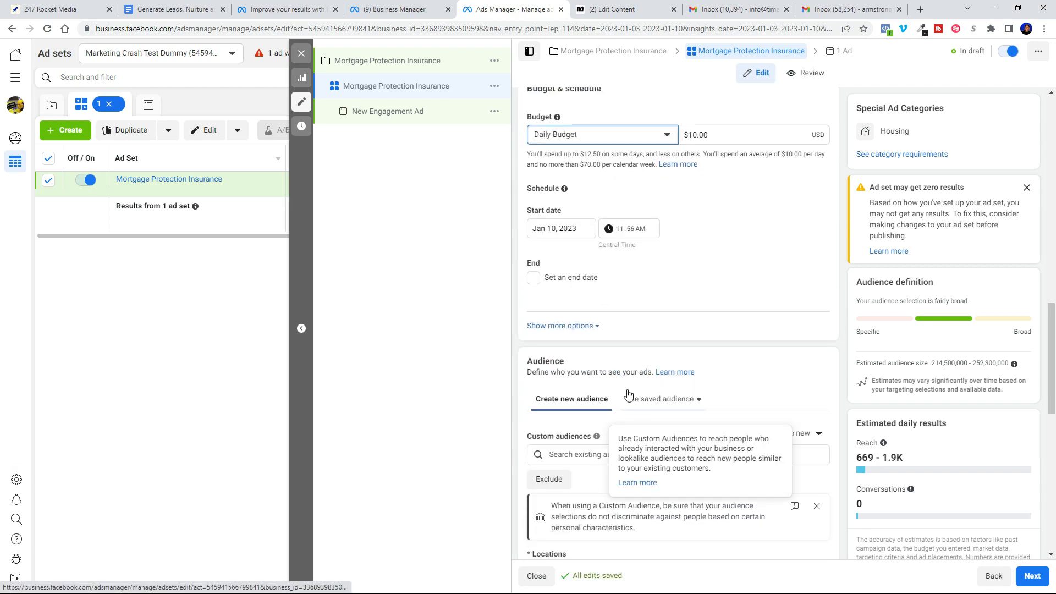
{"action": "scroll", "scroll_direction": "down", "scroll_amount": 3}
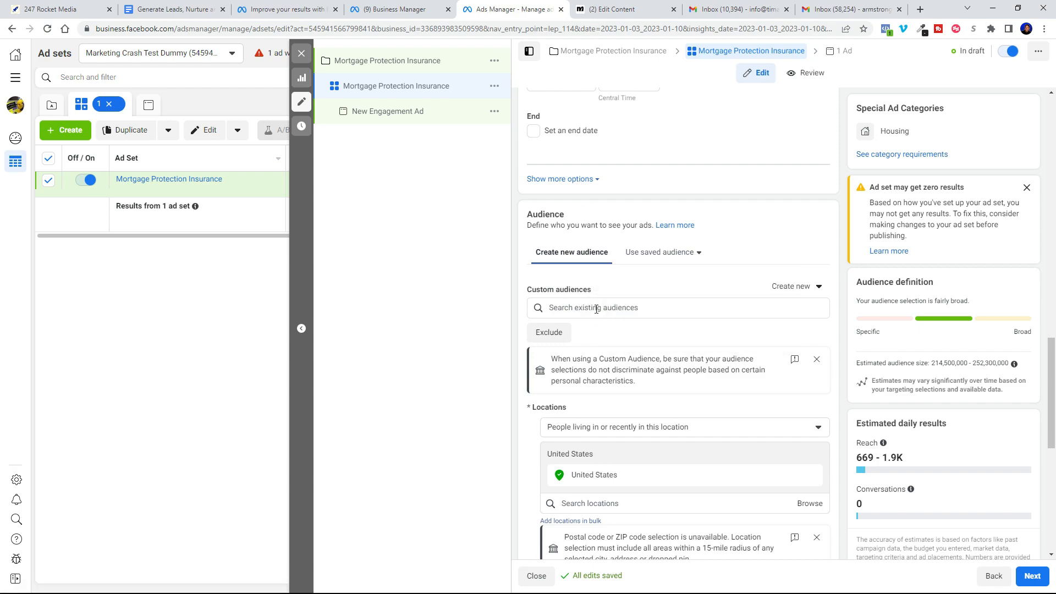
{"action": "left_click", "coordinate": [677, 308]}
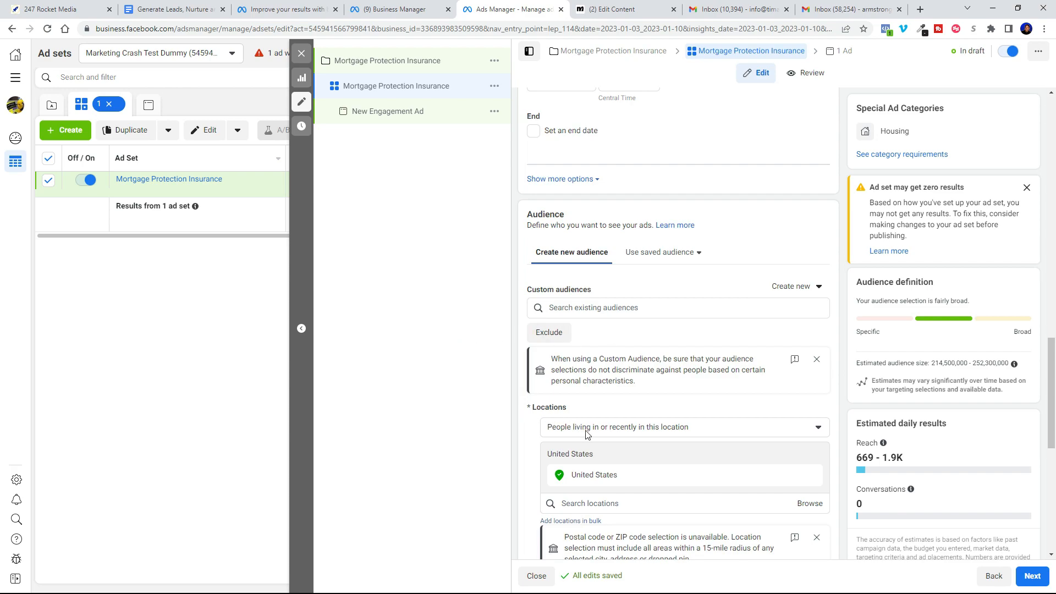
Step: Target only people living in Alabama under Locations
{"action": "left_click", "coordinate": [682, 427]}
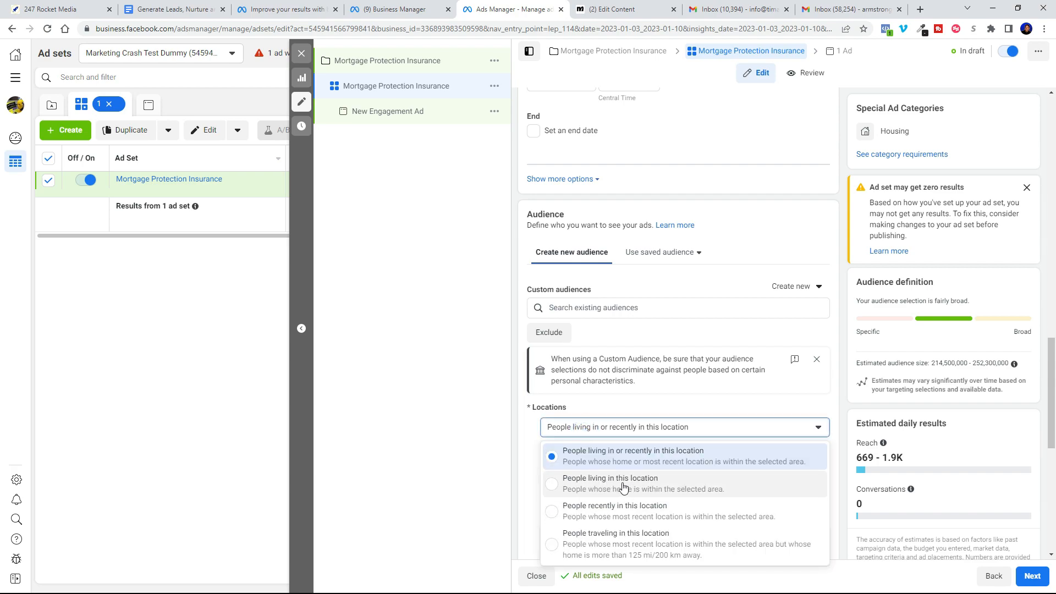
{"action": "left_click", "coordinate": [609, 478]}
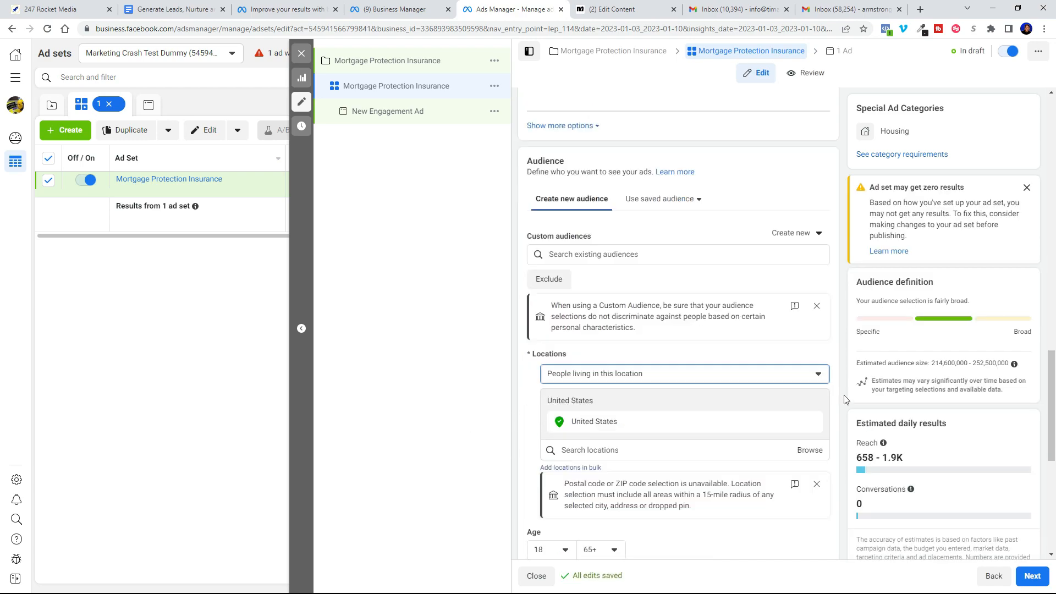
{"action": "scroll", "scroll_direction": "down", "scroll_amount": 3}
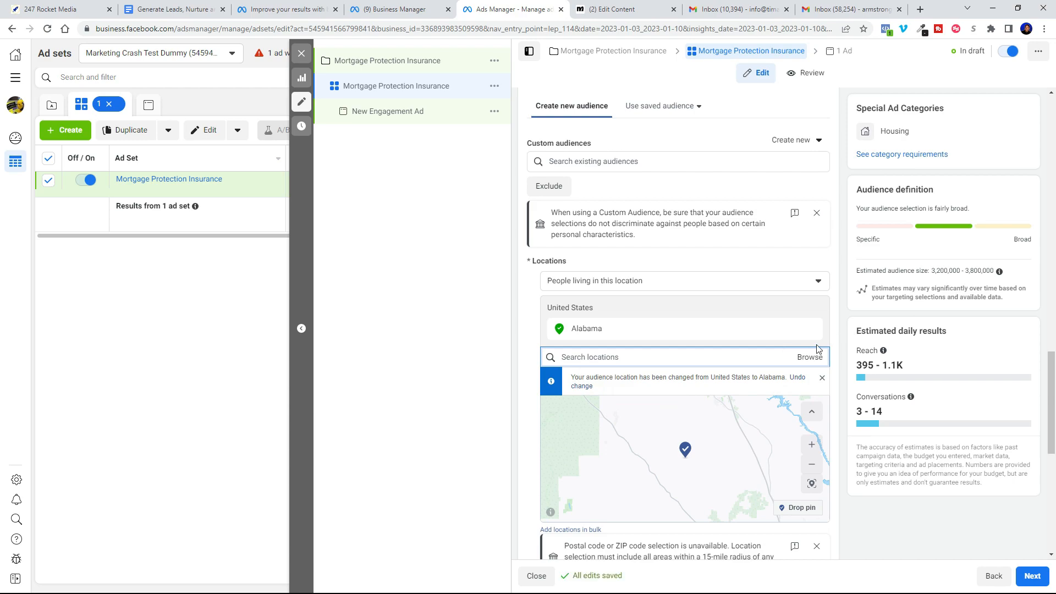
{"action": "left_click", "coordinate": [476, 339]}
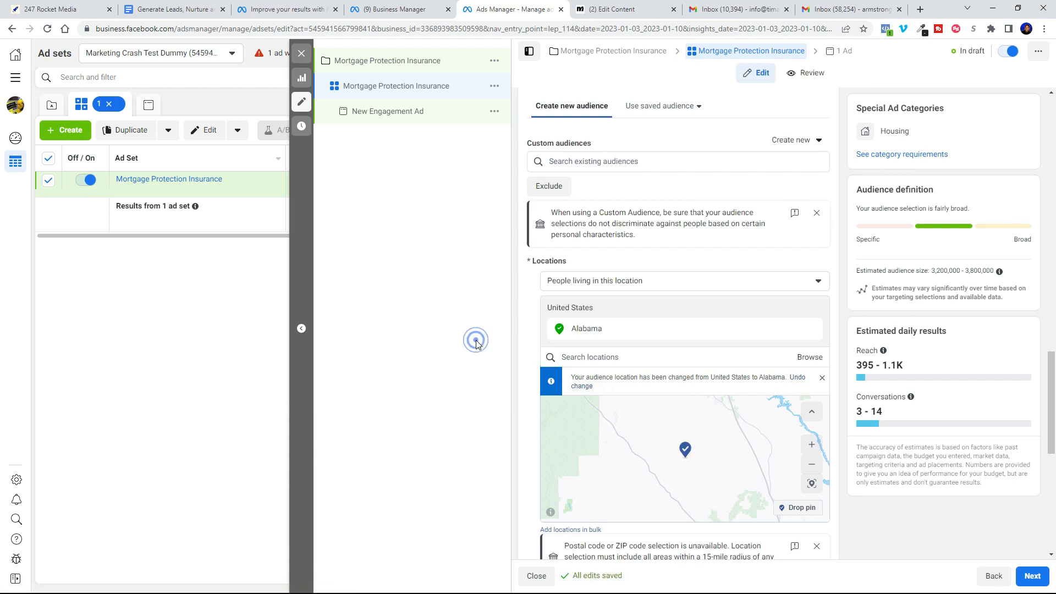
{"action": "scroll", "scroll_direction": "down", "scroll_amount": 3}
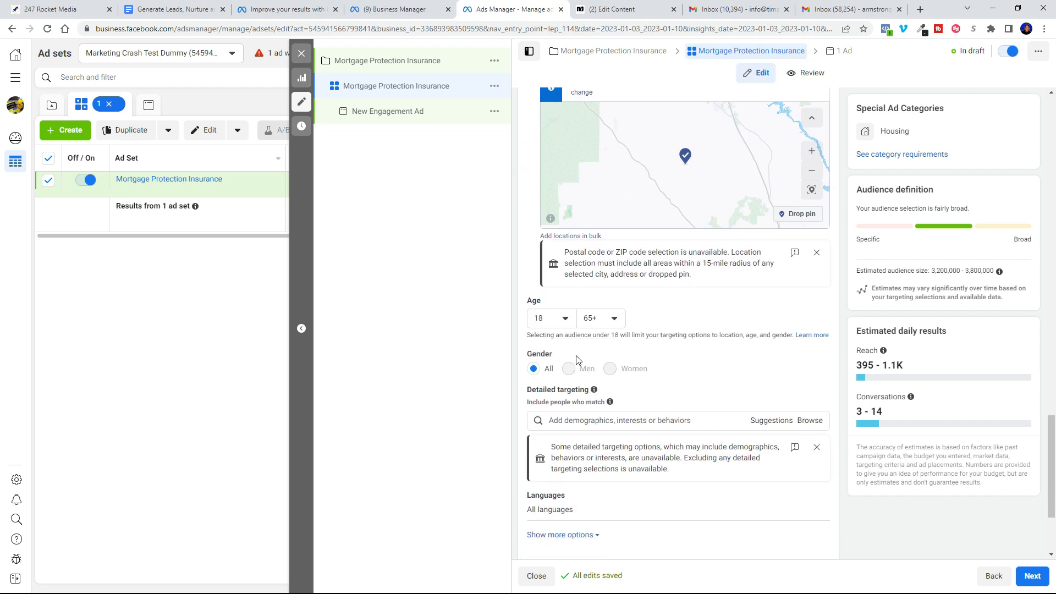
{"action": "mouse_move", "coordinate": [609, 329]}
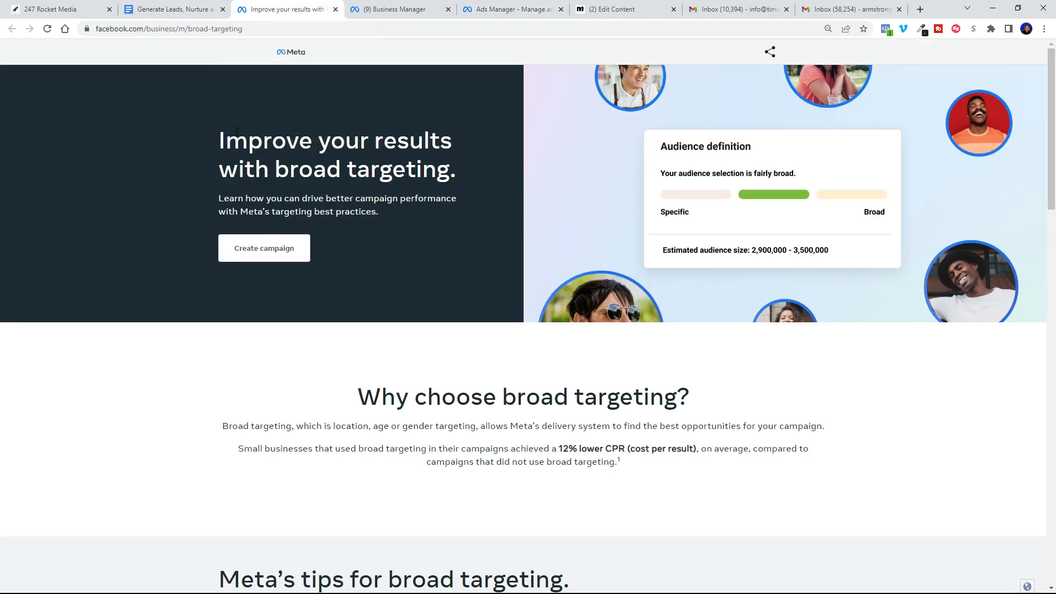
{"action": "left_click_drag", "start_coordinate": [220, 132], "coordinate": [377, 211]}
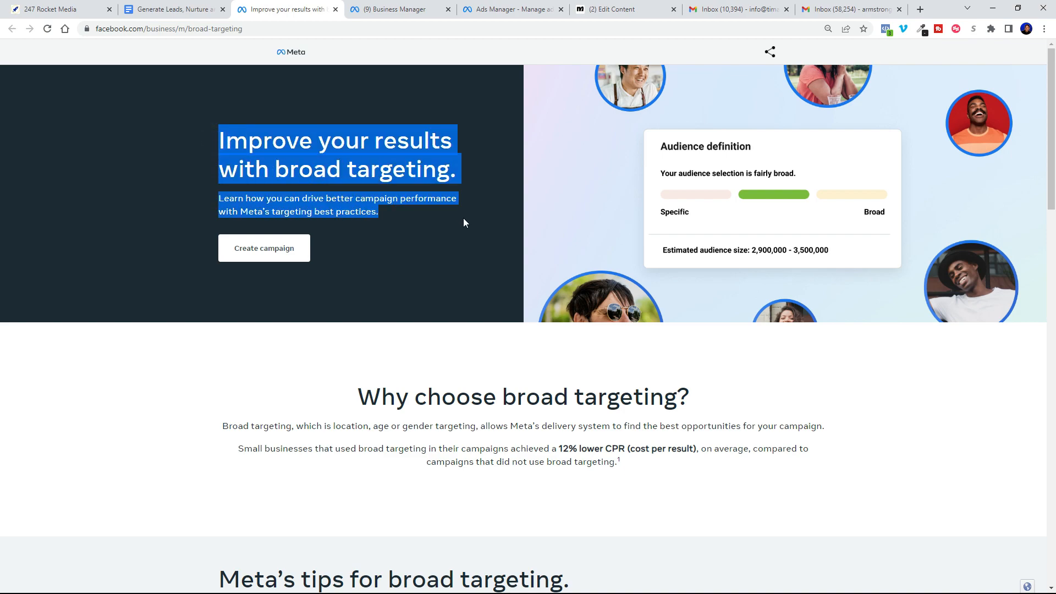
{"action": "scroll", "scroll_direction": "down", "scroll_amount": 3}
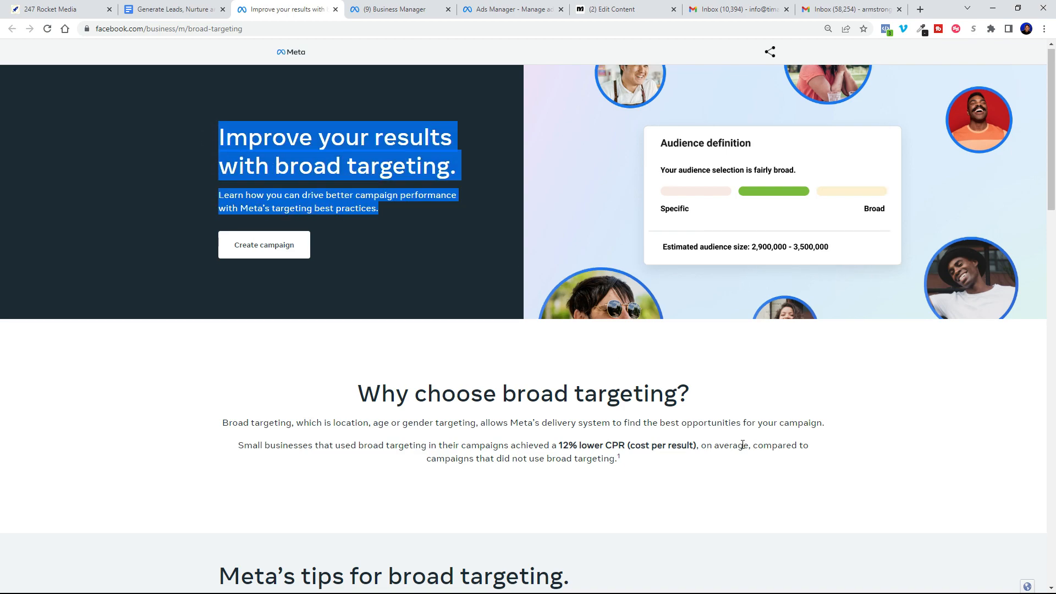
{"action": "scroll", "scroll_direction": "down", "scroll_amount": 3}
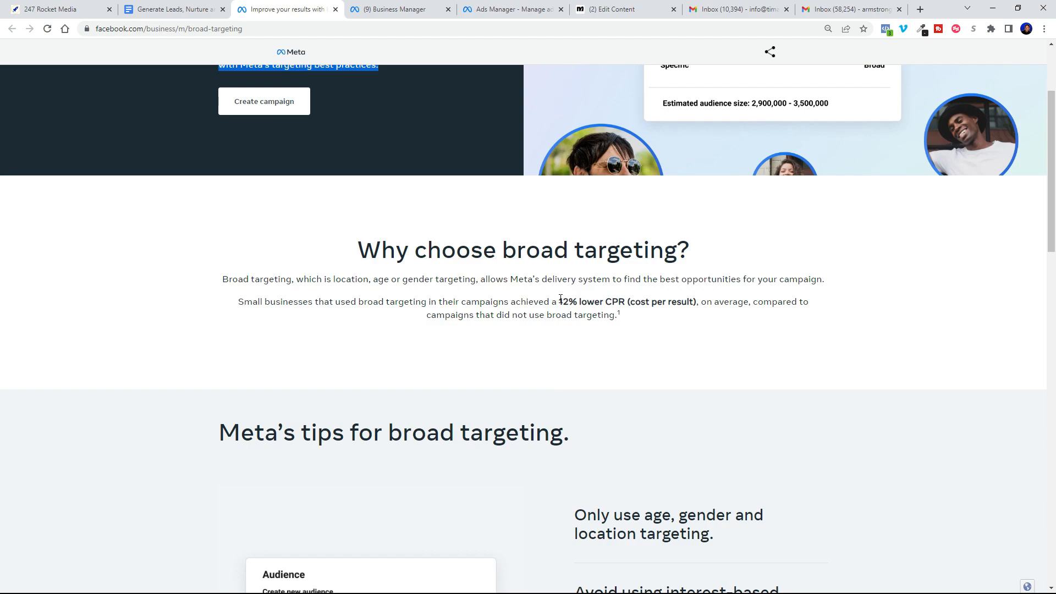
{"action": "left_click_drag", "start_coordinate": [559, 302], "coordinate": [699, 302]}
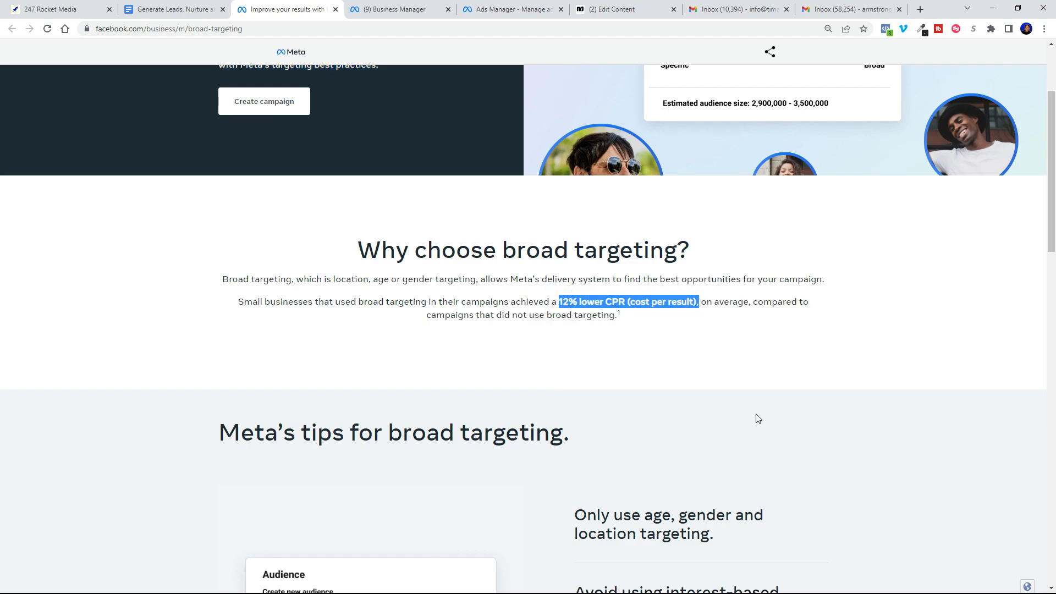
{"action": "scroll", "scroll_direction": "down", "scroll_amount": 3}
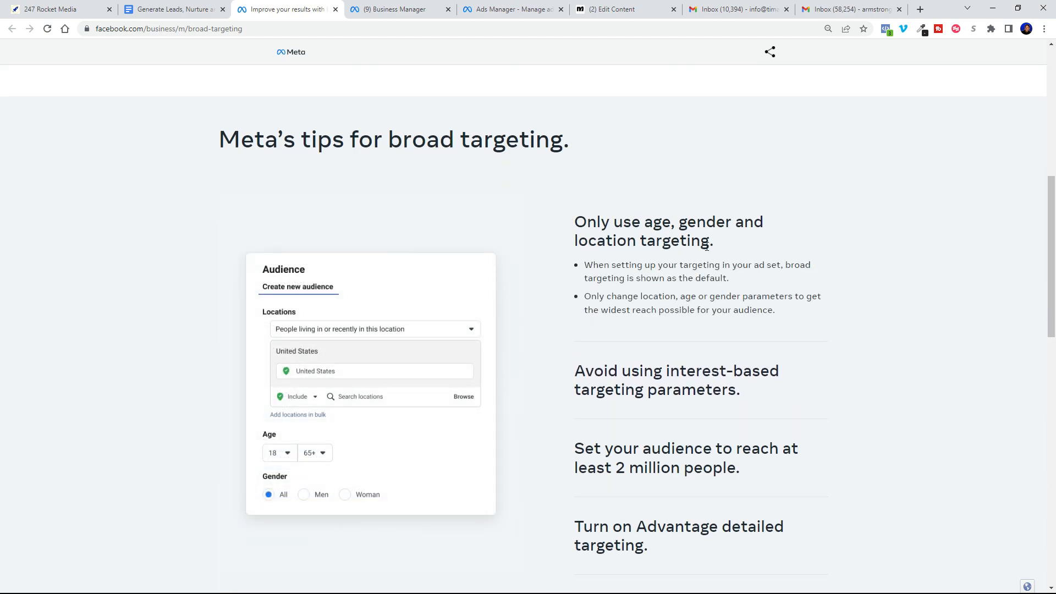
{"action": "left_click_drag", "start_coordinate": [588, 240], "coordinate": [711, 240]}
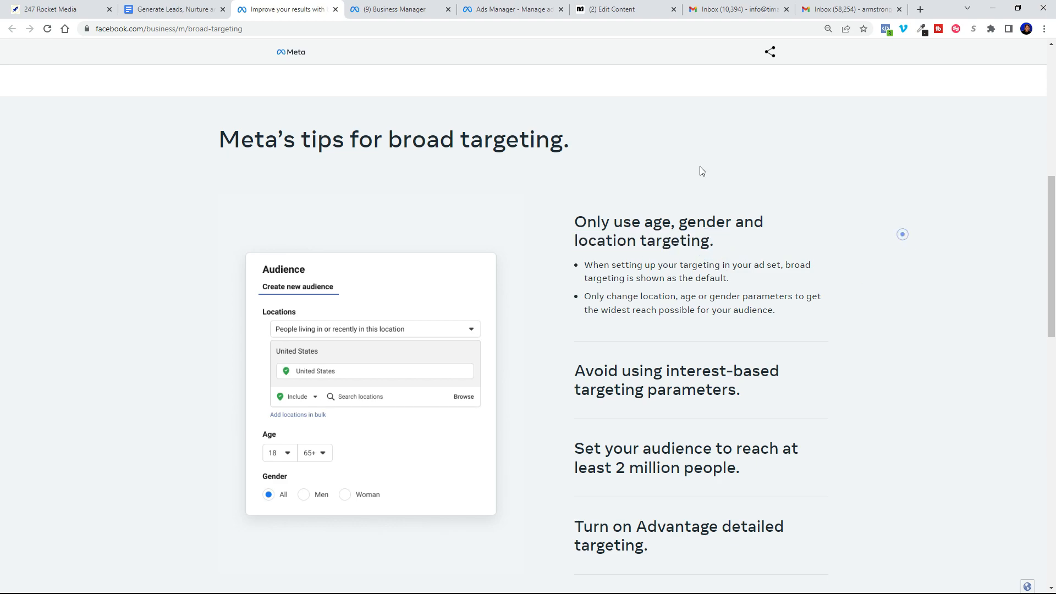
{"action": "double_click", "coordinate": [651, 222]}
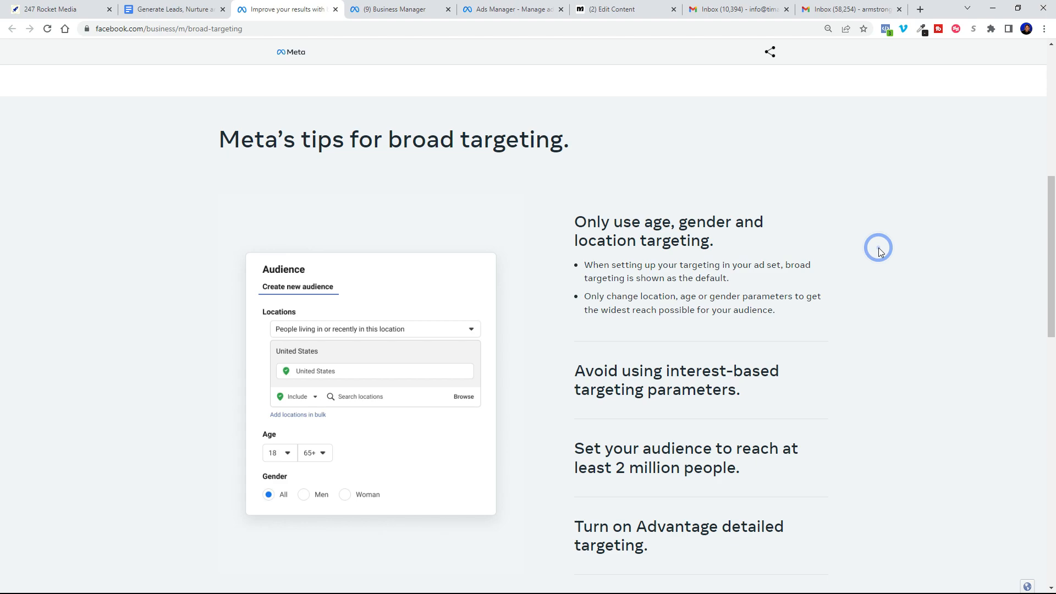
{"action": "scroll", "scroll_direction": "down", "scroll_amount": 3}
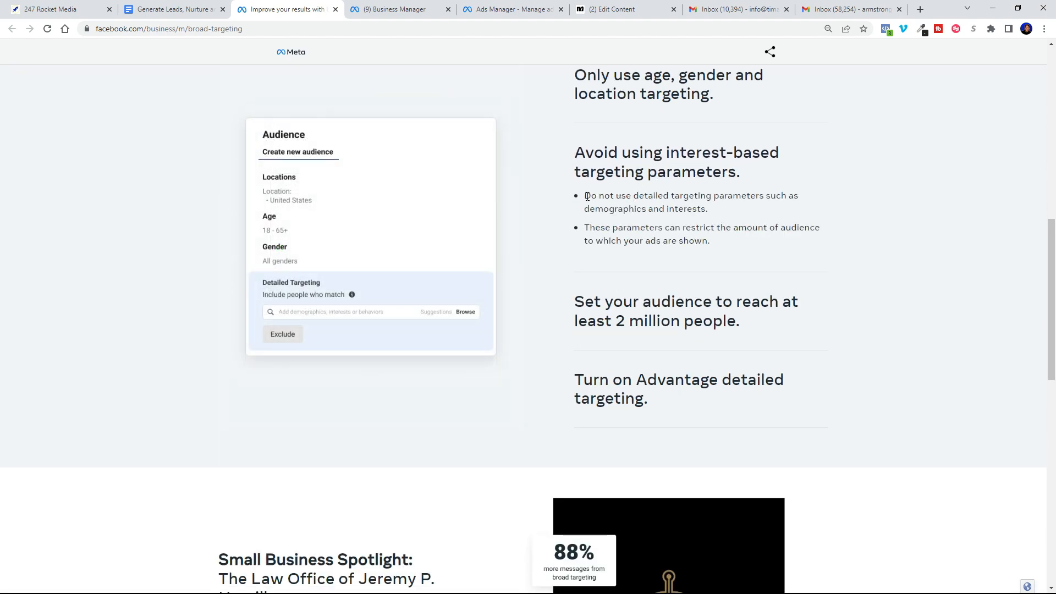
{"action": "left_click_drag", "start_coordinate": [584, 195], "coordinate": [708, 208]}
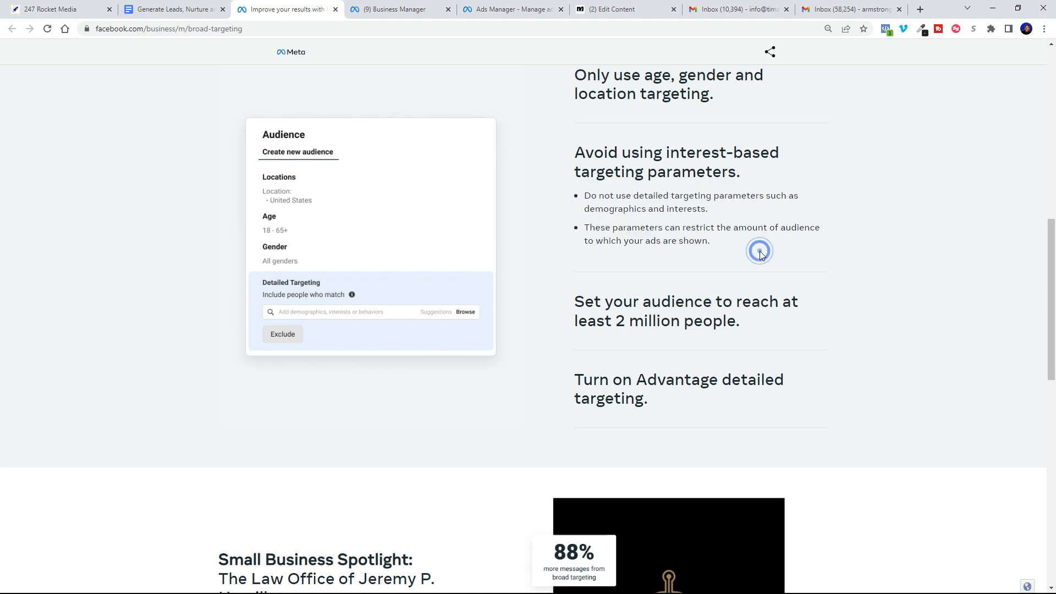
{"action": "scroll", "scroll_direction": "down", "scroll_amount": 3}
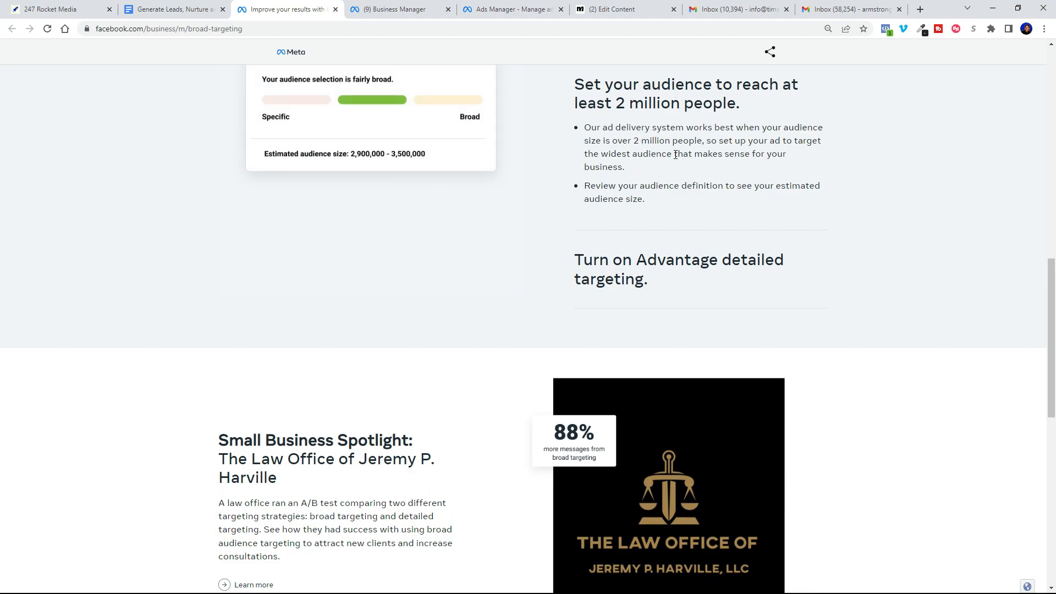
{"action": "mouse_move", "coordinate": [673, 175]}
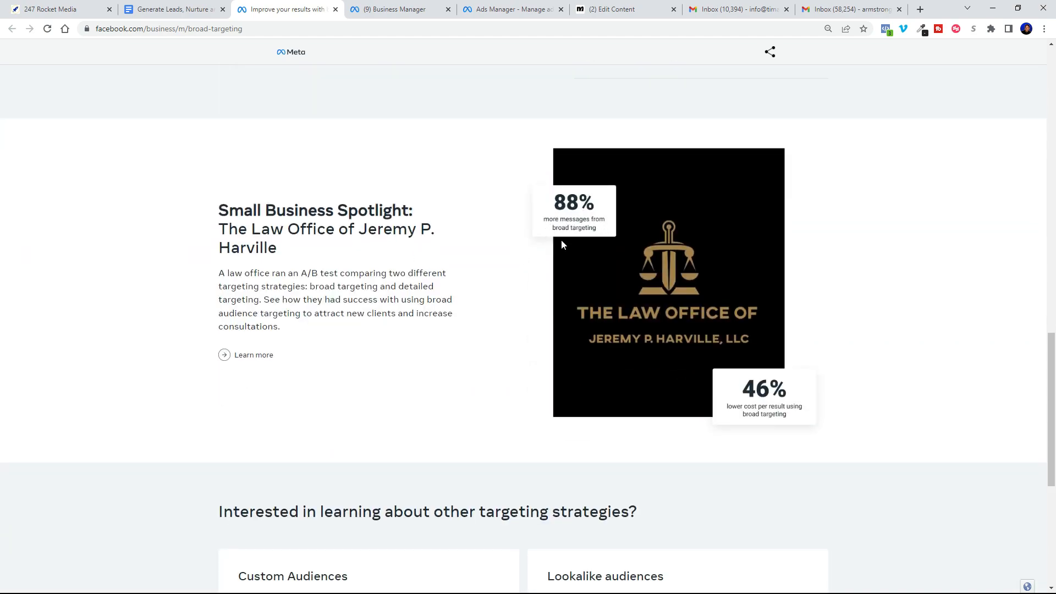
{"action": "scroll", "scroll_direction": "down", "scroll_amount": 3}
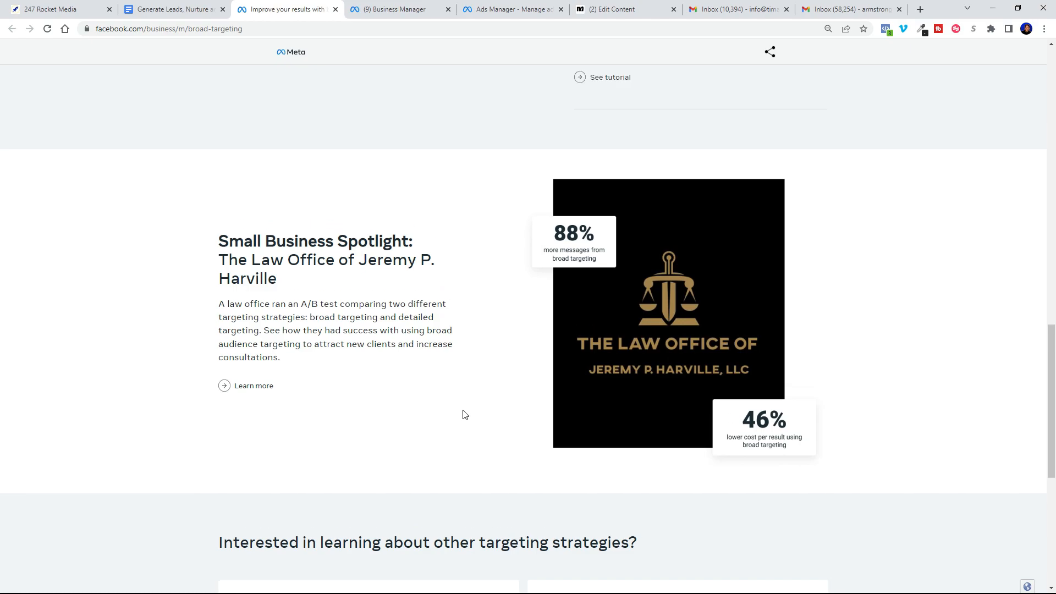
{"action": "scroll", "scroll_direction": "up", "scroll_amount": 3}
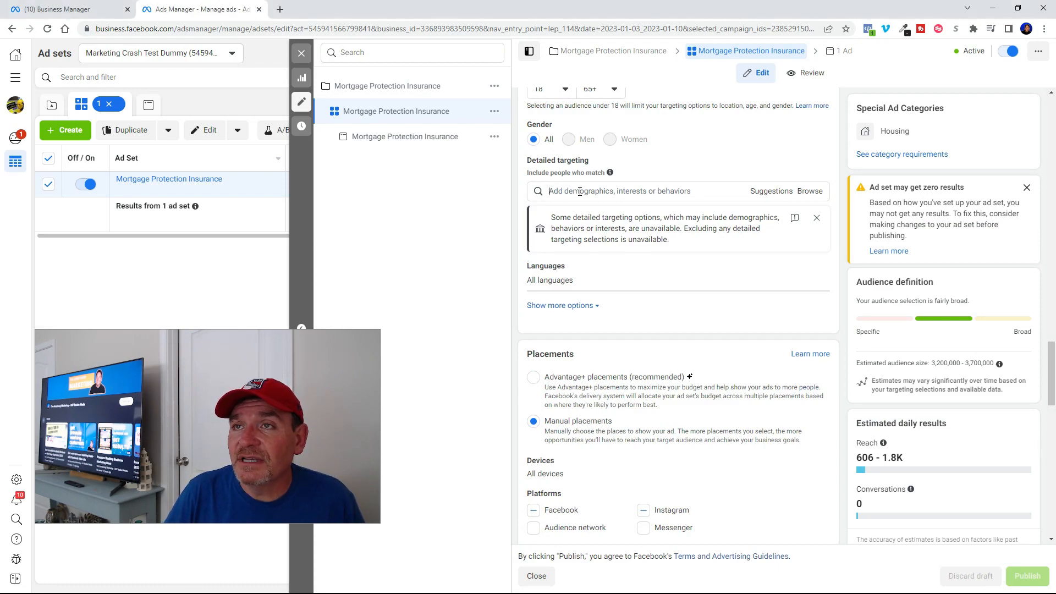
Step: Search 'home' in Detailed targeting and leave the interests empty
{"action": "left_click", "coordinate": [674, 191]}
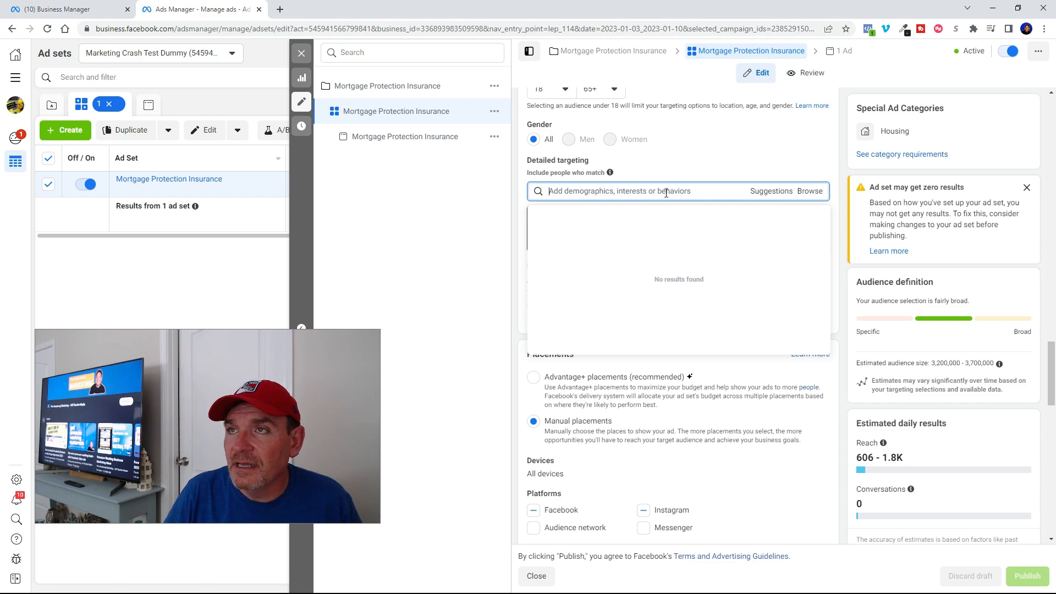
{"action": "type", "text": "home"}
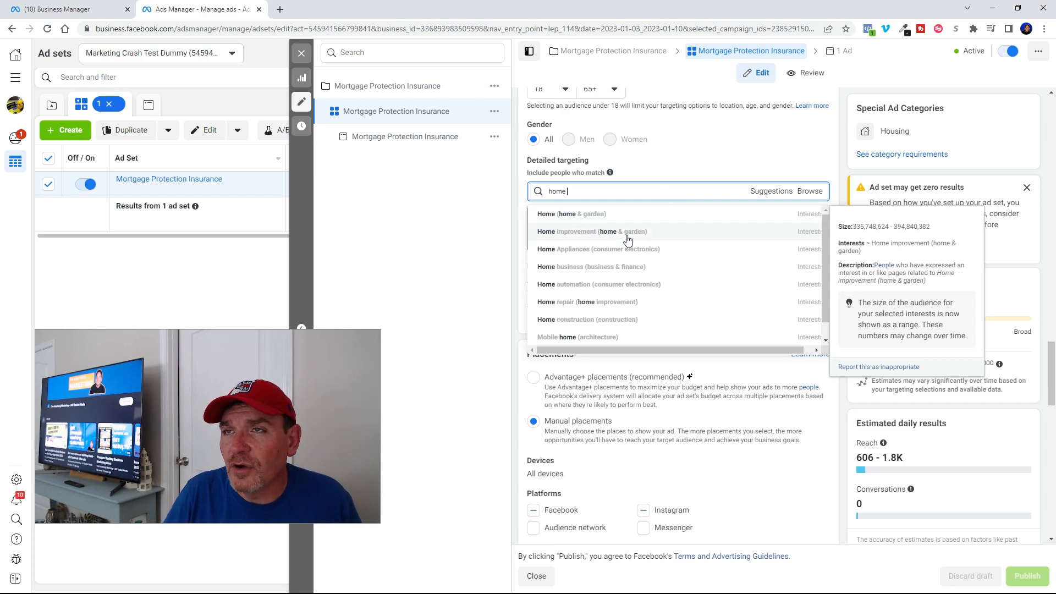
{"action": "left_click", "coordinate": [591, 231]}
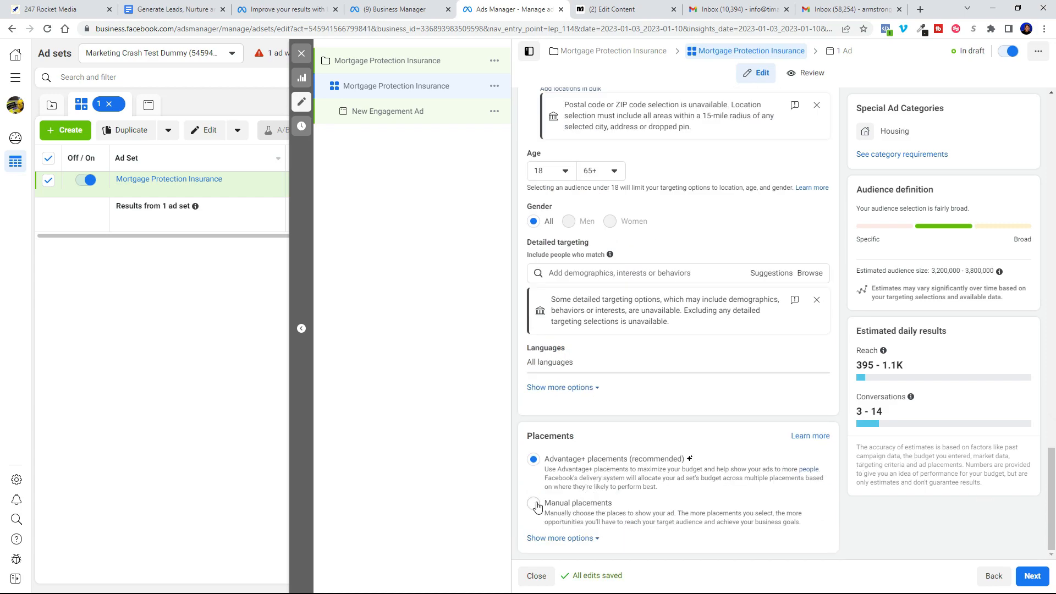
Step: Switch to manual placements and untick all Stories and Reels placements
{"action": "left_click", "coordinate": [533, 503]}
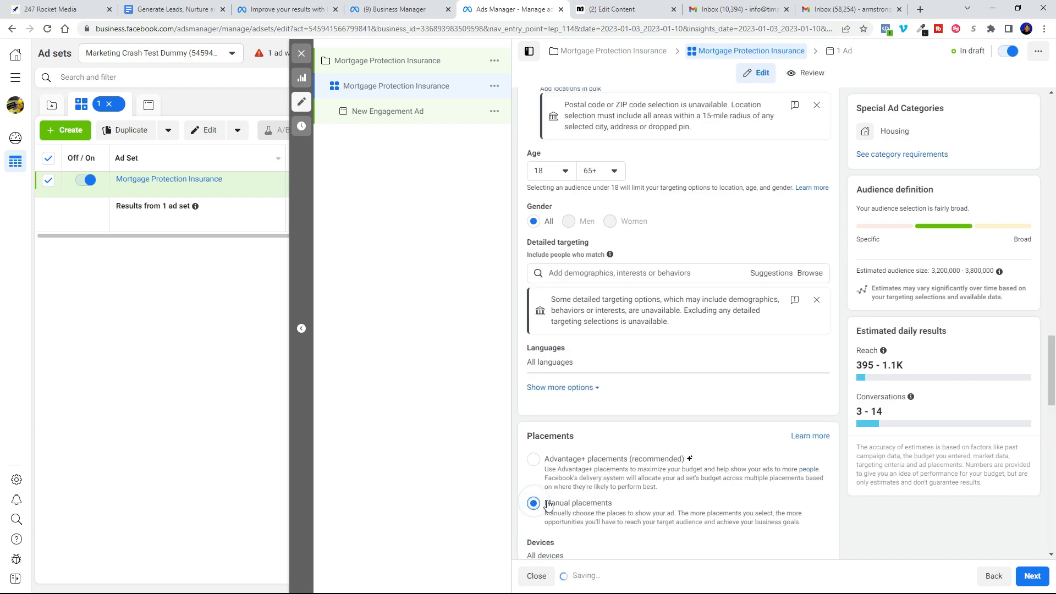
{"action": "left_click", "coordinate": [533, 503]}
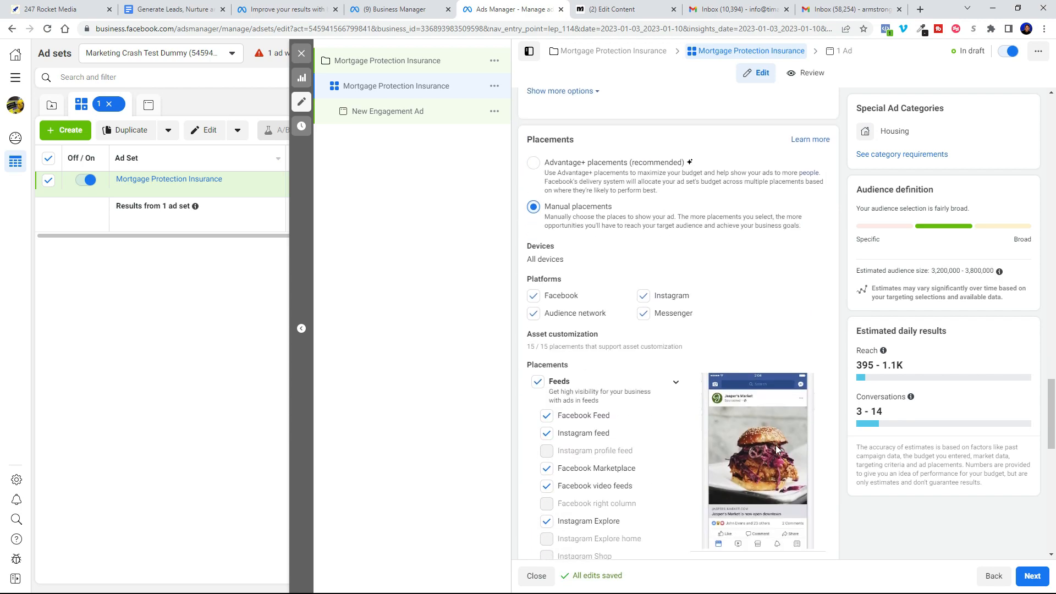
{"action": "scroll", "scroll_direction": "down", "scroll_amount": 3}
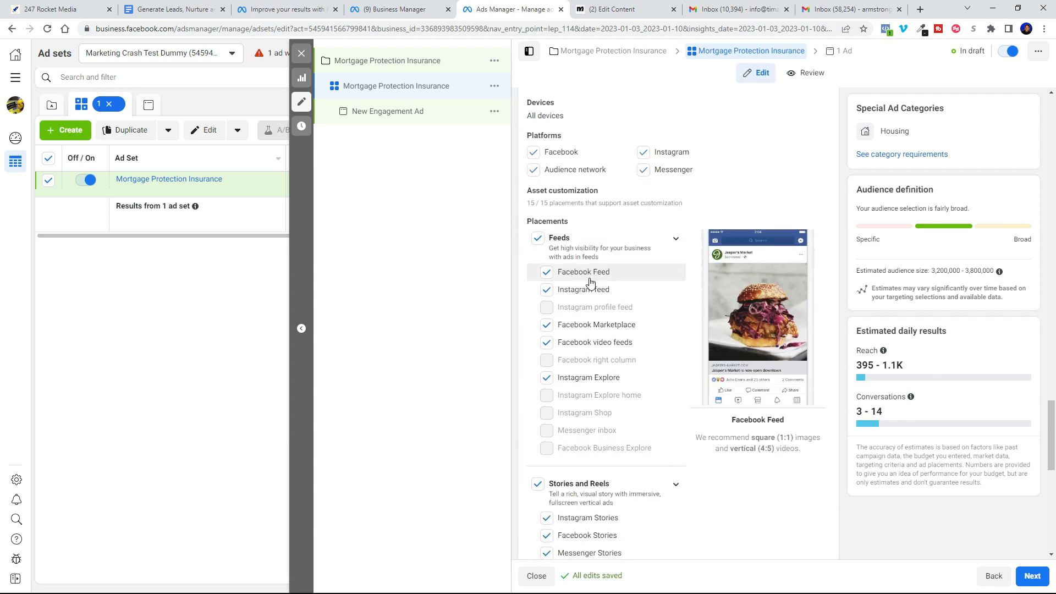
{"action": "scroll", "scroll_direction": "down", "scroll_amount": 3}
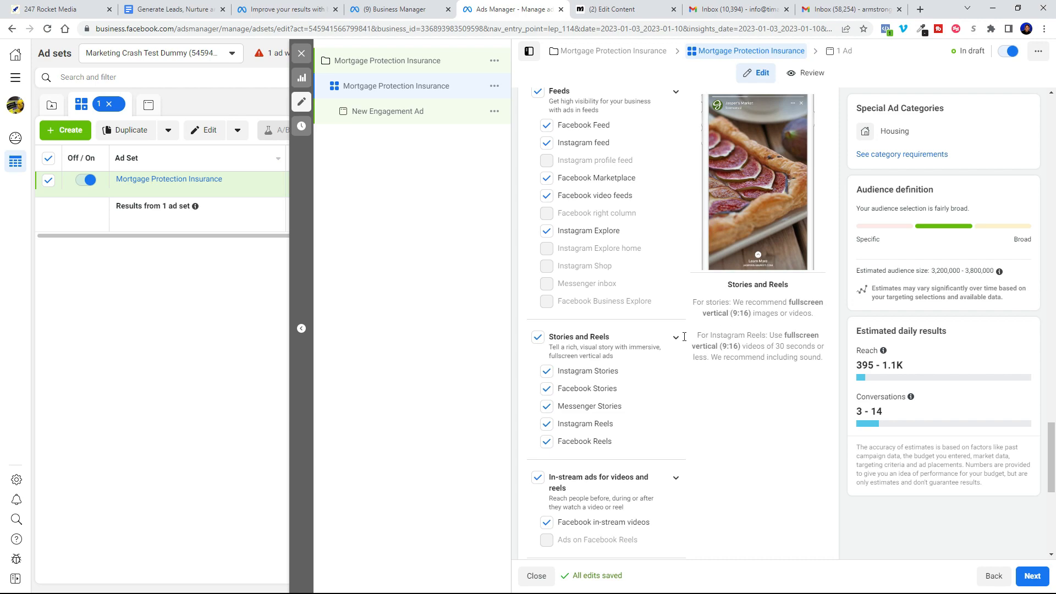
{"action": "left_click", "coordinate": [537, 337]}
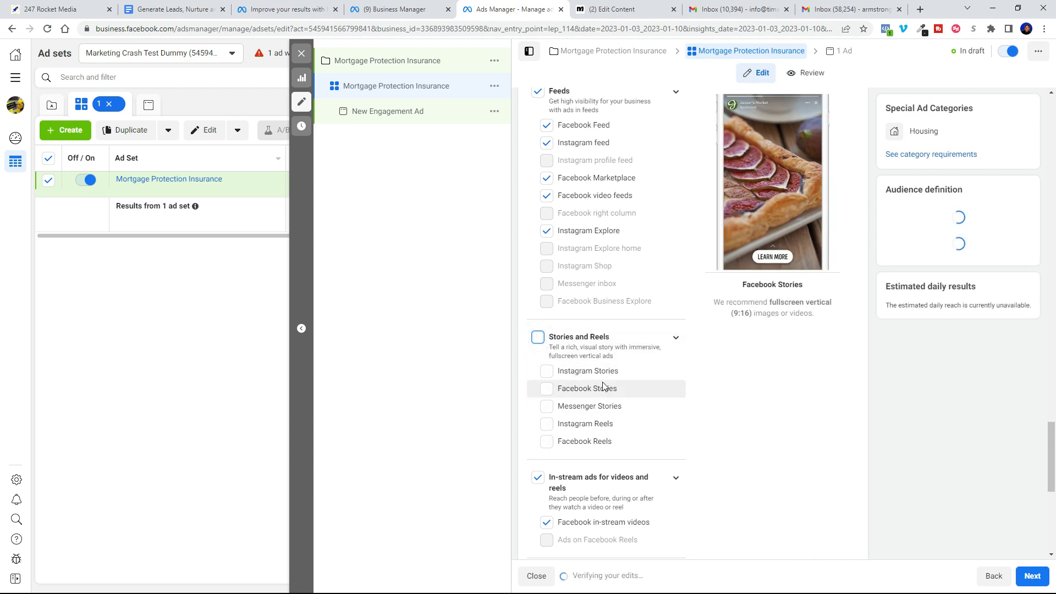
Step: Remove Audience Network placements and toggle Facebook search results and in-stream videos
{"action": "scroll", "scroll_direction": "down", "scroll_amount": 3}
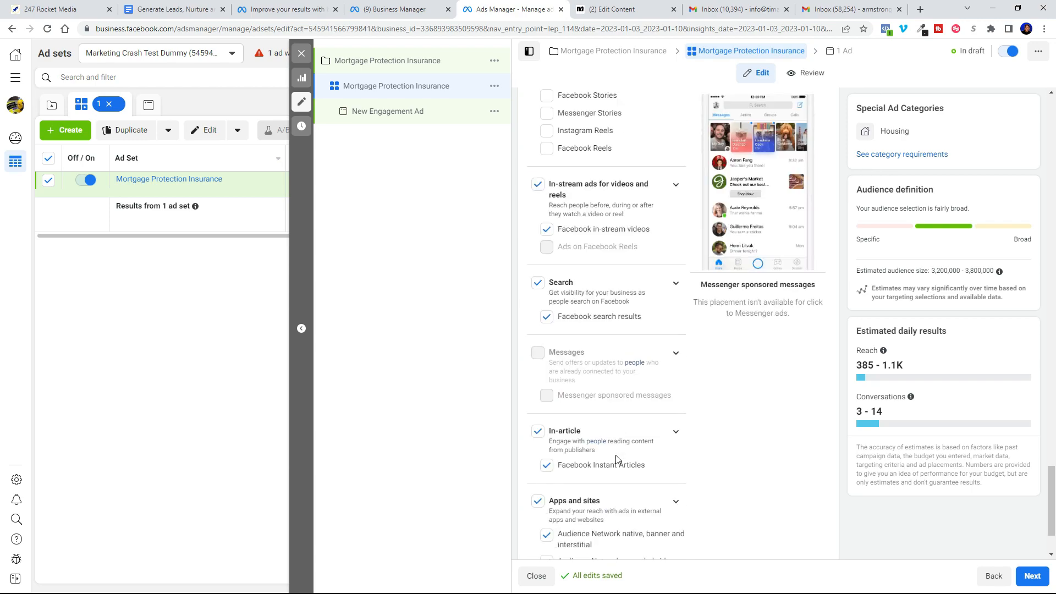
{"action": "scroll", "scroll_direction": "down", "scroll_amount": 3}
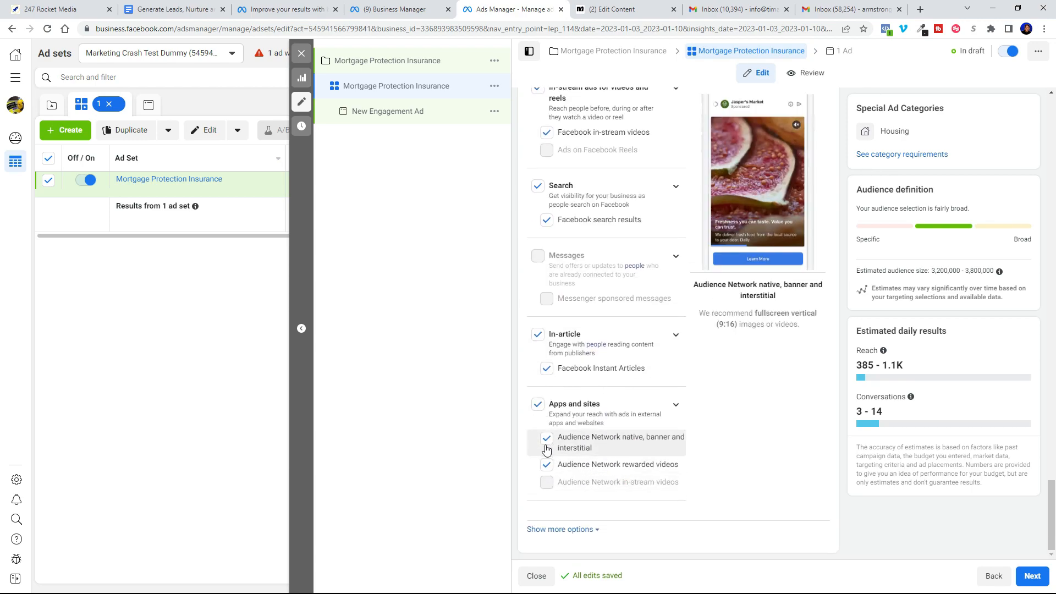
{"action": "left_click", "coordinate": [547, 464]}
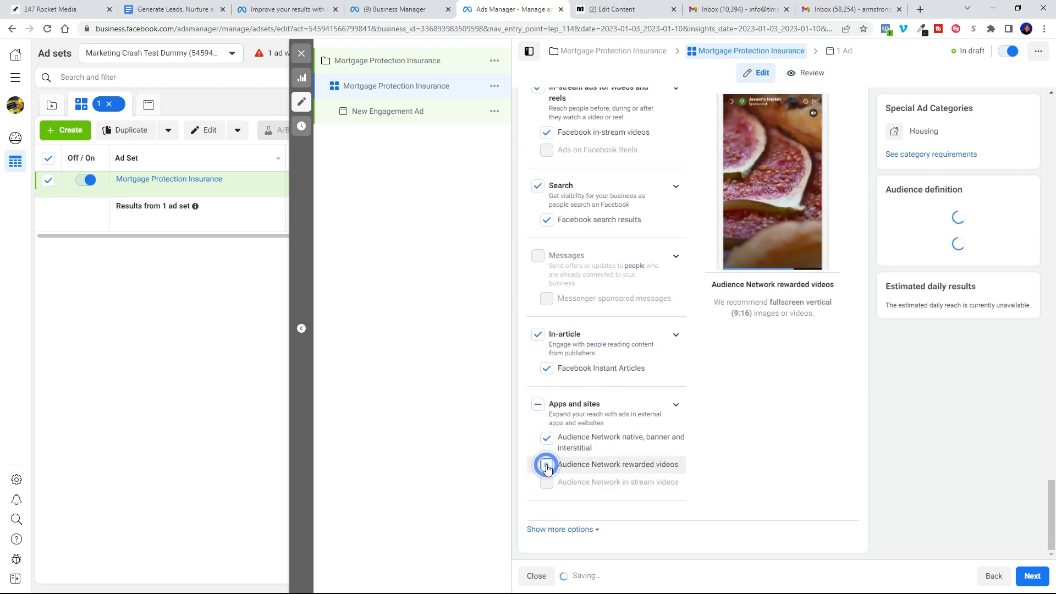
{"action": "left_click", "coordinate": [547, 466]}
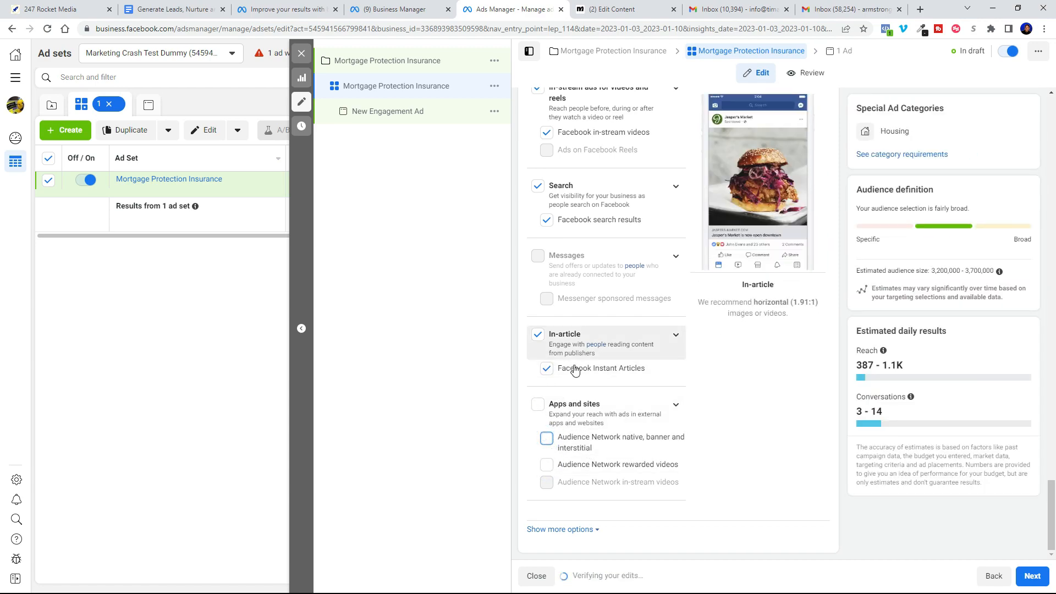
{"action": "scroll", "scroll_direction": "down", "scroll_amount": 3}
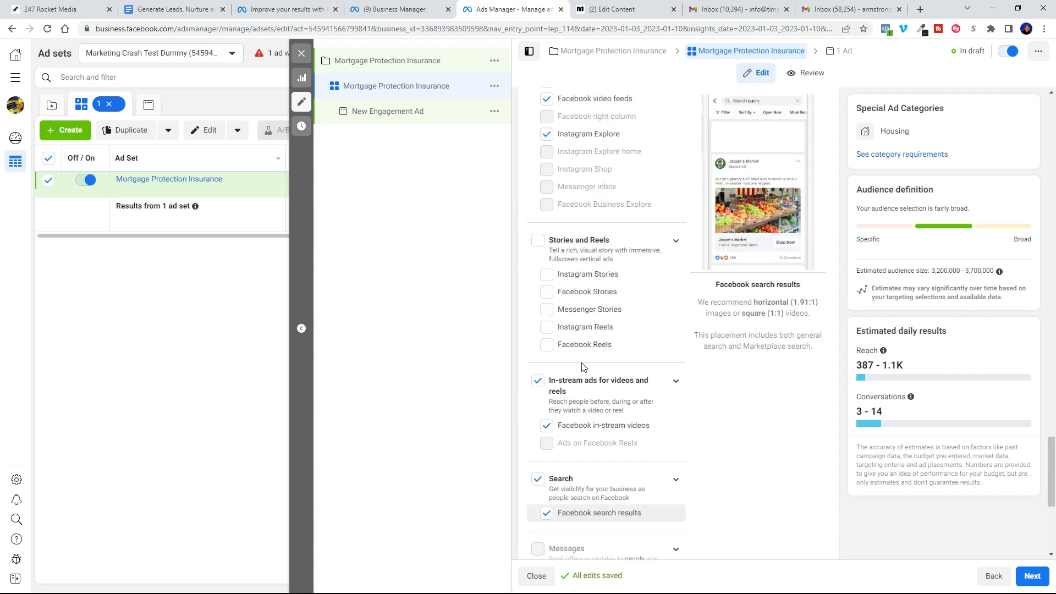
{"action": "left_click", "coordinate": [603, 425]}
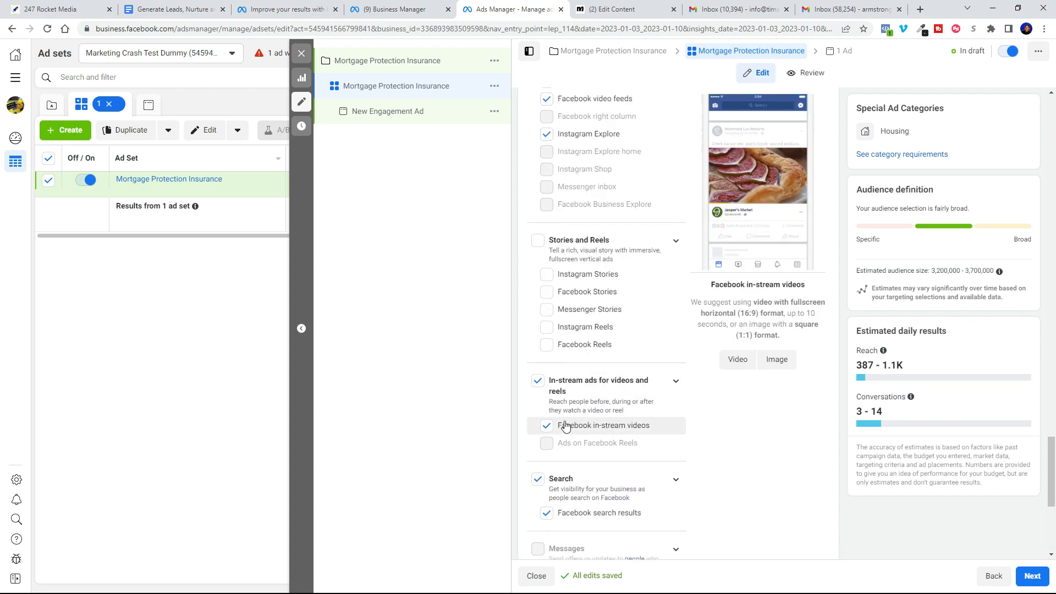
{"action": "left_click", "coordinate": [547, 426]}
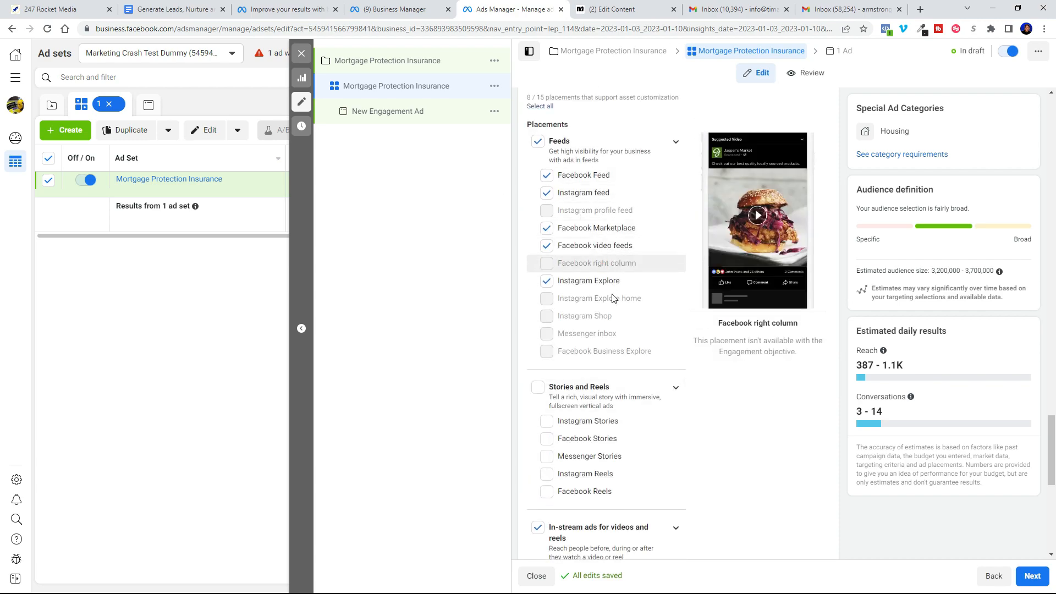
{"action": "scroll", "scroll_direction": "down", "scroll_amount": 3}
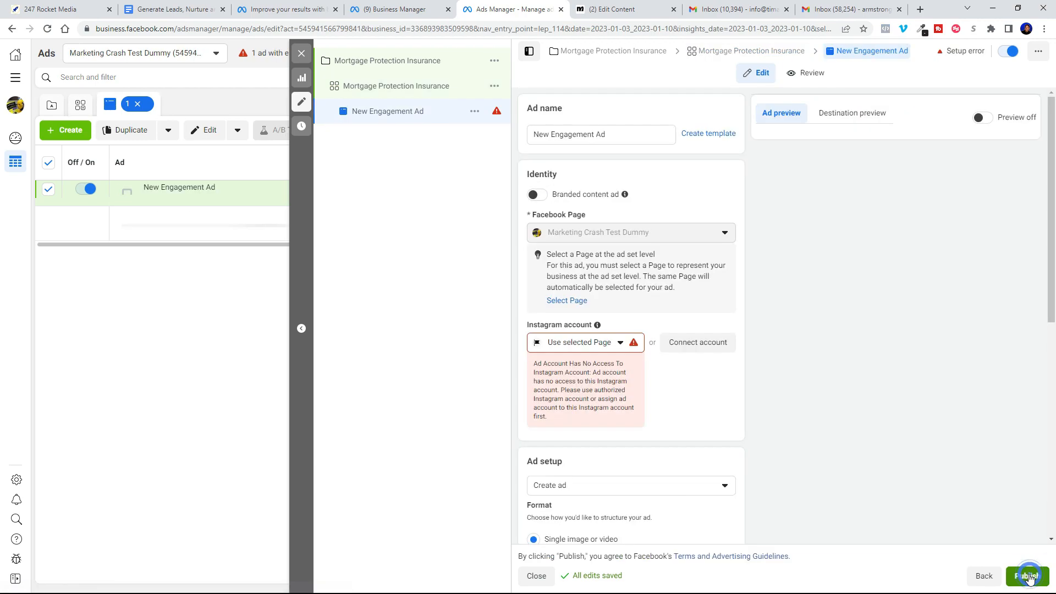
Step: Try publishing, then rename the ad 'Mortgage Protection Insurance'
{"action": "left_click", "coordinate": [1026, 576]}
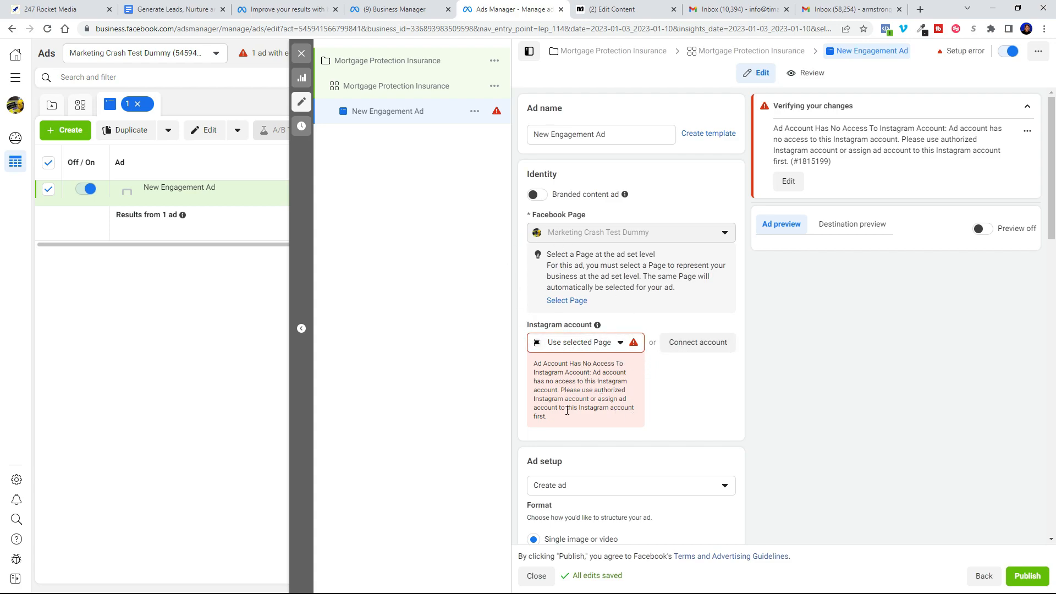
{"action": "left_click", "coordinate": [600, 134]}
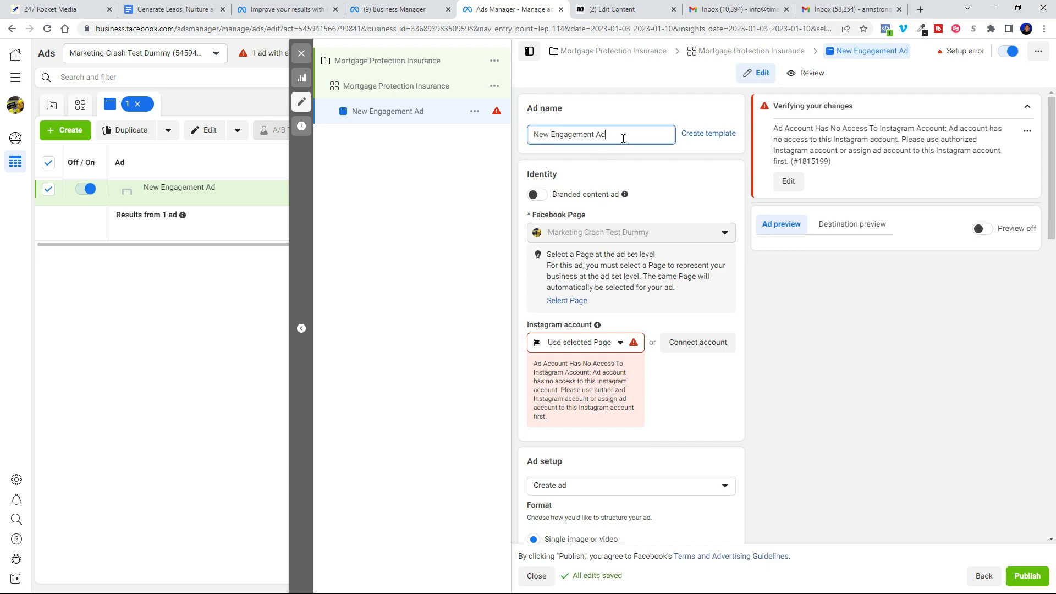
{"action": "type", "text": "Mortgage Pro"}
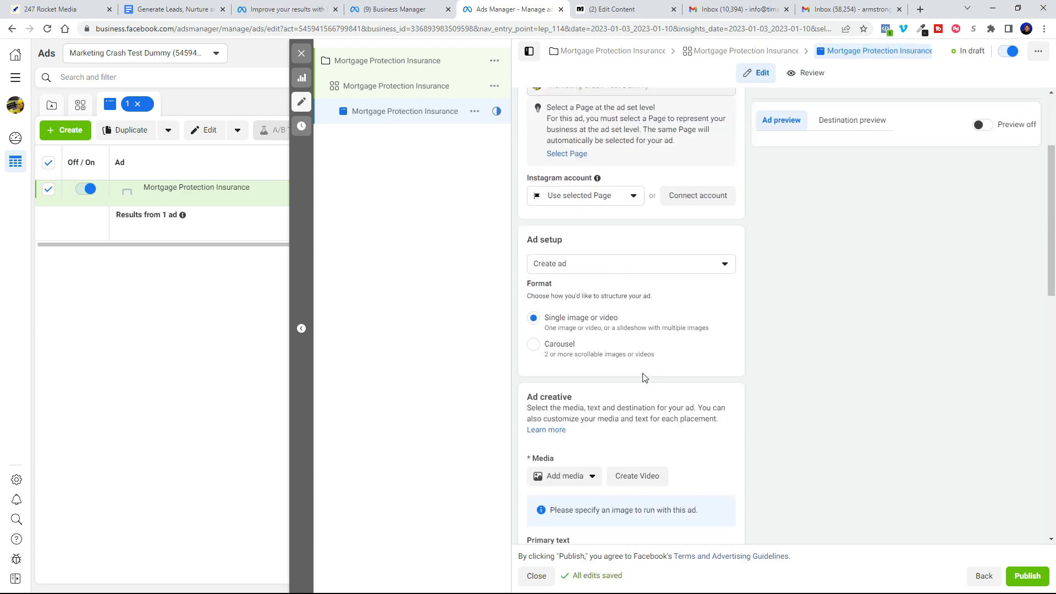
Step: Choose Add video from the ad creative's Add media menu
{"action": "scroll", "scroll_direction": "down", "scroll_amount": 3}
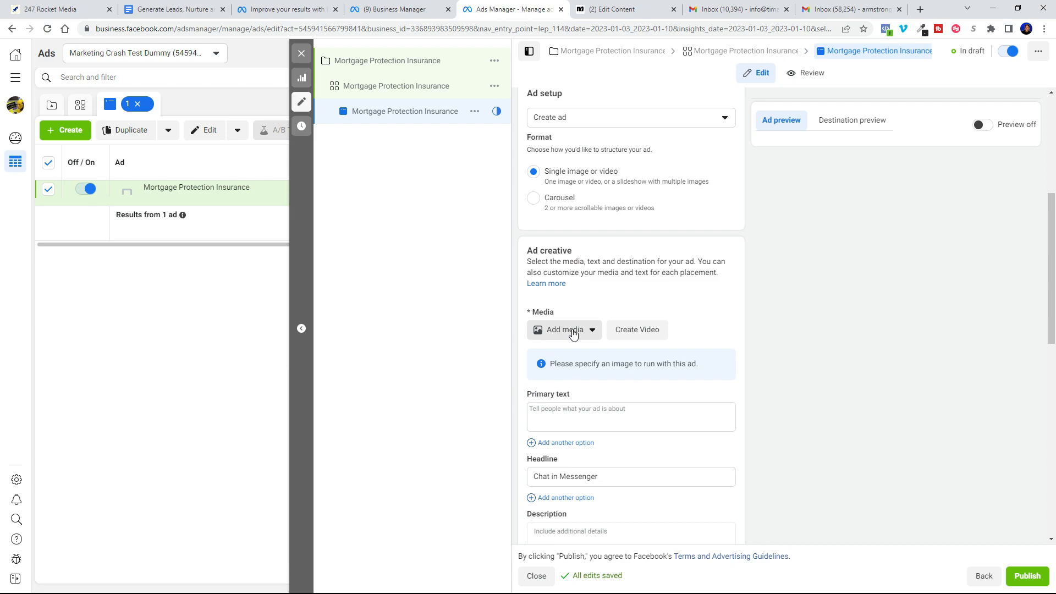
{"action": "left_click", "coordinate": [564, 330]}
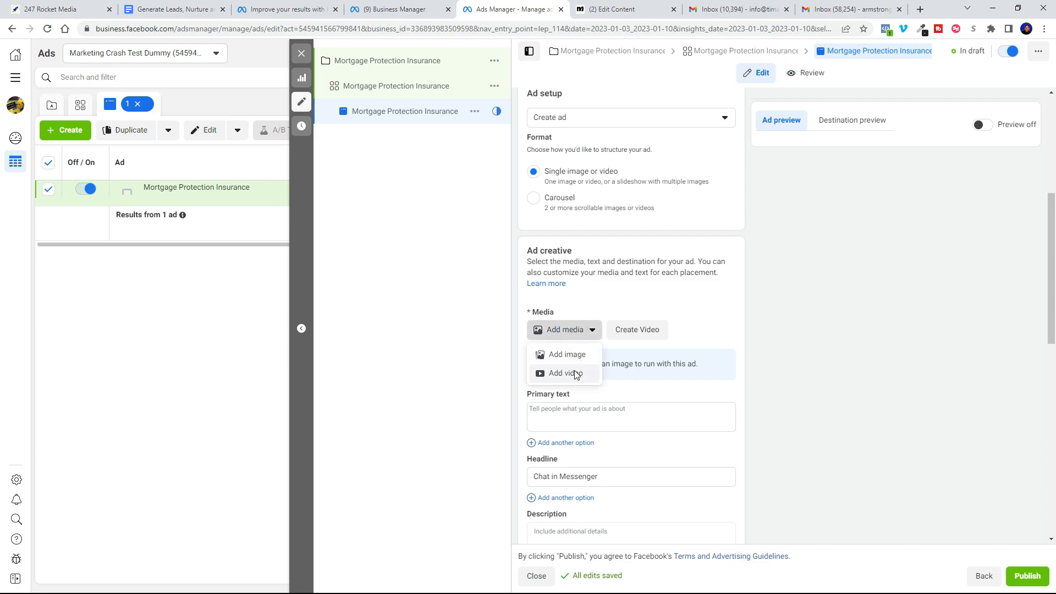
{"action": "left_click", "coordinate": [563, 354]}
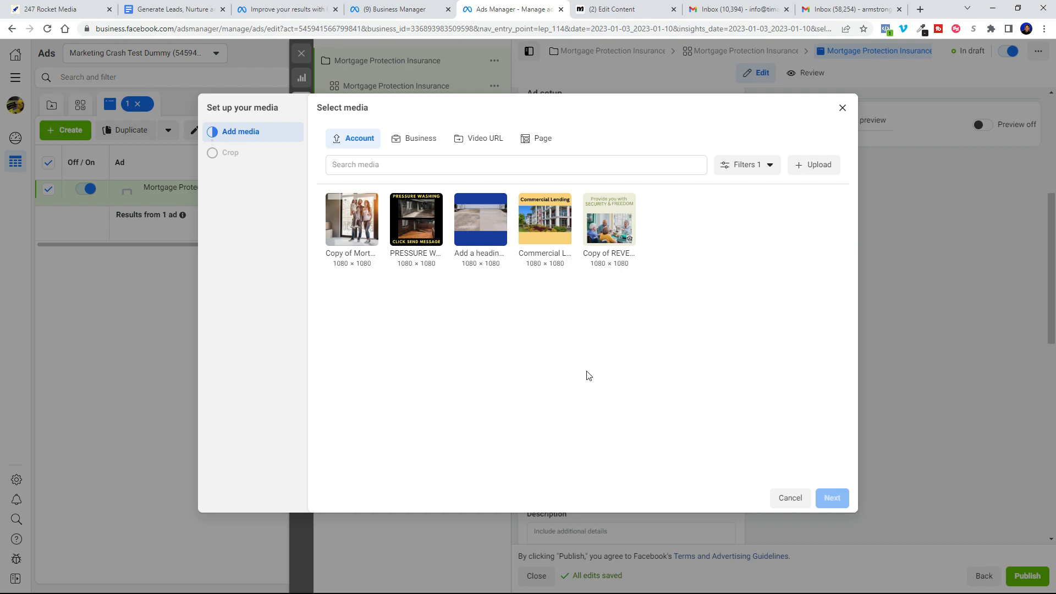
{"action": "mouse_move", "coordinate": [537, 297]}
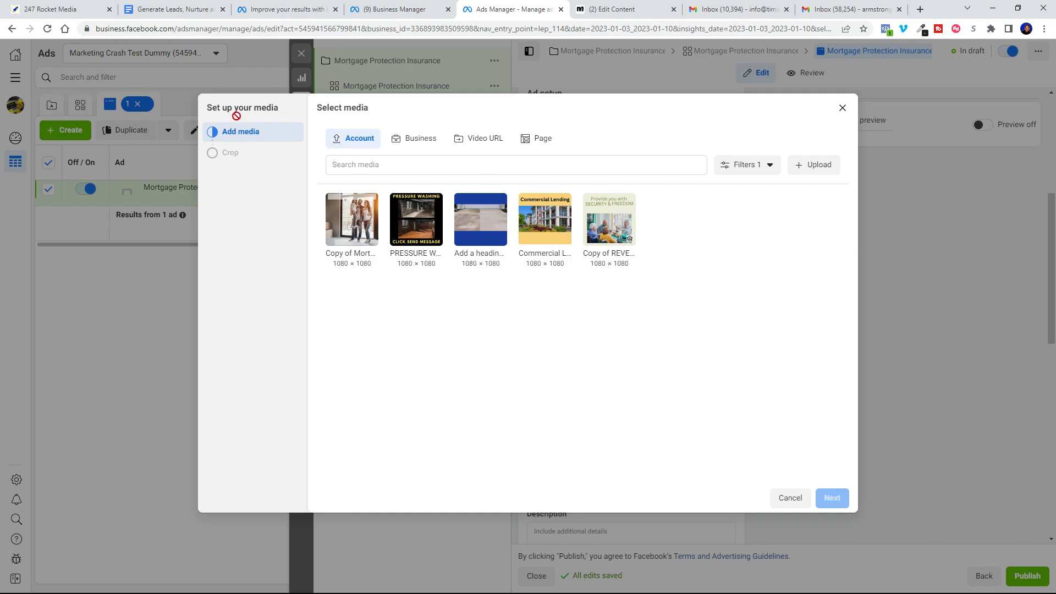
{"action": "mouse_move", "coordinate": [51, 9]}
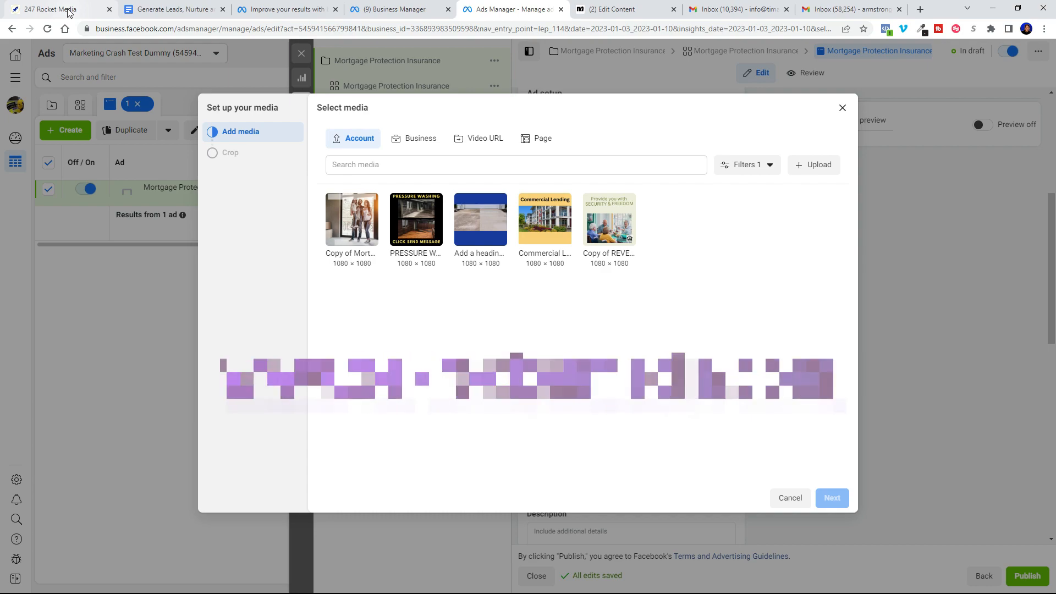
Step: Switch to the 247 Rocket Media browser tab
{"action": "left_click", "coordinate": [51, 9]}
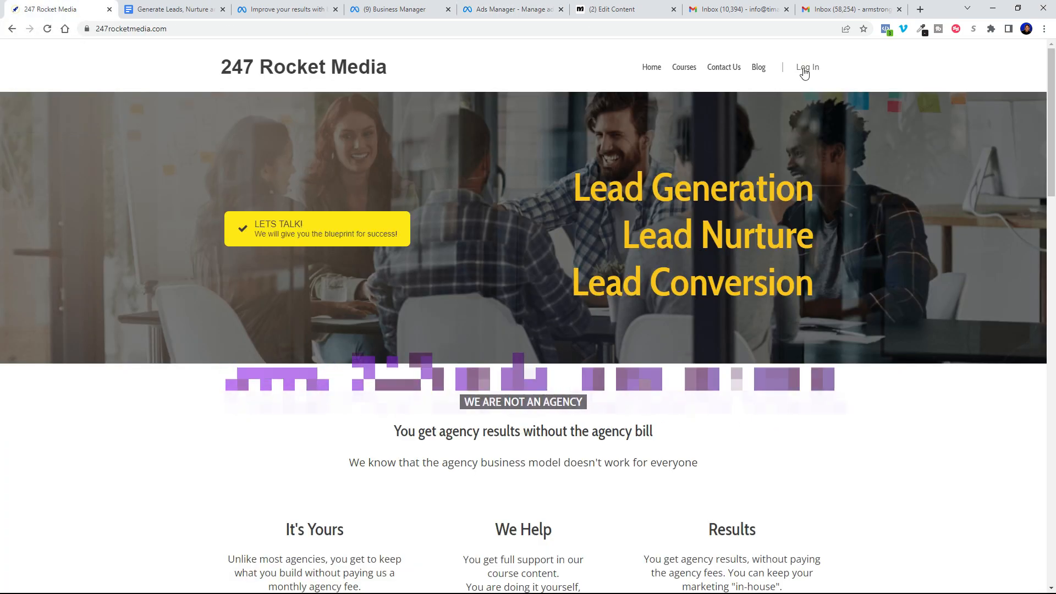
Step: Log in to 247 Rocket Media and open the Lead Gen course's helpful-information Google Doc
{"action": "left_click", "coordinate": [806, 66]}
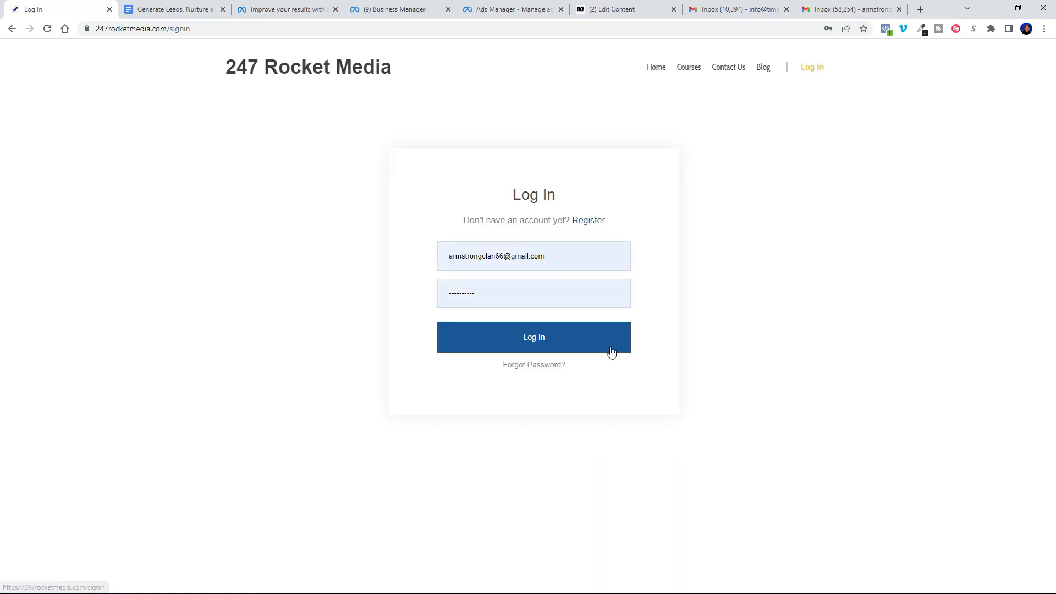
{"action": "left_click", "coordinate": [533, 336]}
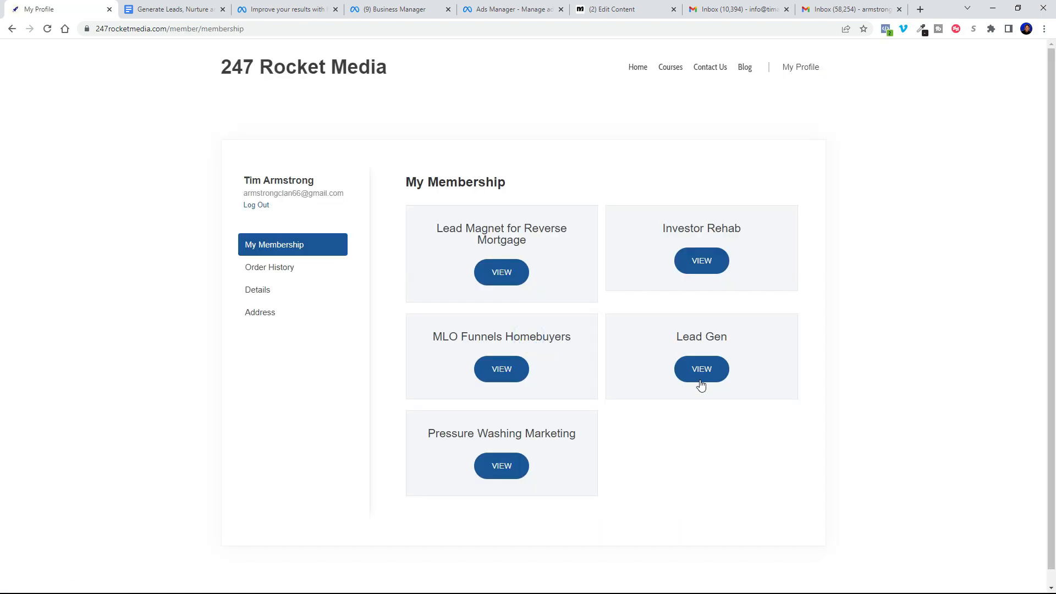
{"action": "left_click", "coordinate": [701, 369]}
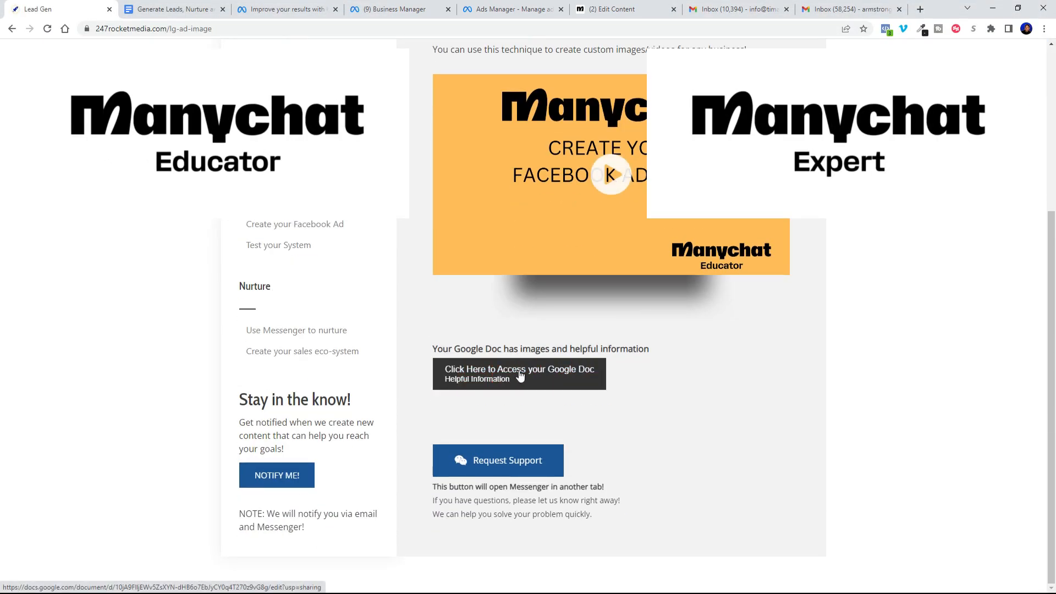
{"action": "left_click", "coordinate": [518, 374]}
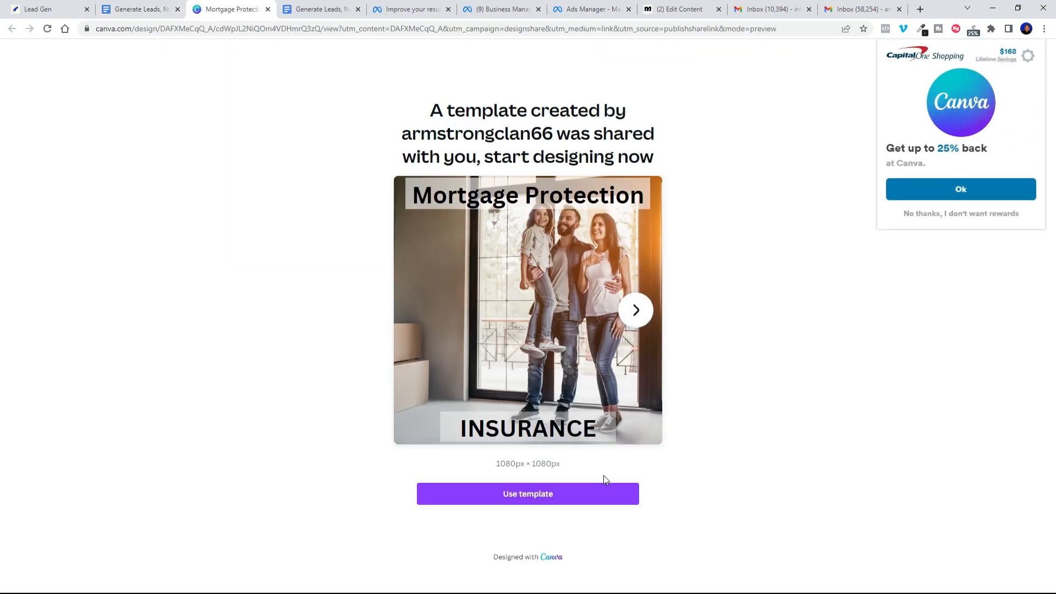
Step: Dismiss the rewards popup, copy and preview the Mortgage Protection Canva template, then return to Ads Manager
{"action": "left_click", "coordinate": [960, 213]}
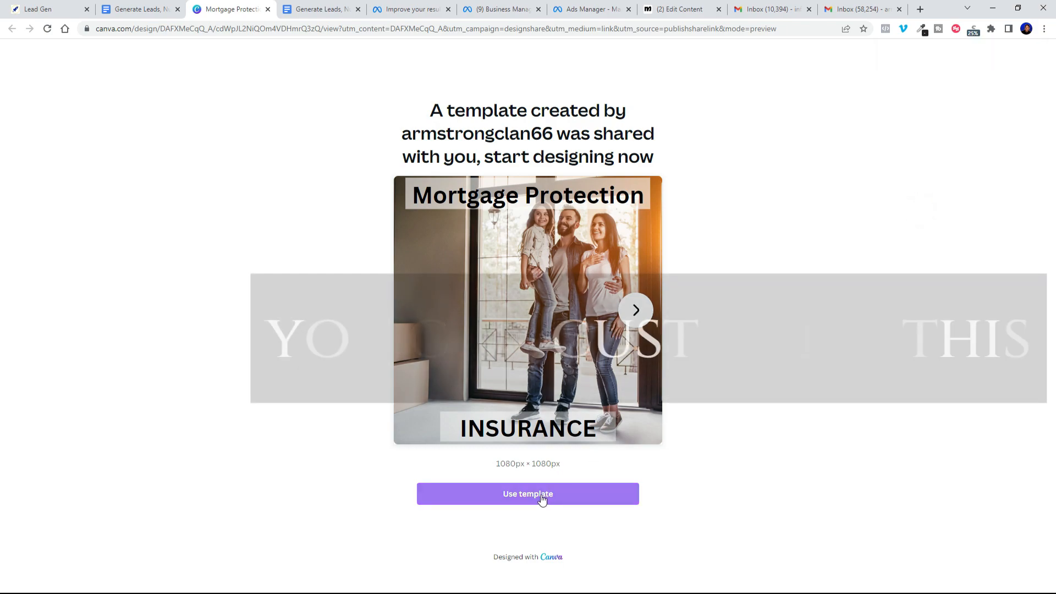
{"action": "left_click", "coordinate": [528, 494]}
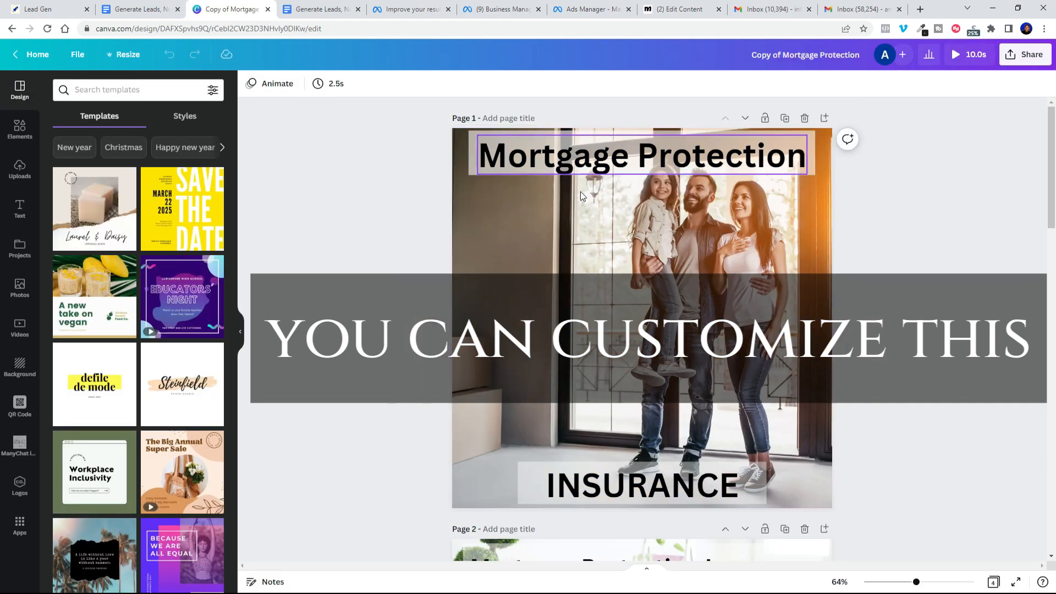
{"action": "left_click", "coordinate": [955, 55]}
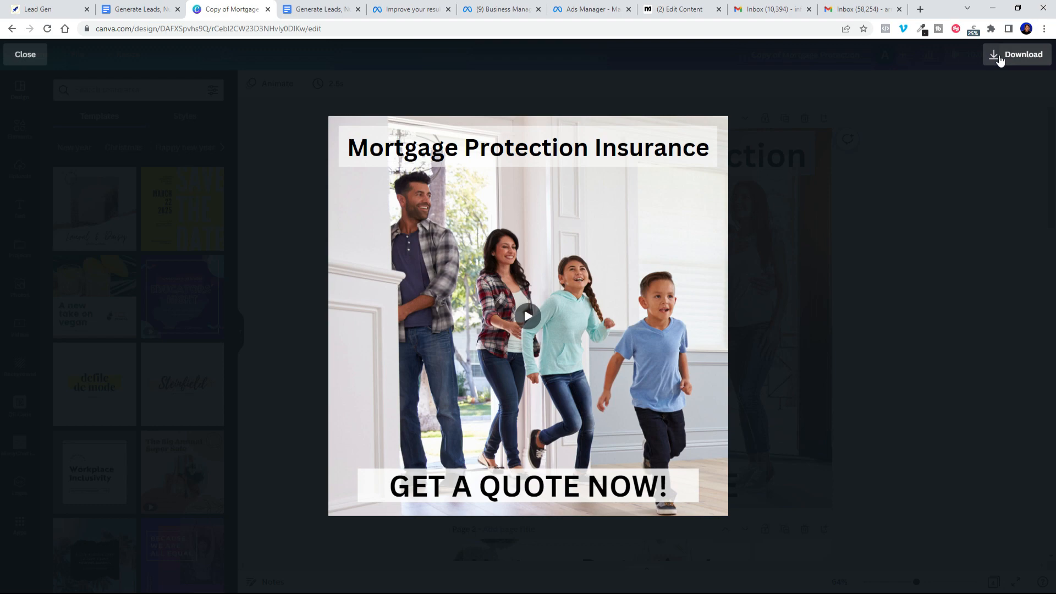
{"action": "mouse_move", "coordinate": [357, 46]}
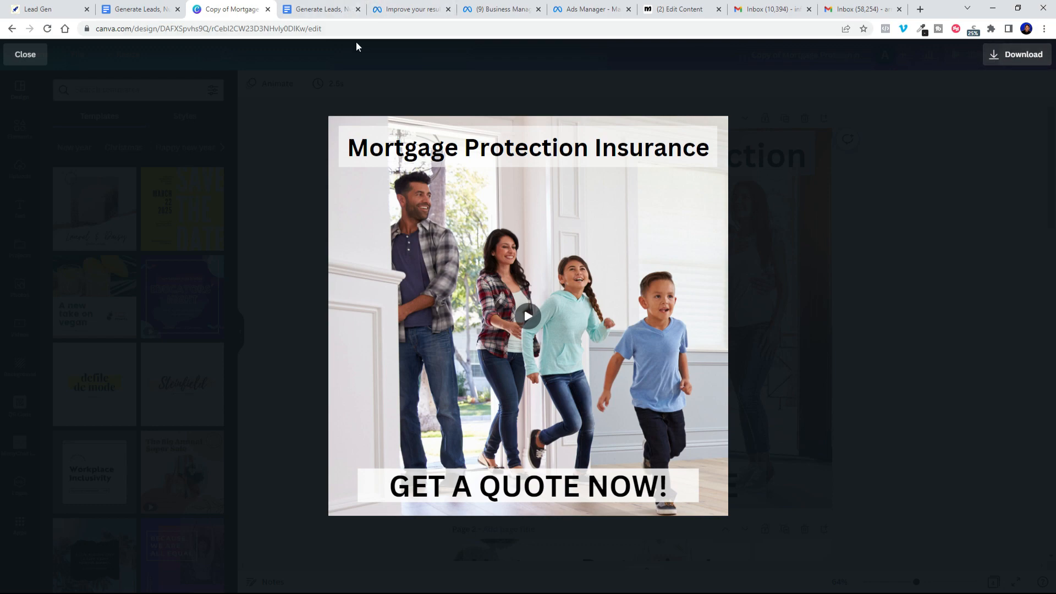
{"action": "left_click", "coordinate": [591, 8]}
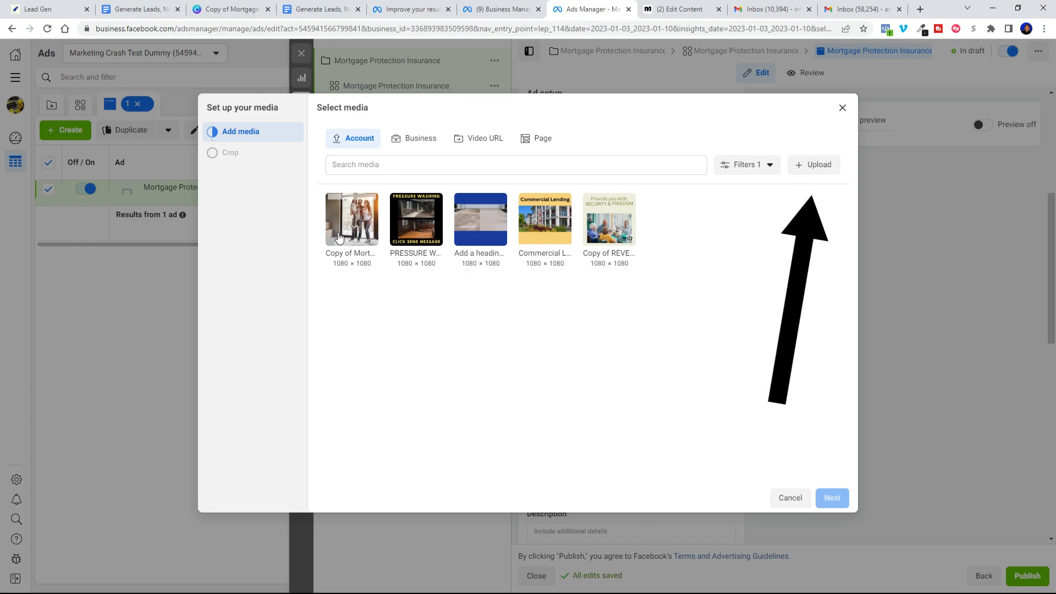
Step: Use the Copy of Mortgage Protection video for all 8 placements, keeping the original crops
{"action": "left_click", "coordinate": [351, 219]}
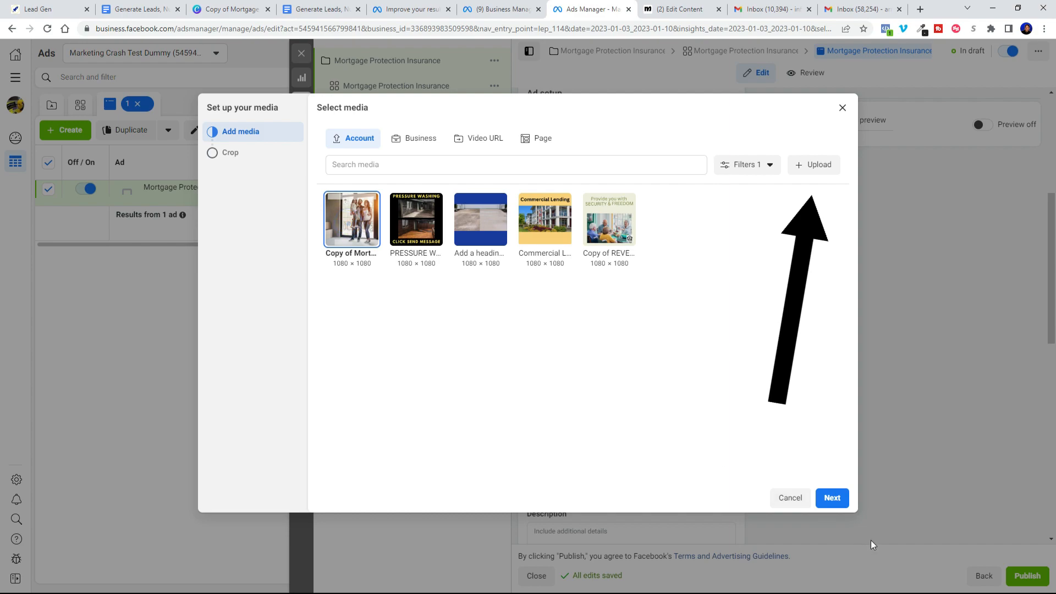
{"action": "left_click", "coordinate": [832, 498]}
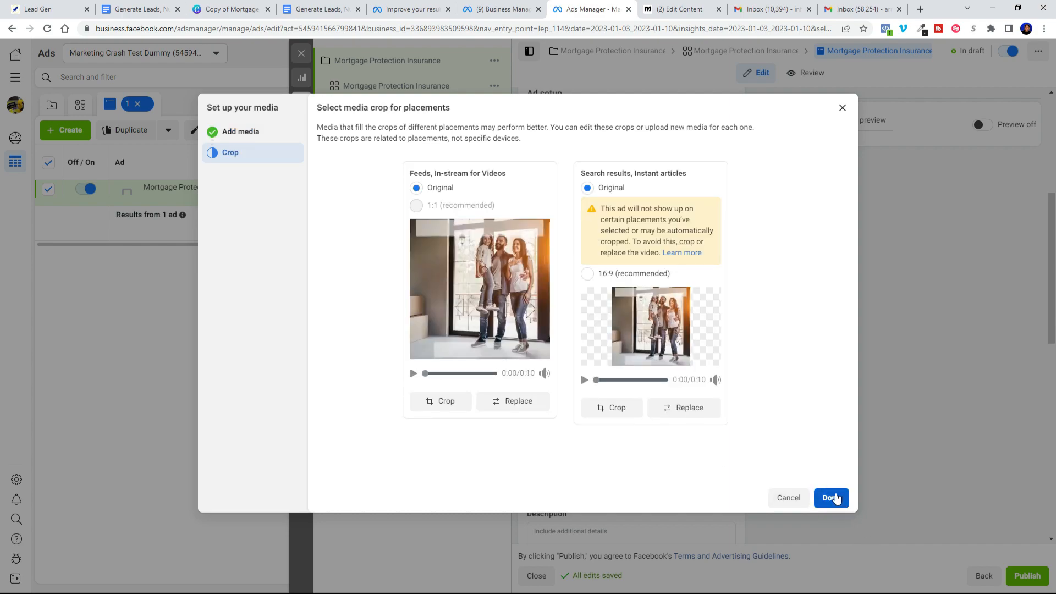
{"action": "left_click", "coordinate": [831, 498]}
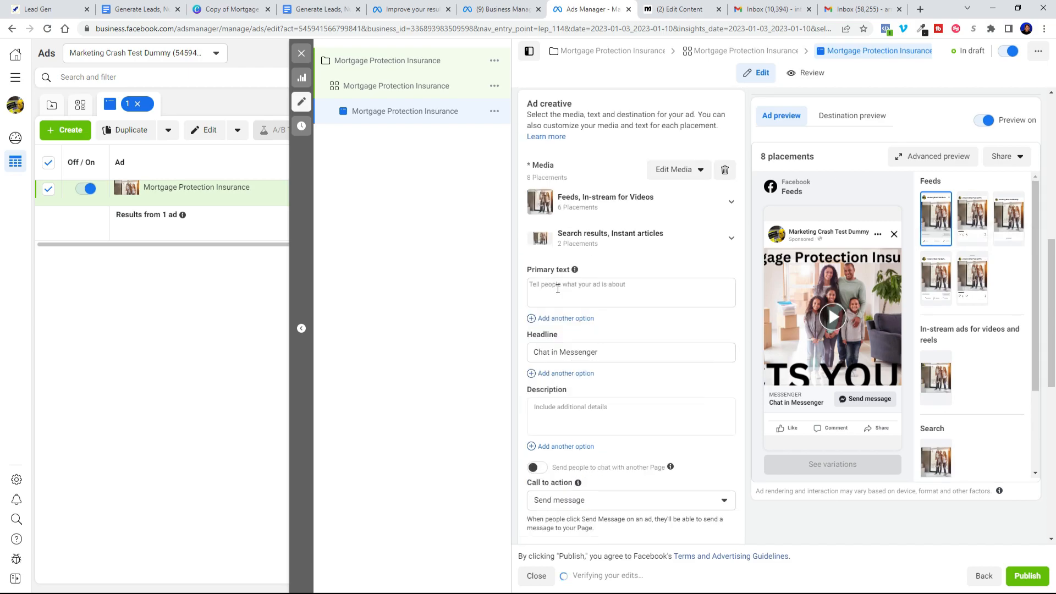
Step: Paste the mortgage protection campaign copy from the Google Doc into the Primary text field
{"action": "left_click", "coordinate": [322, 9]}
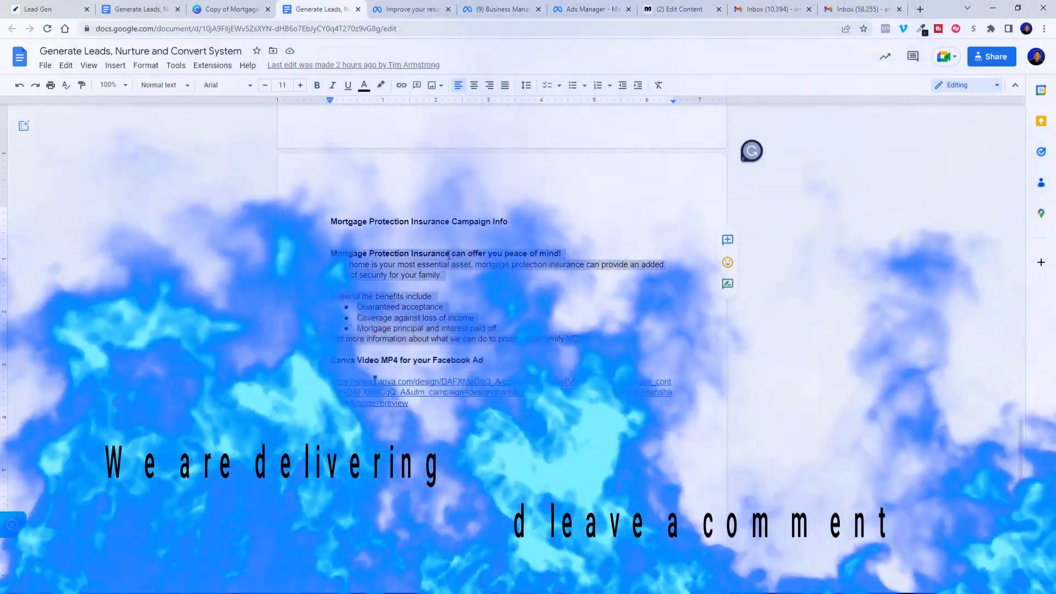
{"action": "left_click", "coordinate": [591, 9]}
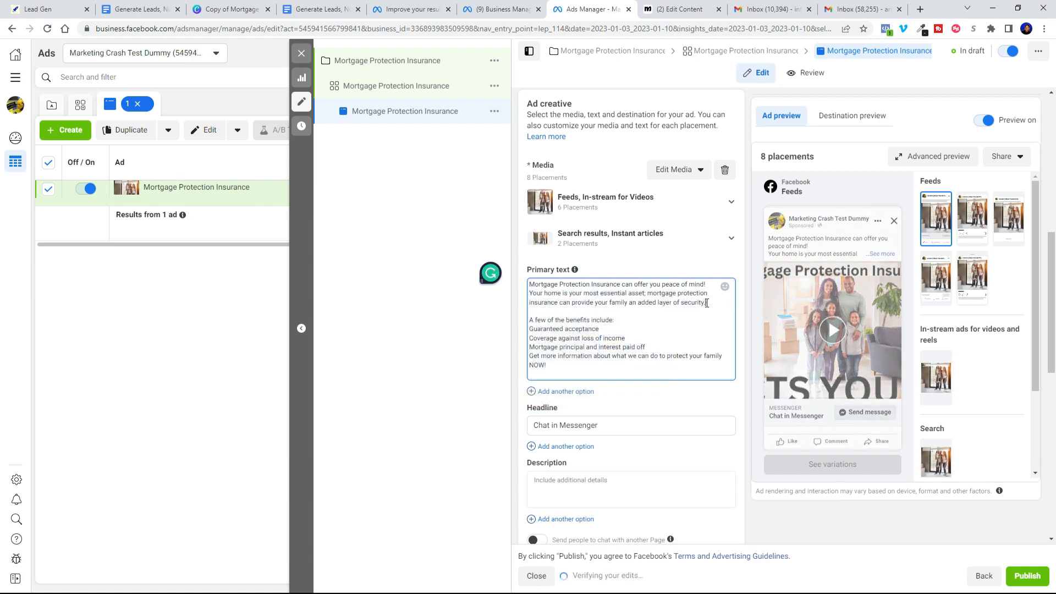
{"action": "right_click", "coordinate": [616, 284]}
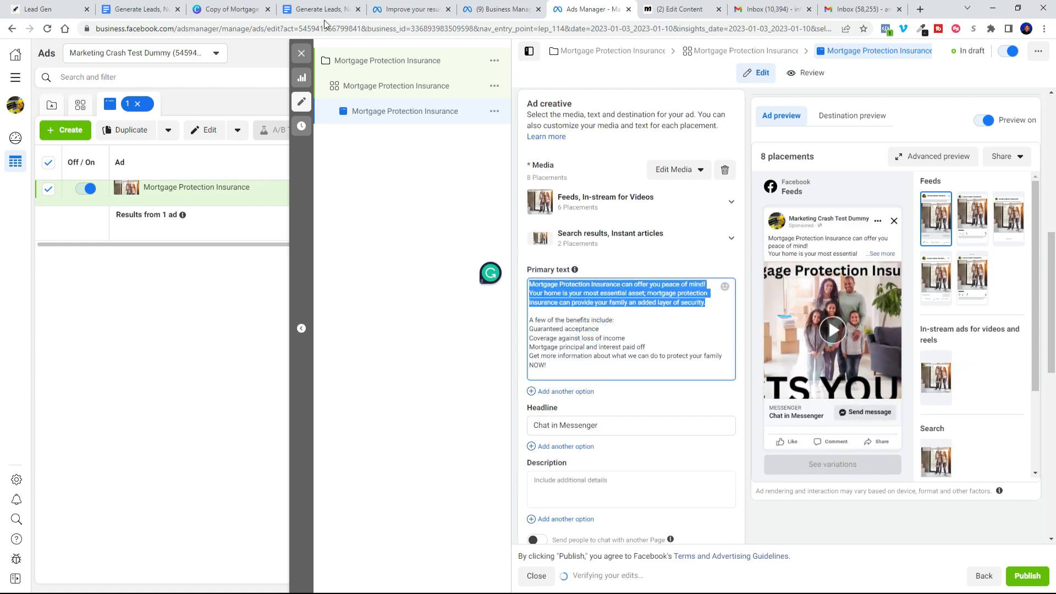
{"action": "left_click", "coordinate": [321, 9]}
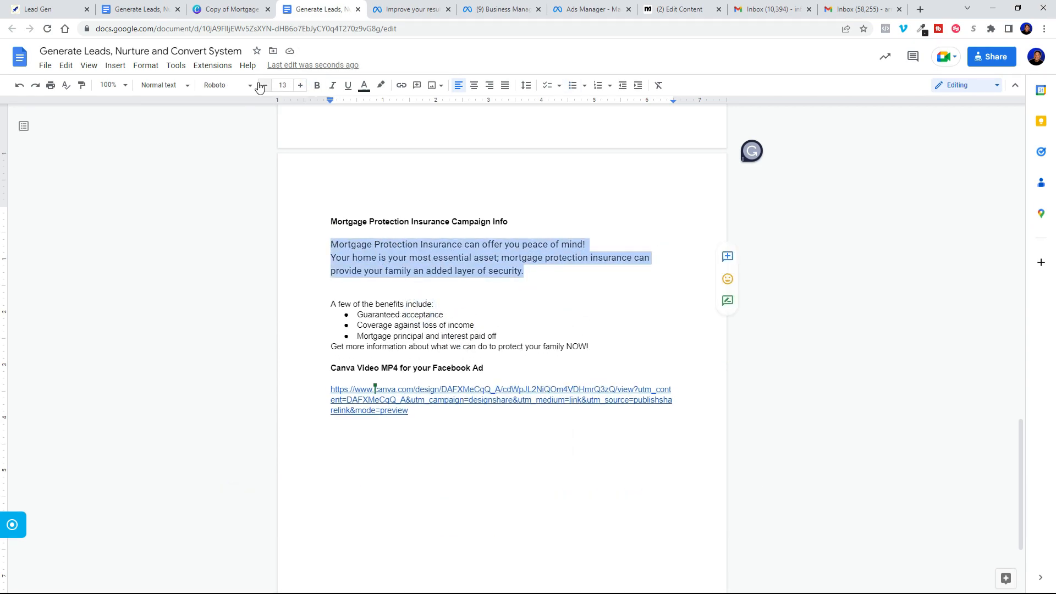
{"action": "left_click", "coordinate": [591, 9]}
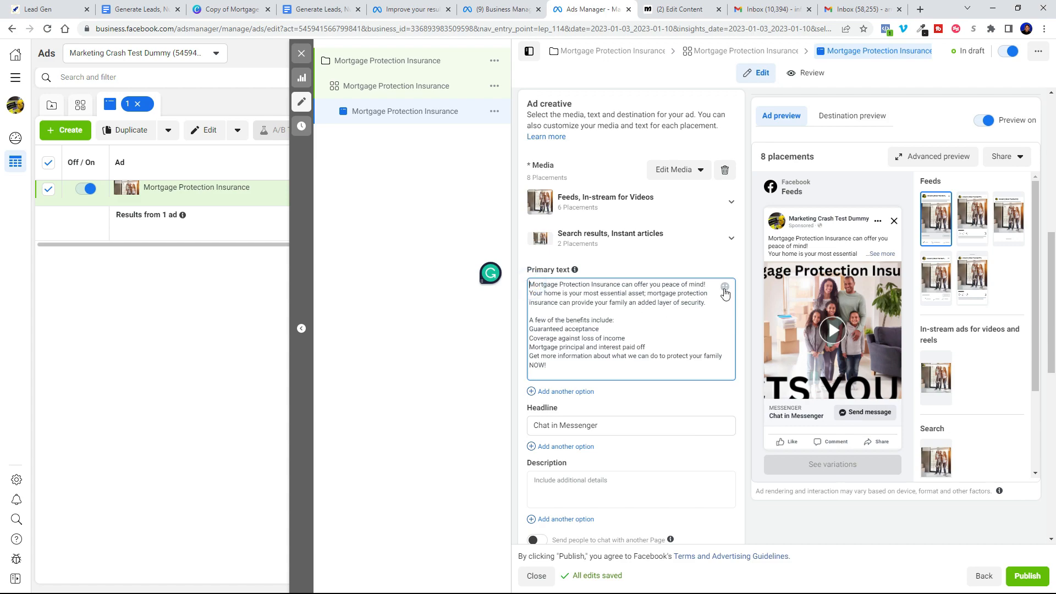
Step: Move a star emoji to the start of the primary text and put checkmarks before the benefits
{"action": "left_click", "coordinate": [725, 288]}
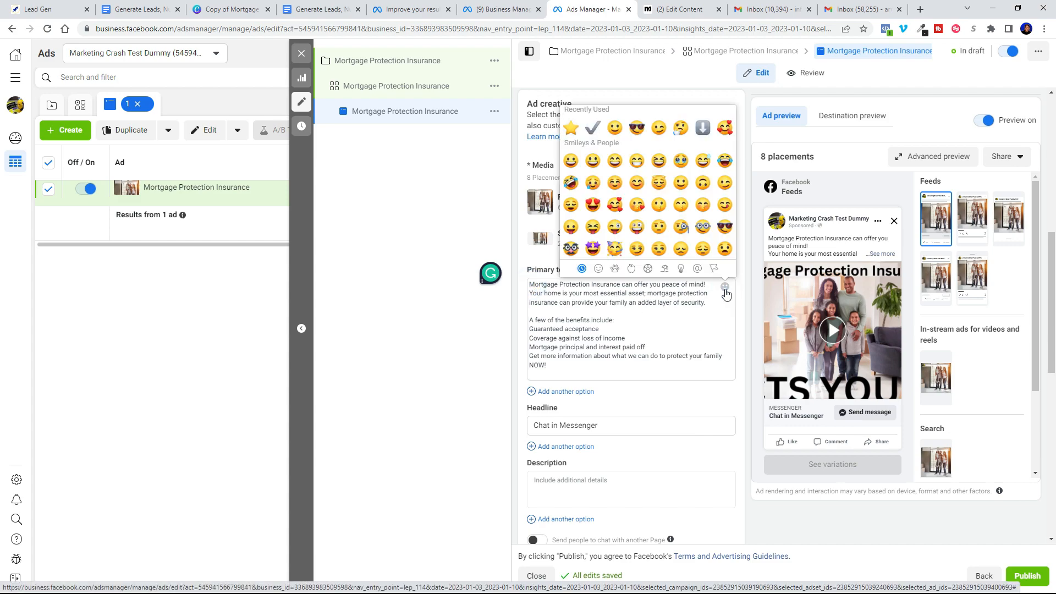
{"action": "left_click", "coordinate": [726, 287]}
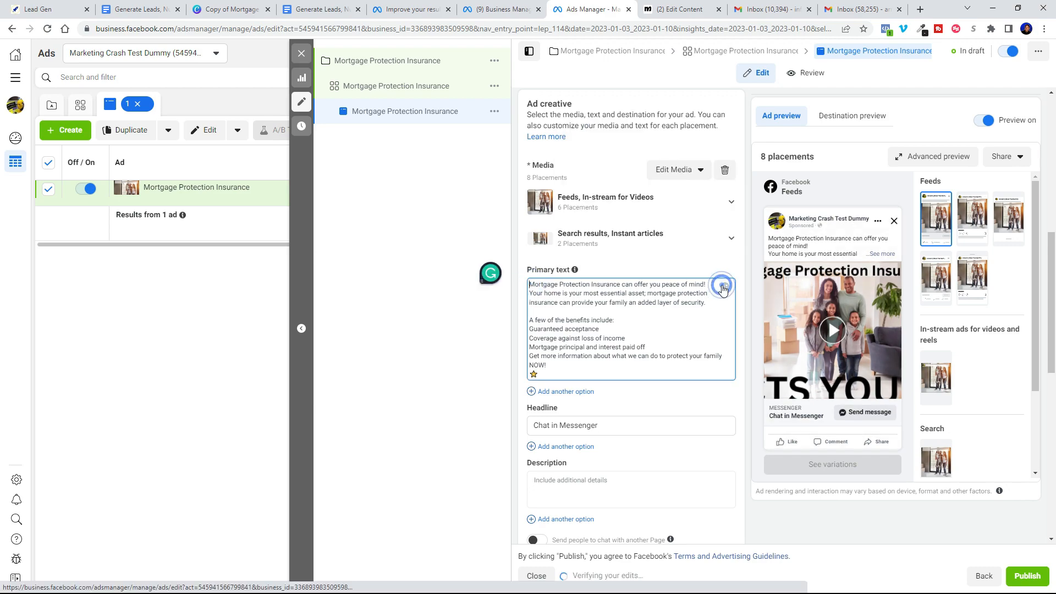
{"action": "type", "text": "⭐"}
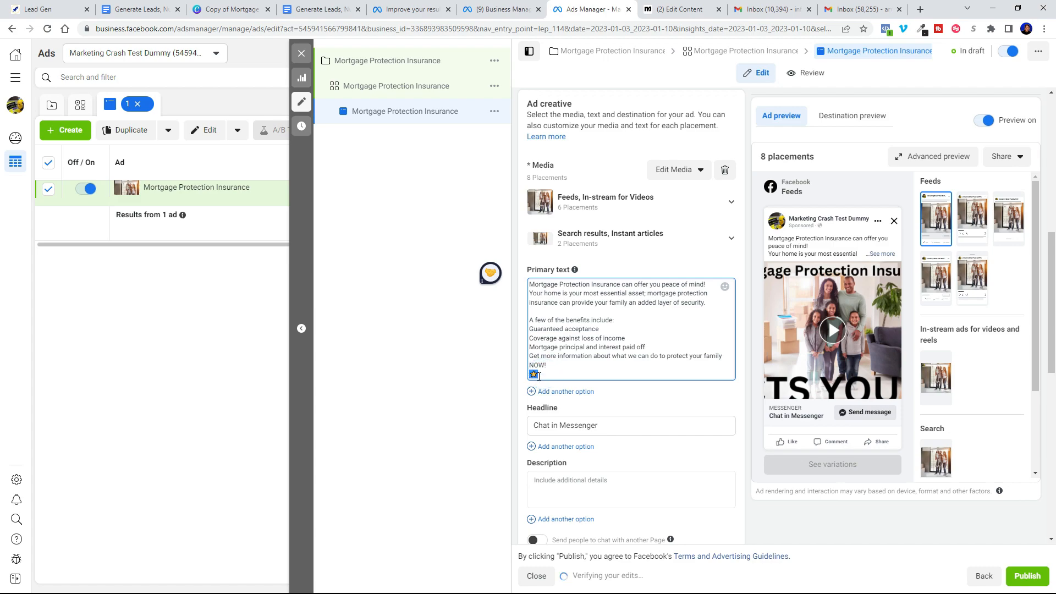
{"action": "right_click", "coordinate": [534, 375]}
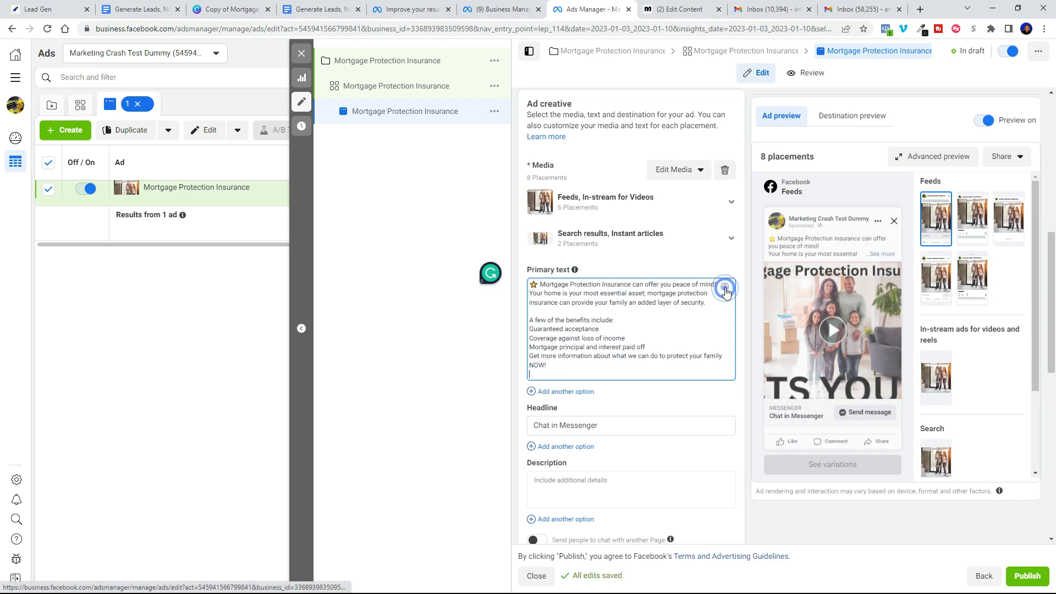
{"action": "left_click", "coordinate": [724, 286]}
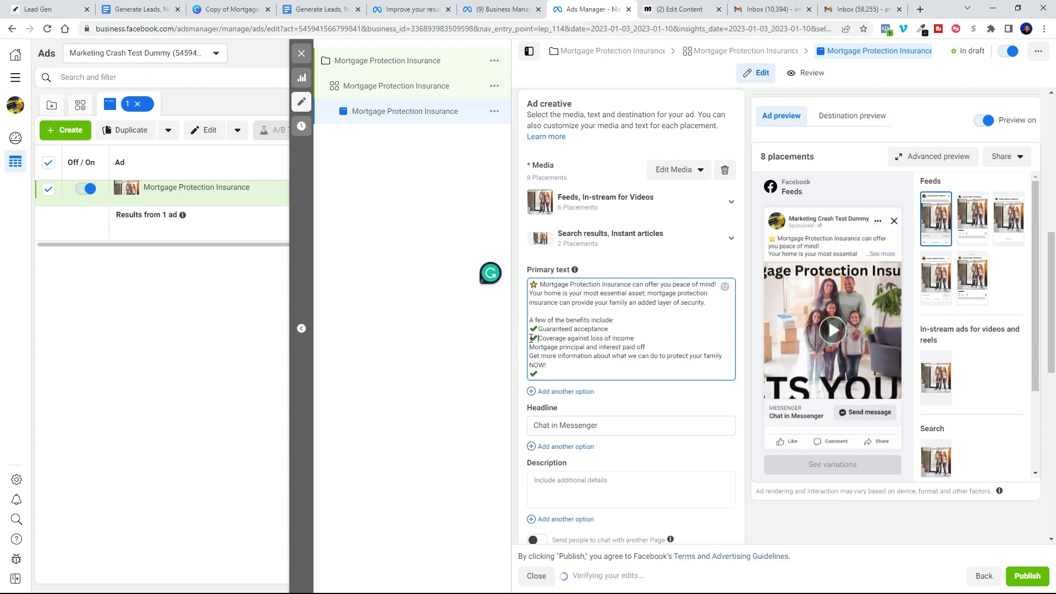
{"action": "left_click", "coordinate": [564, 373]}
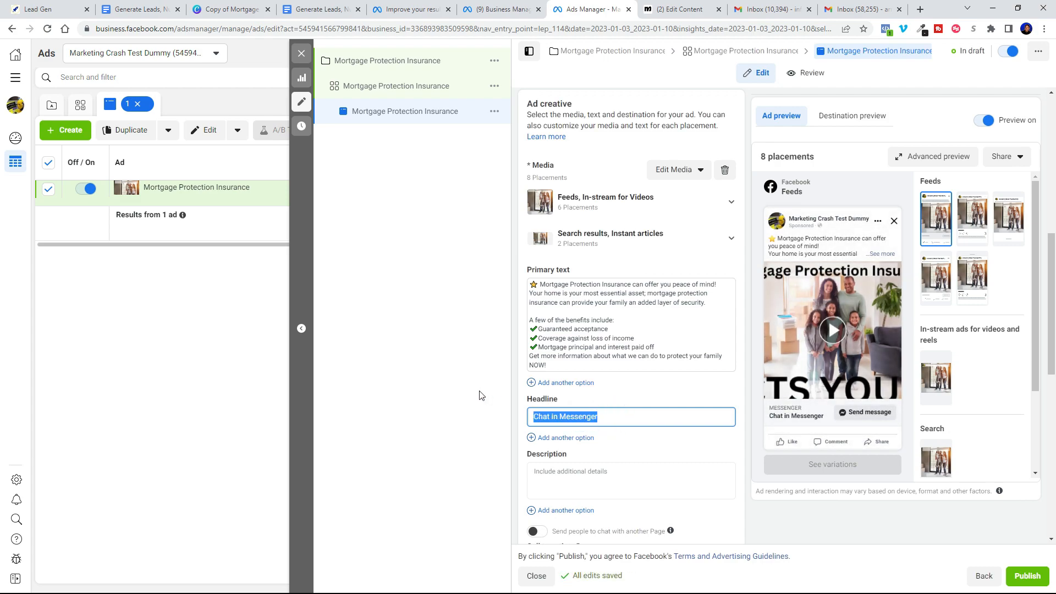
Step: Set the headline to 'Get the information NOW!' and scroll down to Message template
{"action": "type", "text": "Get the information"}
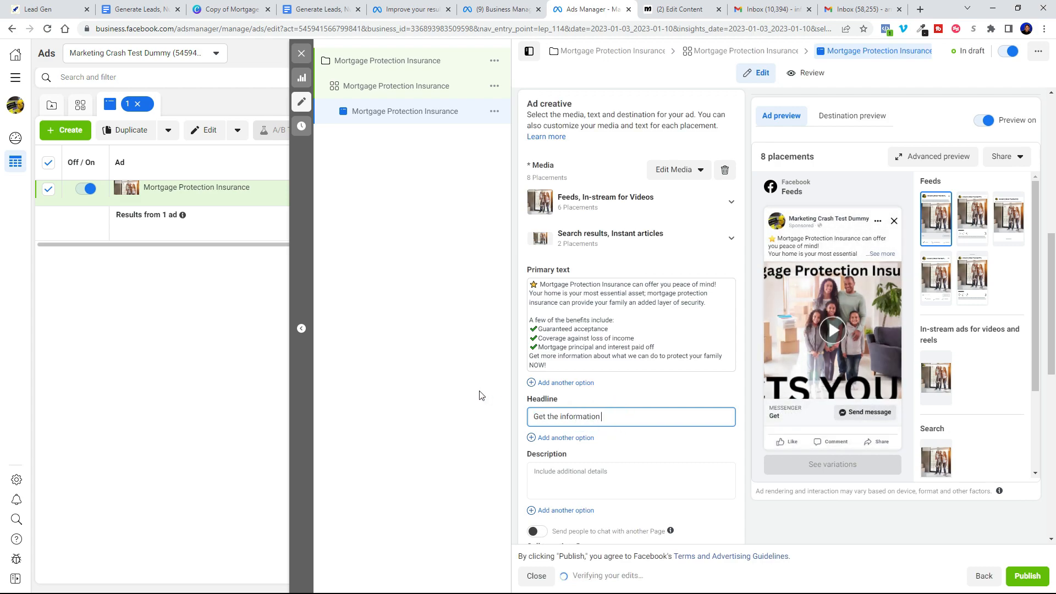
{"action": "type", "text": "NOW!"}
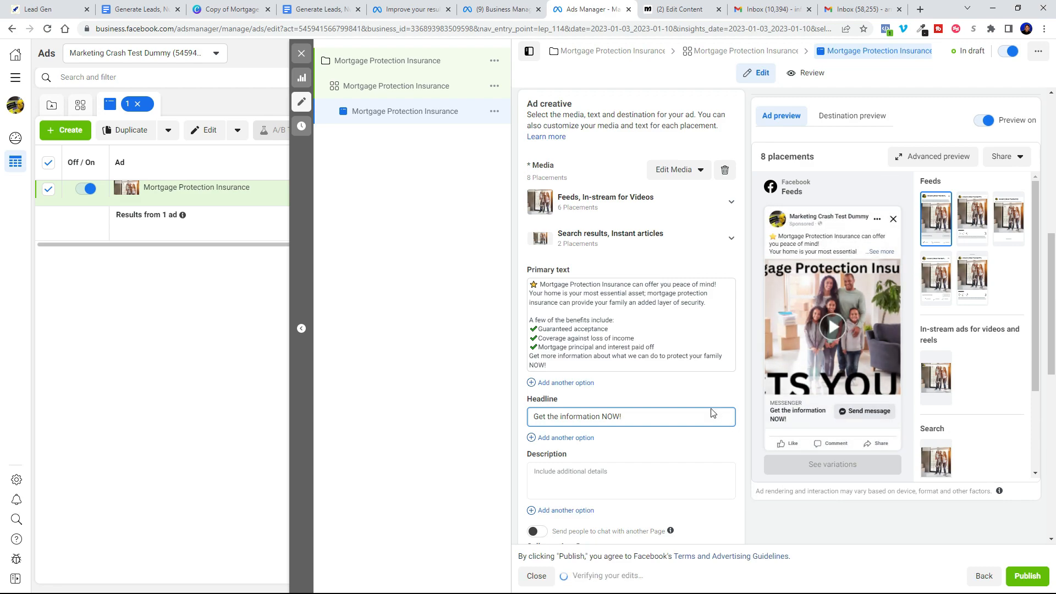
{"action": "scroll", "scroll_direction": "down", "scroll_amount": 3}
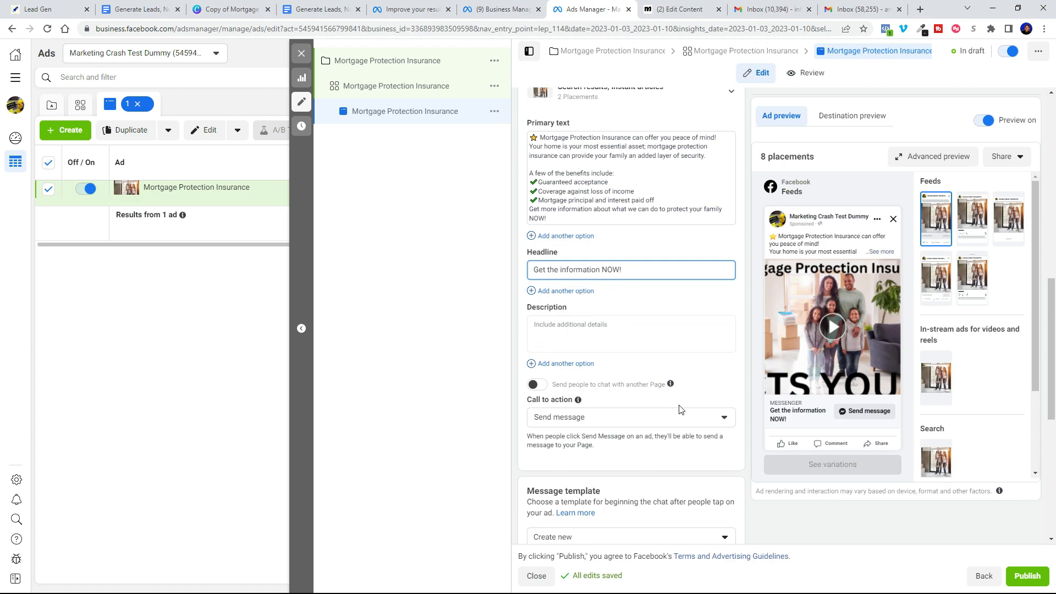
{"action": "scroll", "scroll_direction": "down", "scroll_amount": 3}
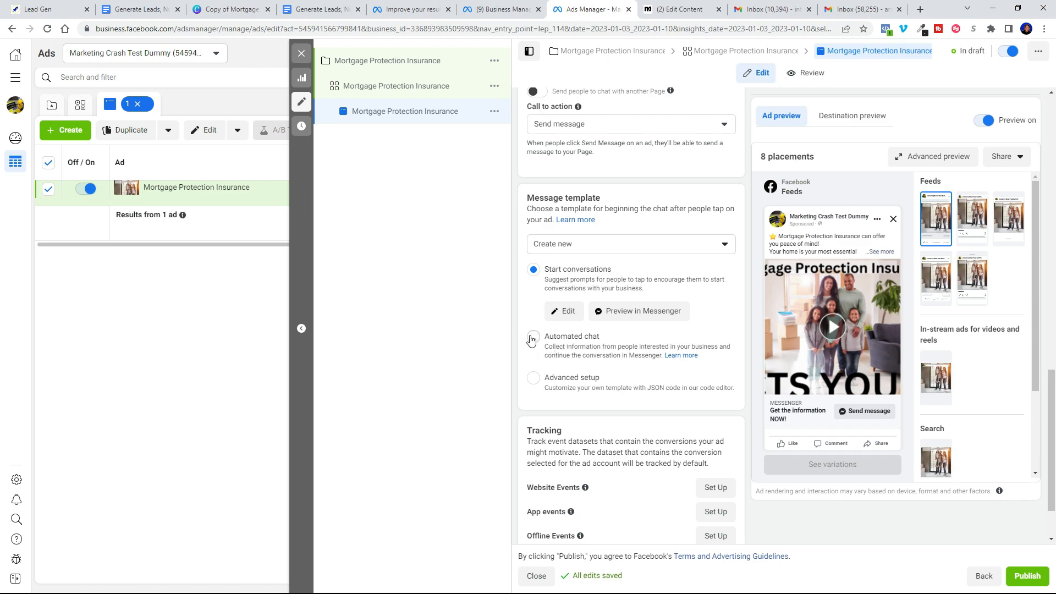
Step: Choose Automated chat as the message template and start a new chat template
{"action": "left_click", "coordinate": [533, 360]}
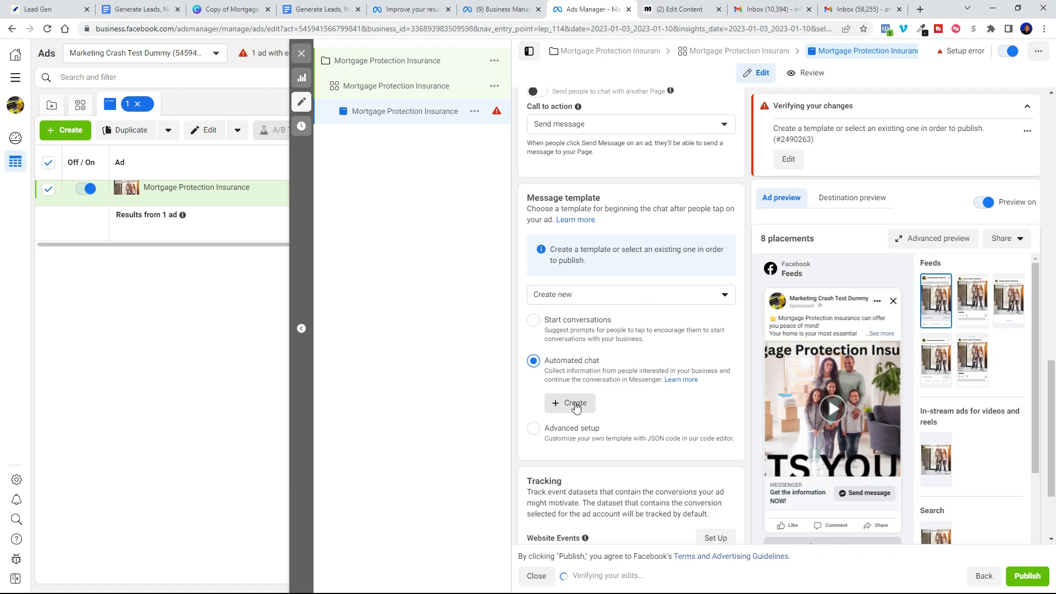
{"action": "left_click", "coordinate": [571, 403]}
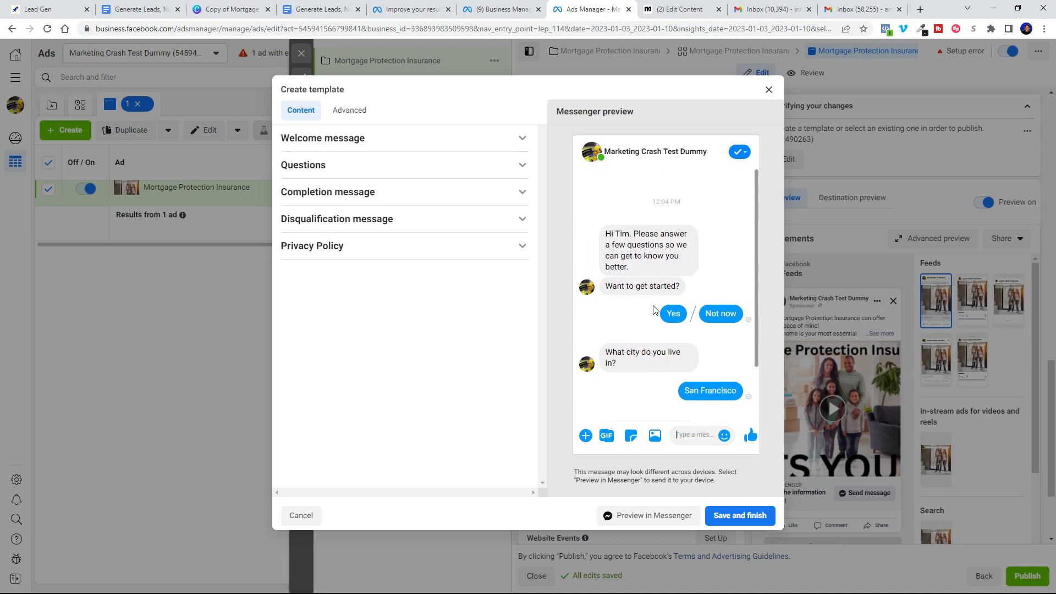
Step: Change the welcome message to 'To get you the most accurate information, we'd like to ask you a couple of questions!'
{"action": "left_click", "coordinate": [323, 138]}
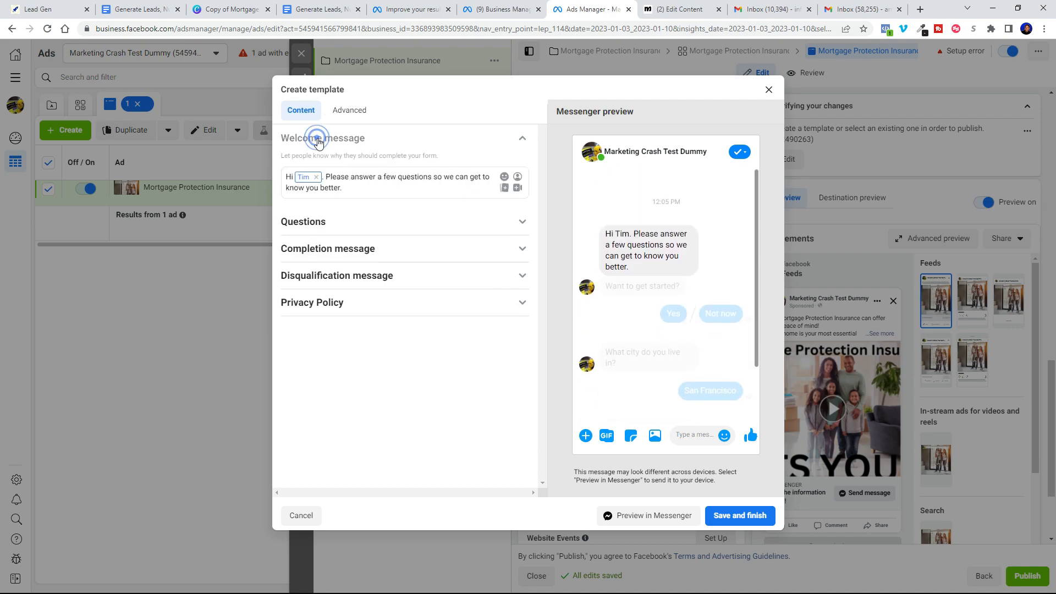
{"action": "left_click_drag", "start_coordinate": [324, 177], "coordinate": [342, 189]}
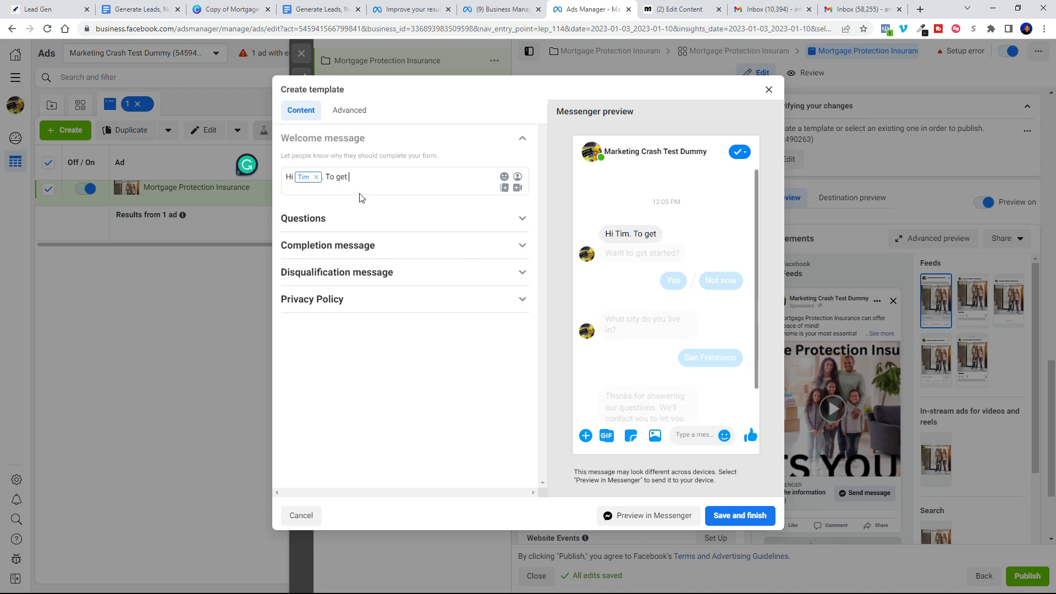
{"action": "type", "text": "you the os"}
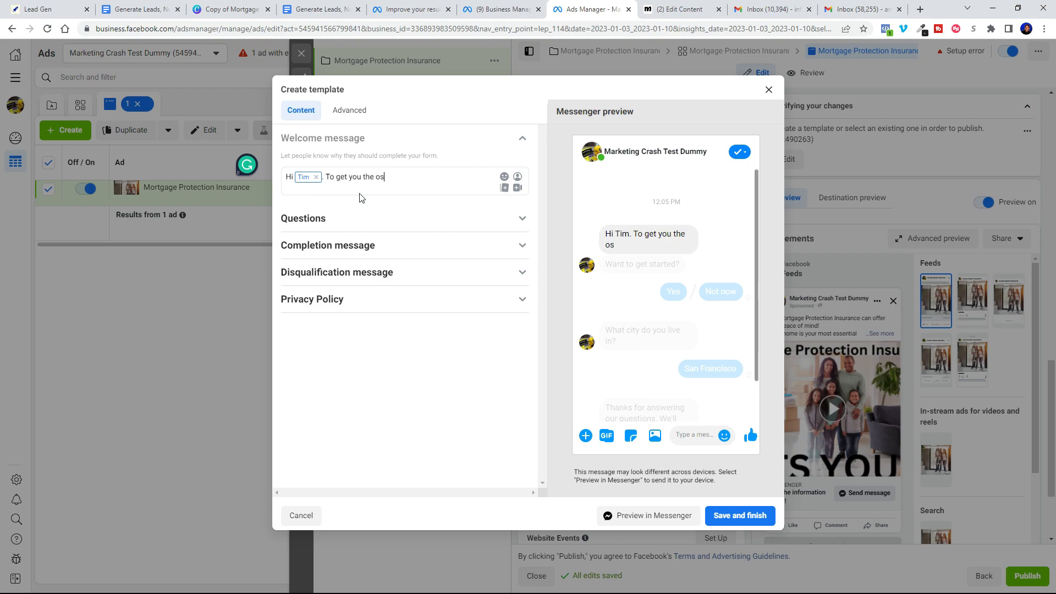
{"action": "type", "text": "most accur"}
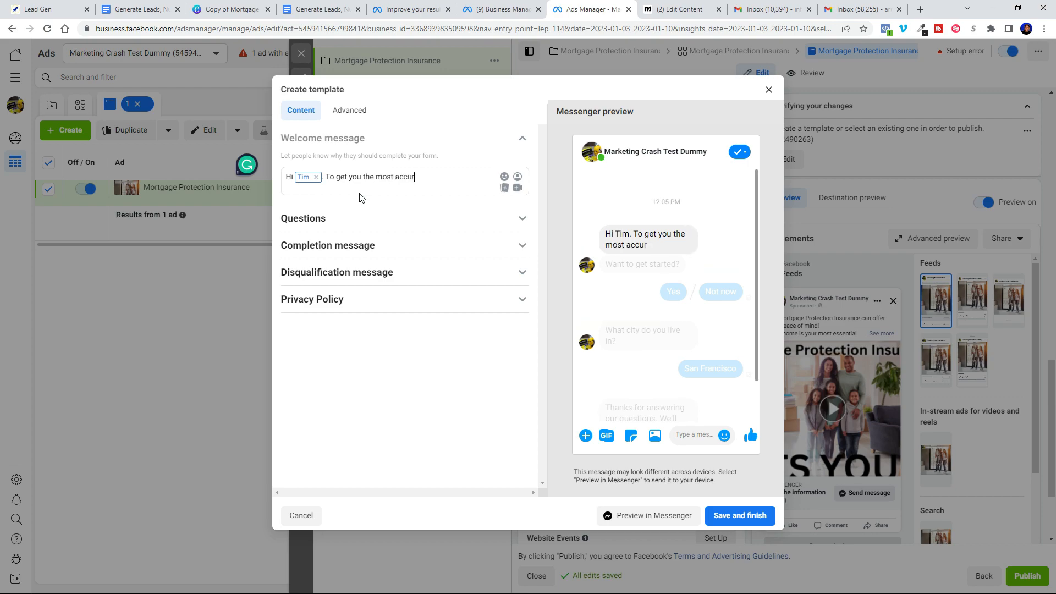
{"action": "type", "text": "ate information, we'd like to ask you a"}
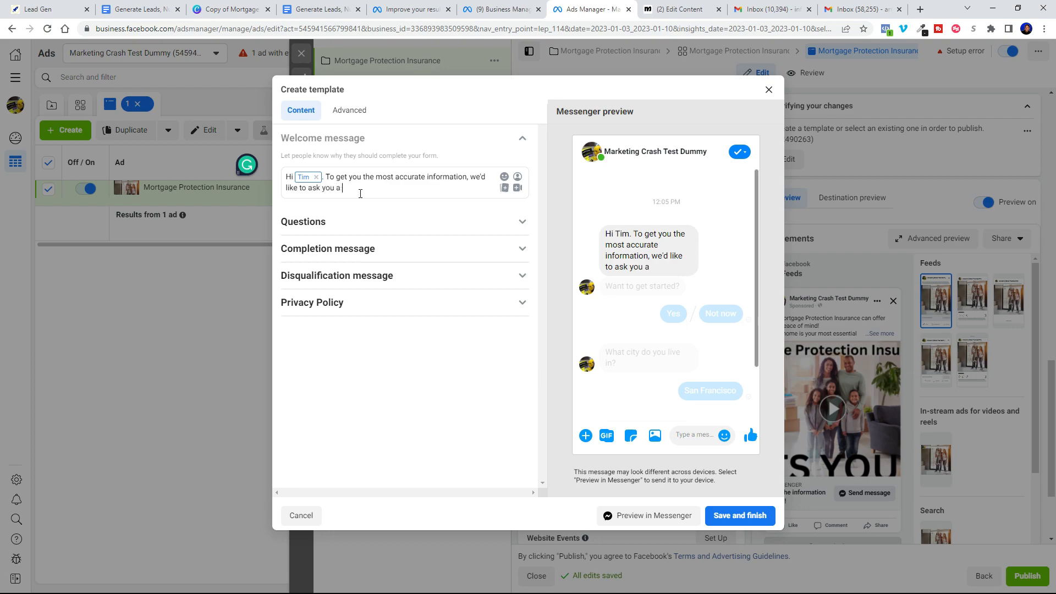
{"action": "type", "text": "couple of questions!"}
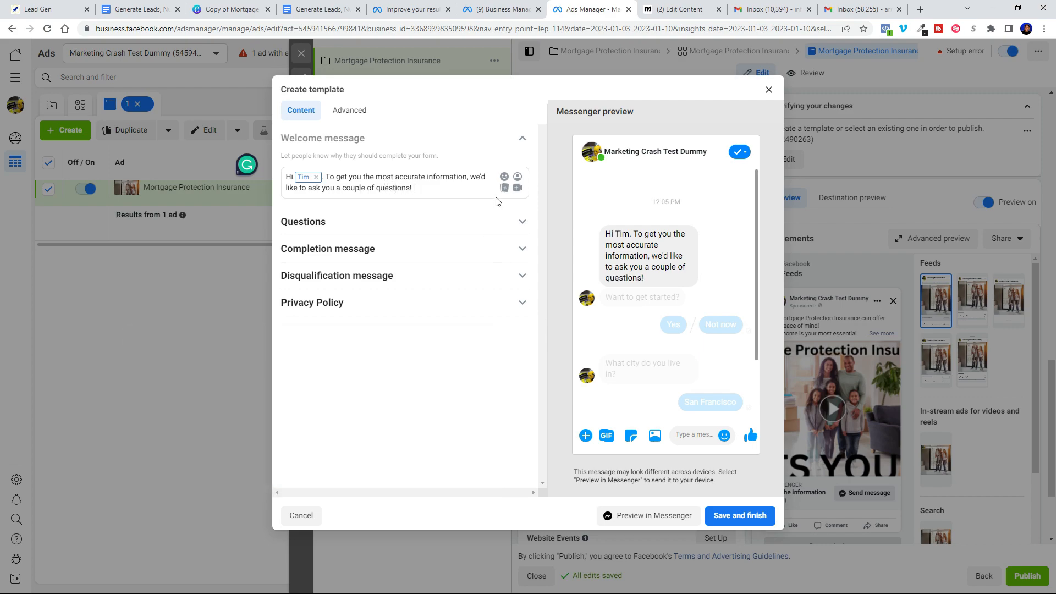
{"action": "left_click", "coordinate": [505, 177]}
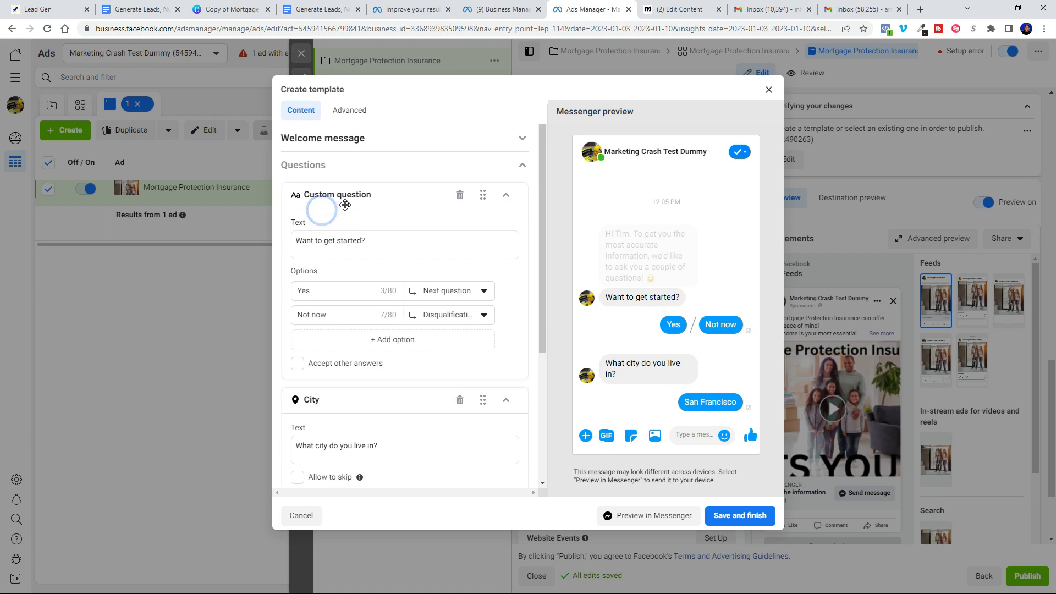
Step: Change the first question's text to 'How many people are in your household?'
{"action": "left_click", "coordinate": [364, 241]}
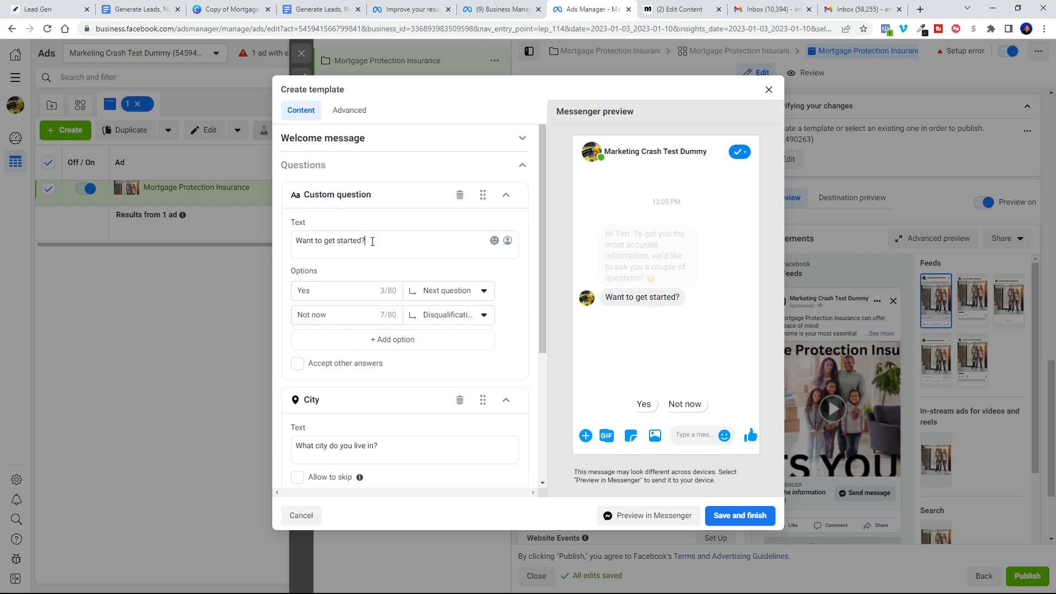
{"action": "double_click", "coordinate": [330, 241]}
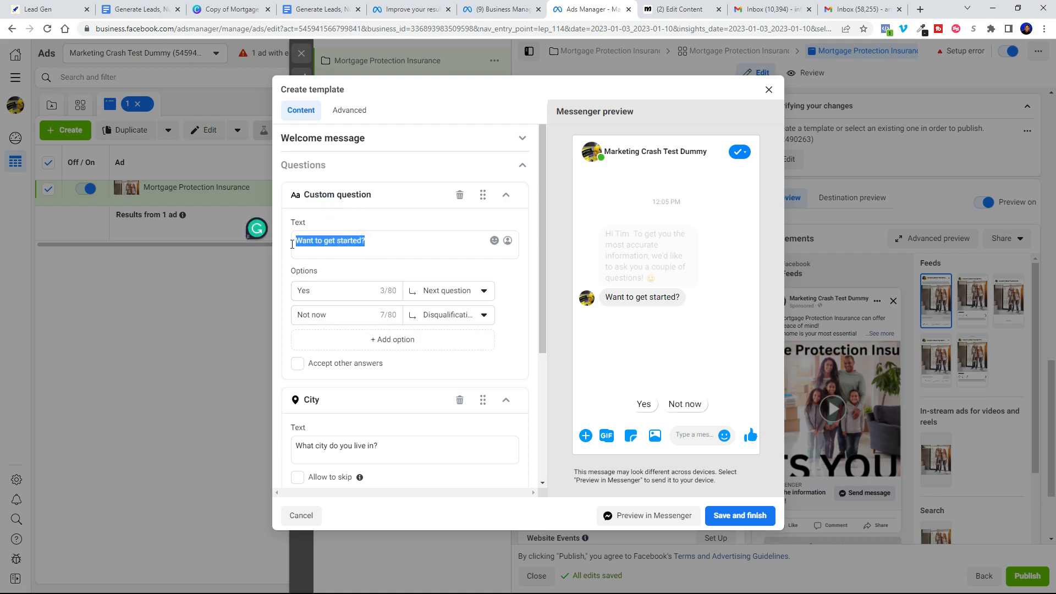
{"action": "type", "text": "How many people are in y"}
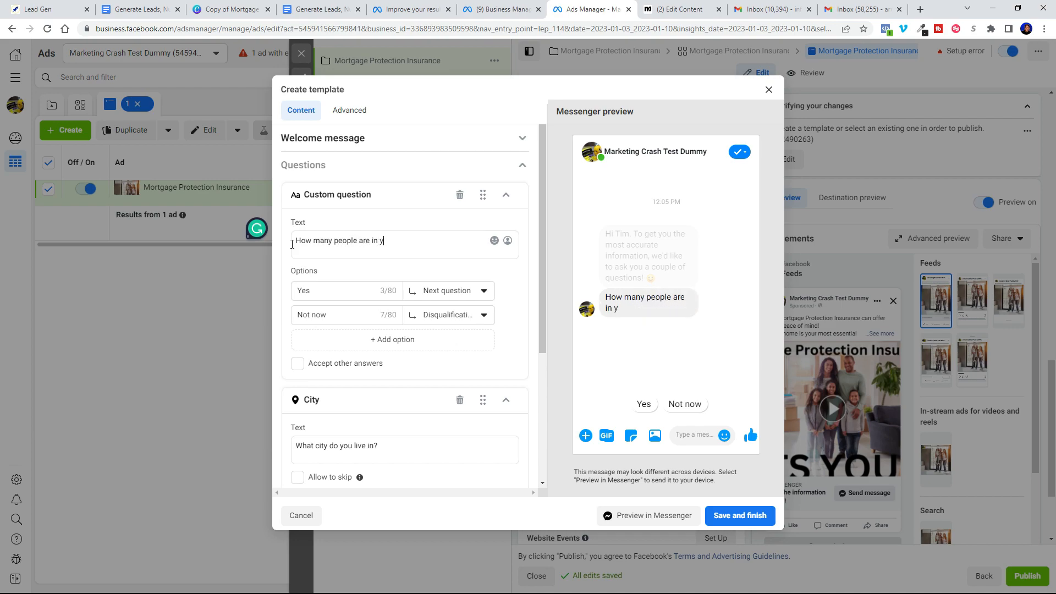
{"action": "type", "text": "our houseu"}
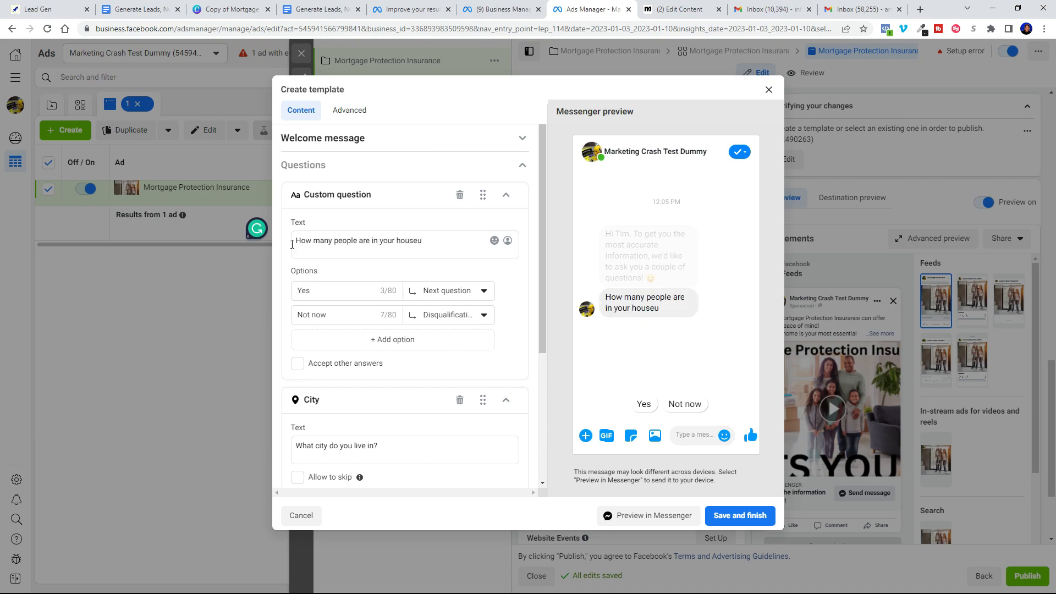
{"action": "type", "text": "house"}
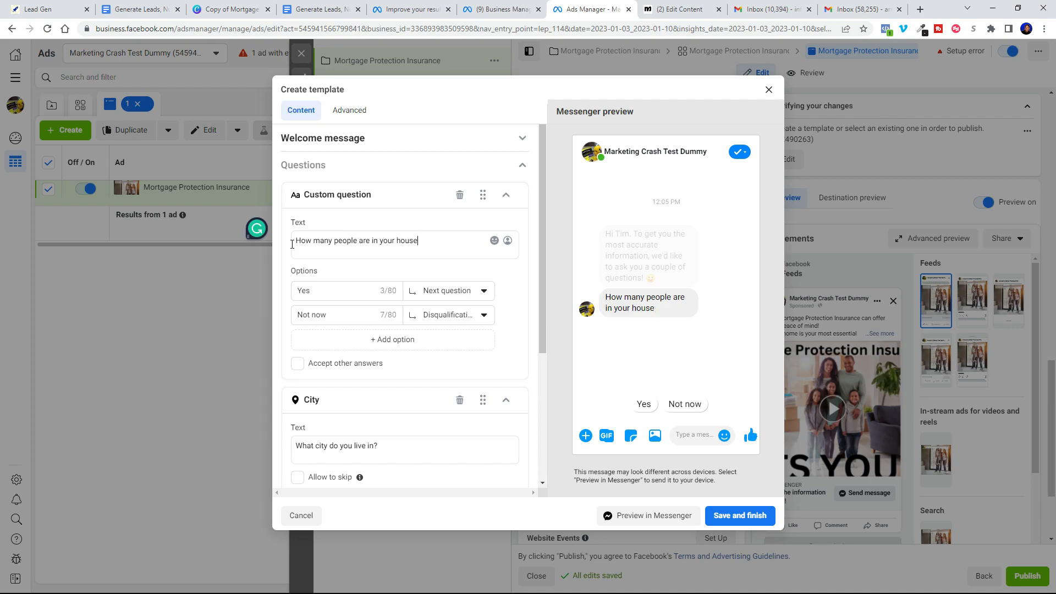
{"action": "type", "text": "hold"}
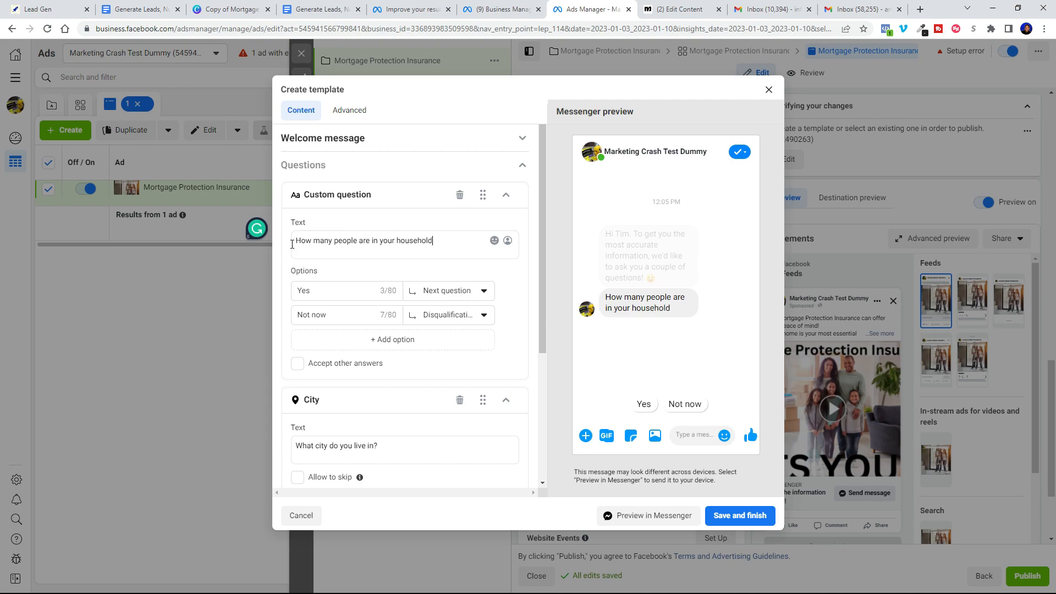
{"action": "type", "text": "?"}
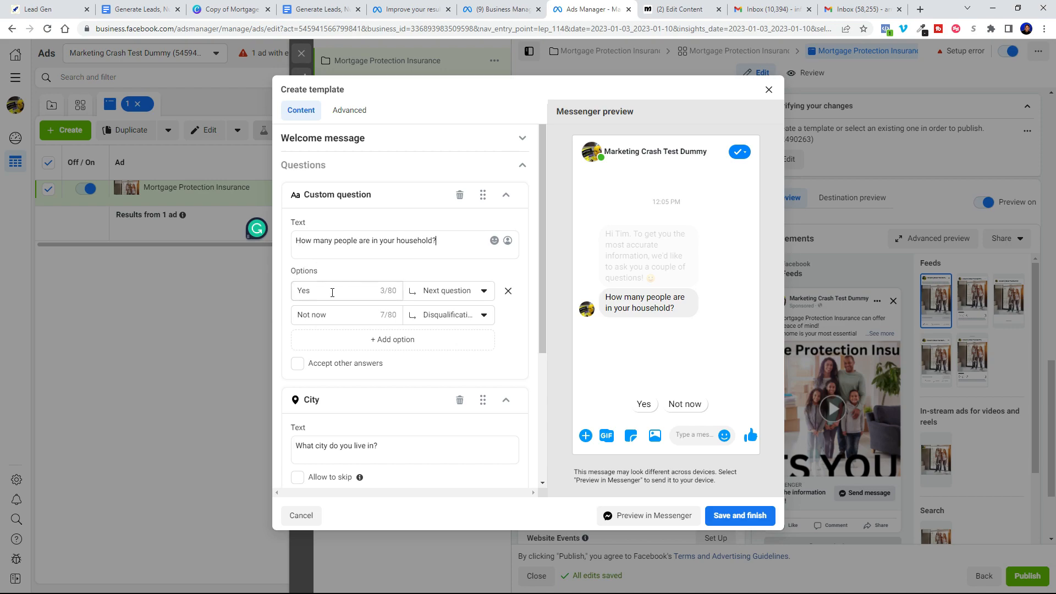
Step: Replace the Yes/Not now answers with 2 and 3 and add more options up to 6
{"action": "double_click", "coordinate": [303, 290]}
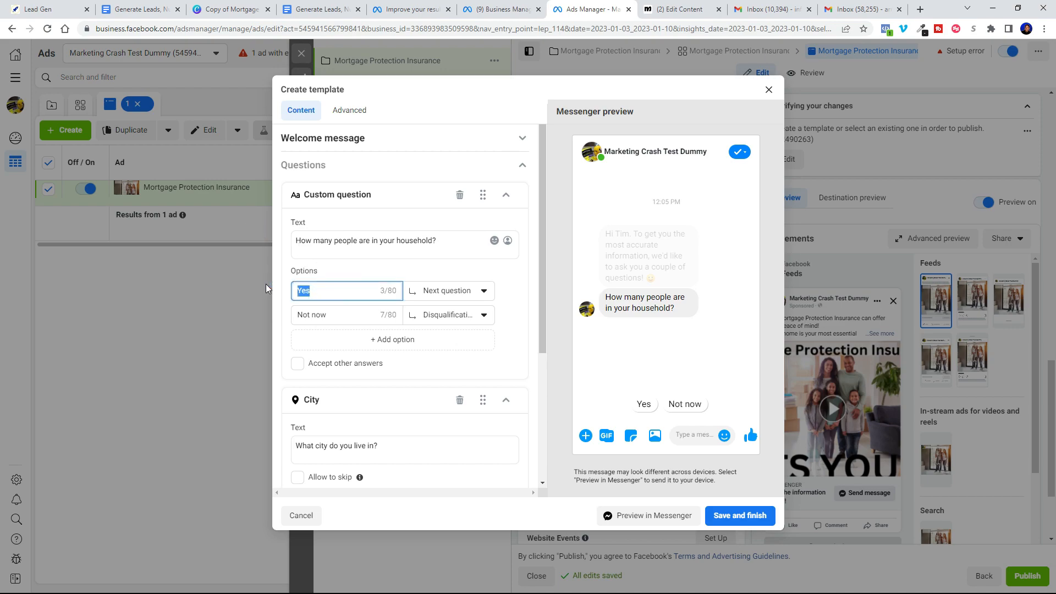
{"action": "type", "text": "2"}
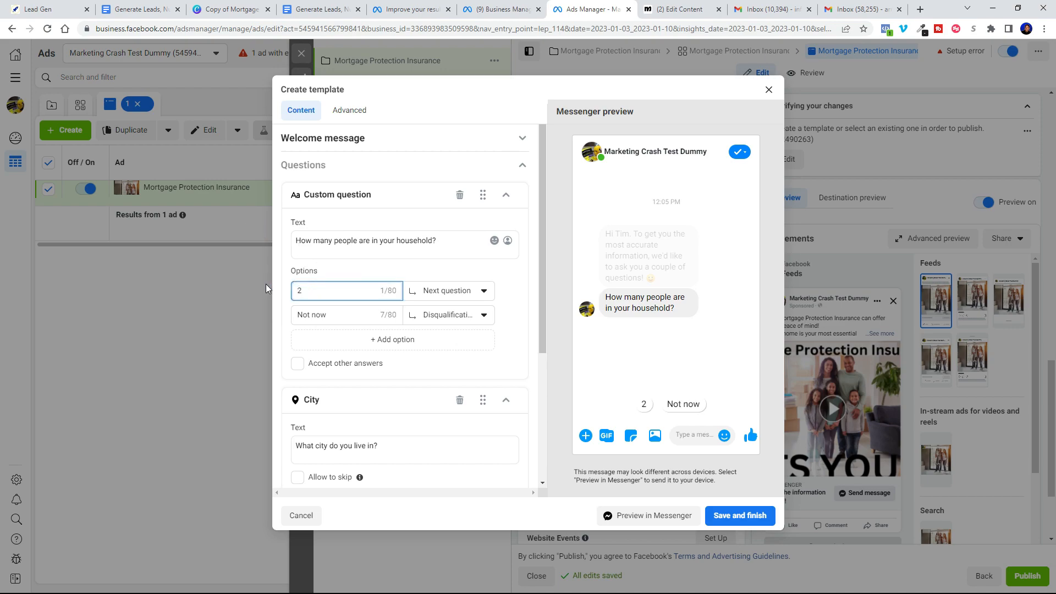
{"action": "left_click", "coordinate": [345, 315]}
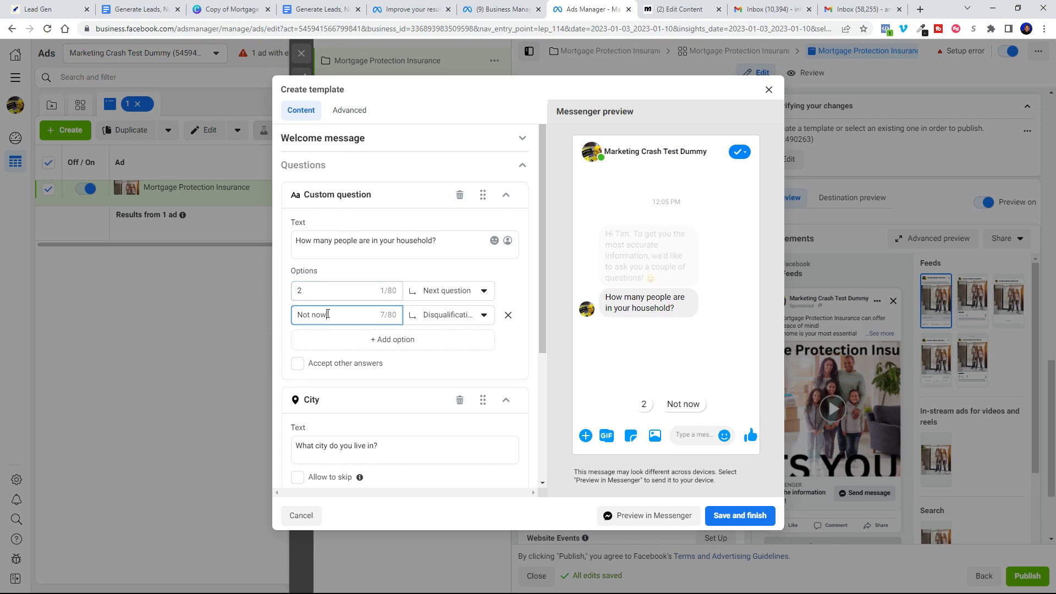
{"action": "type", "text": "3"}
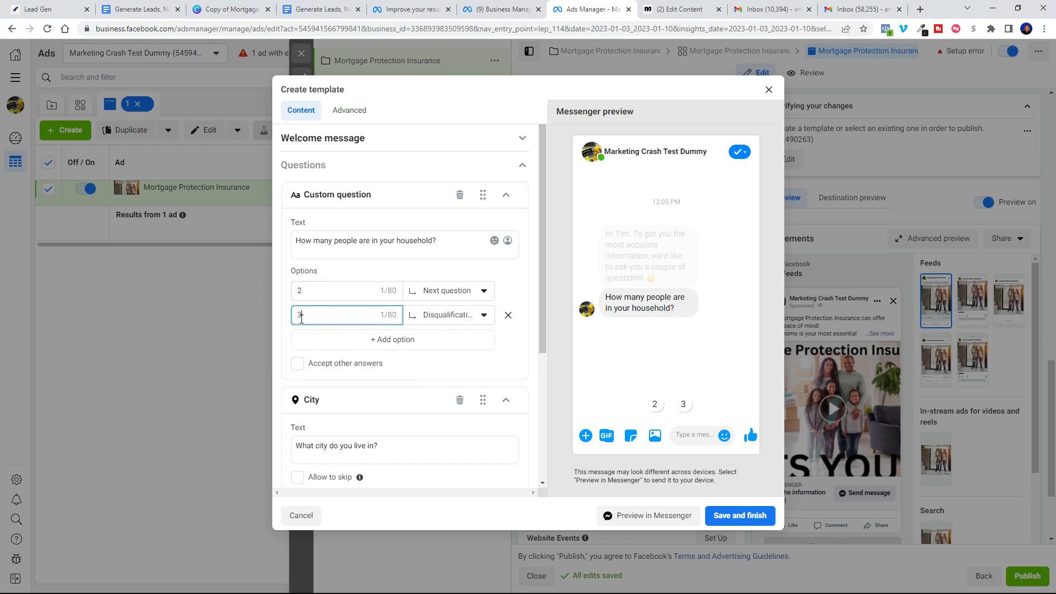
{"action": "left_click", "coordinate": [448, 290]}
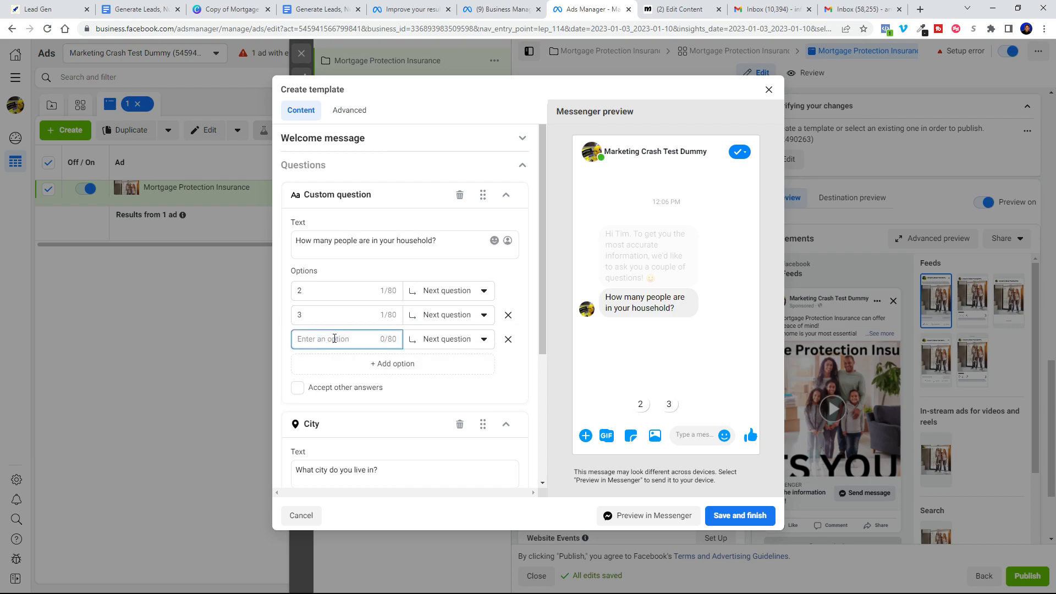
{"action": "type", "text": "4"}
{"action": "type", "text": "5"}
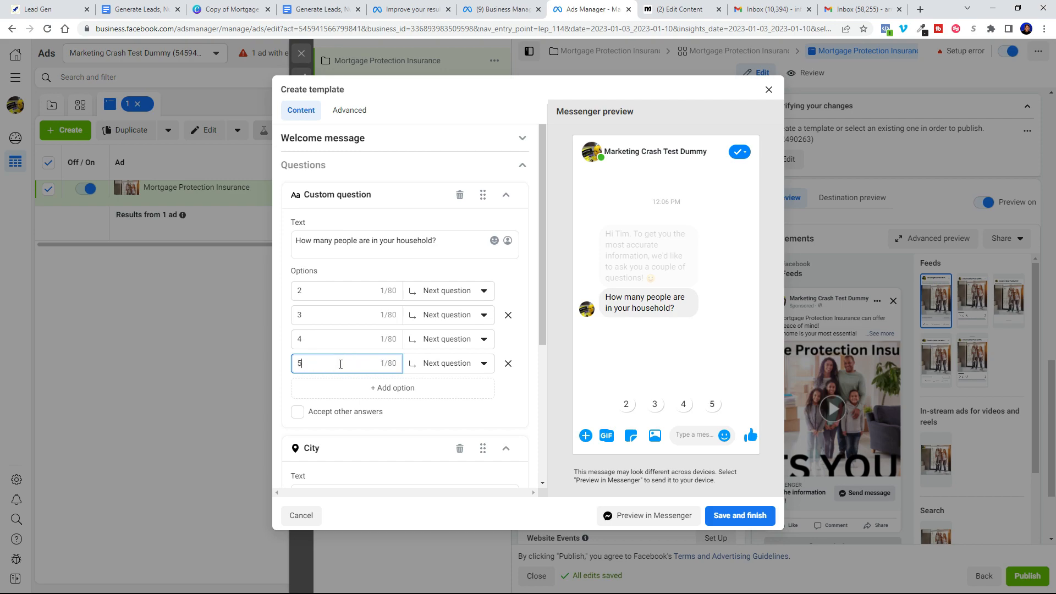
{"action": "left_click", "coordinate": [392, 387]}
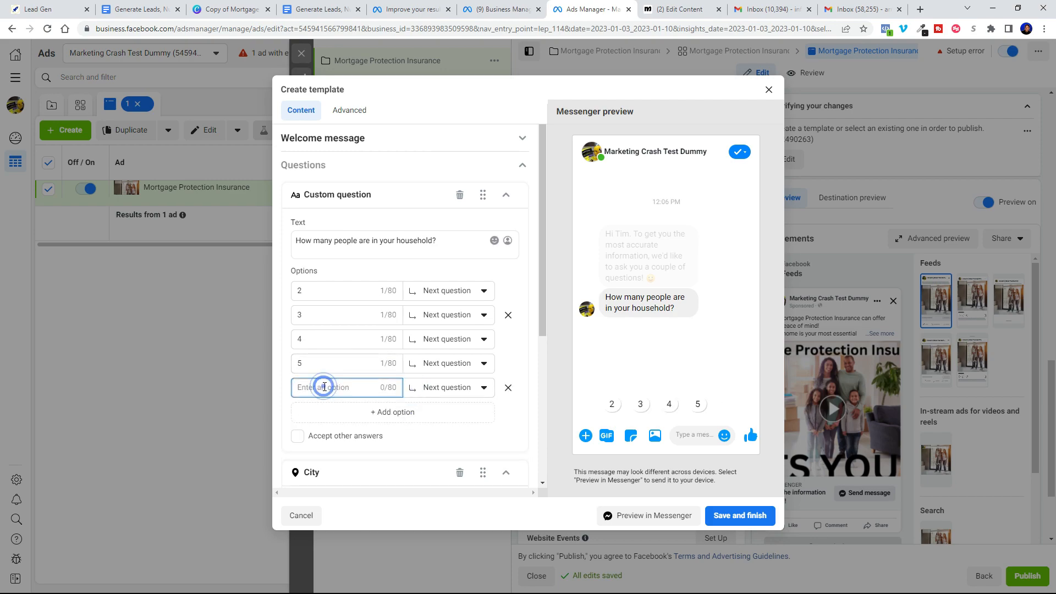
{"action": "type", "text": "6"}
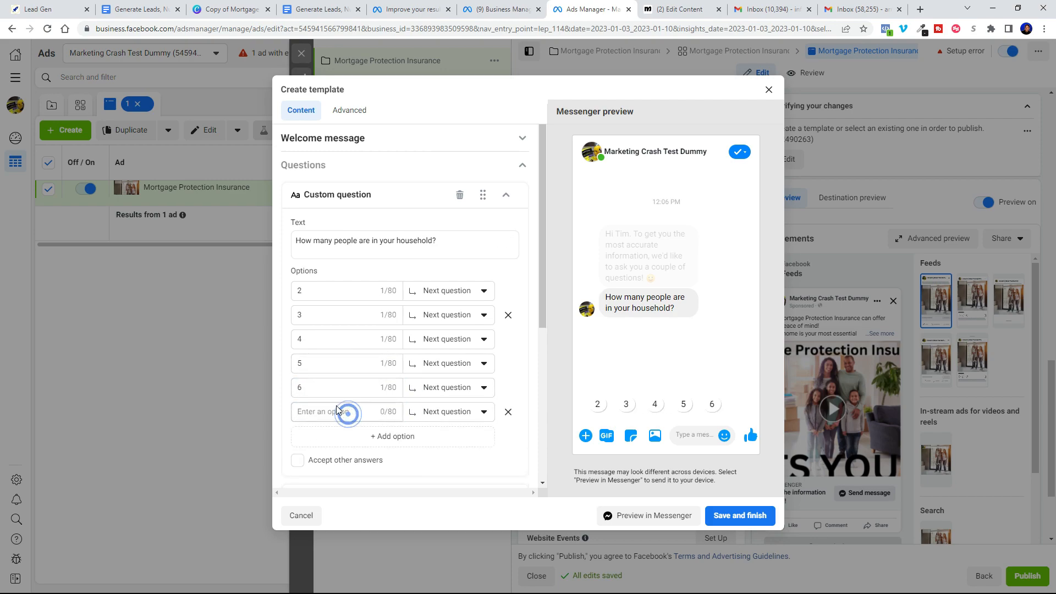
{"action": "left_click", "coordinate": [343, 411]}
{"action": "type", "text": "More than 6"}
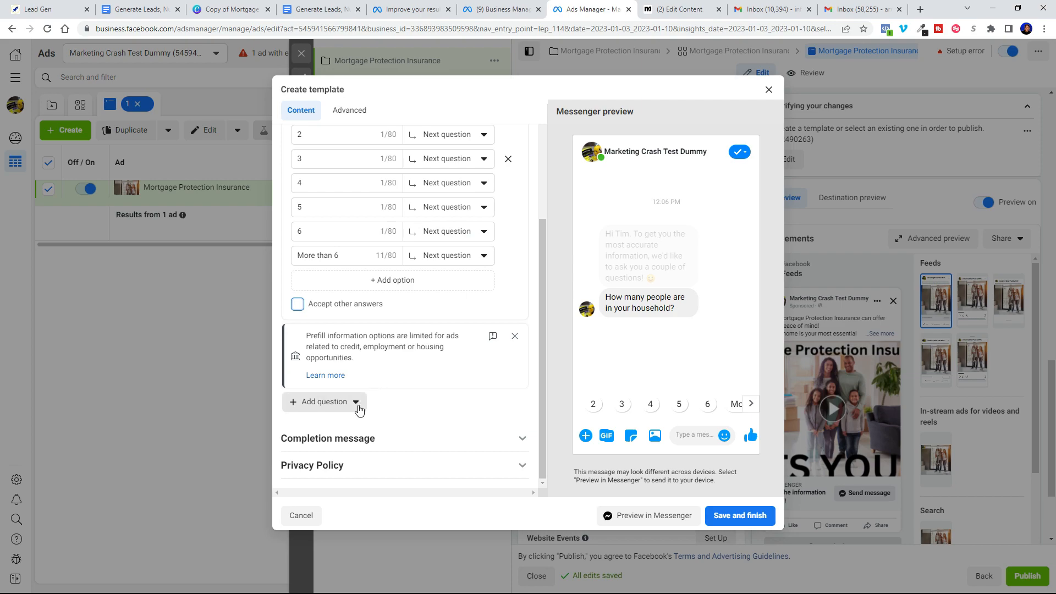
Step: Add a custom mortgage balance question with the first answer 'Under $100k'
{"action": "left_click", "coordinate": [356, 402]}
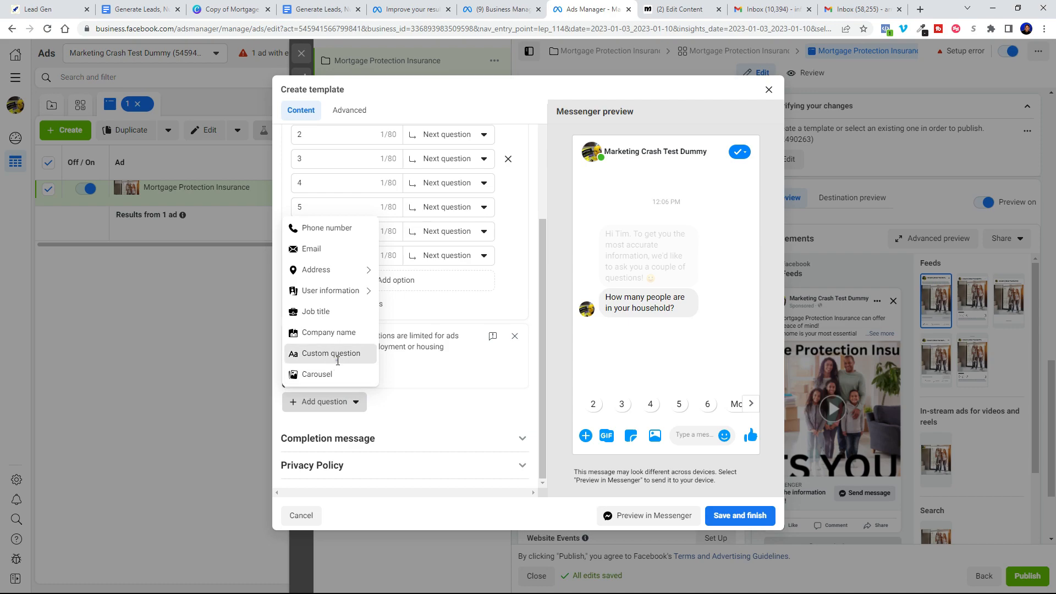
{"action": "left_click", "coordinate": [330, 353]}
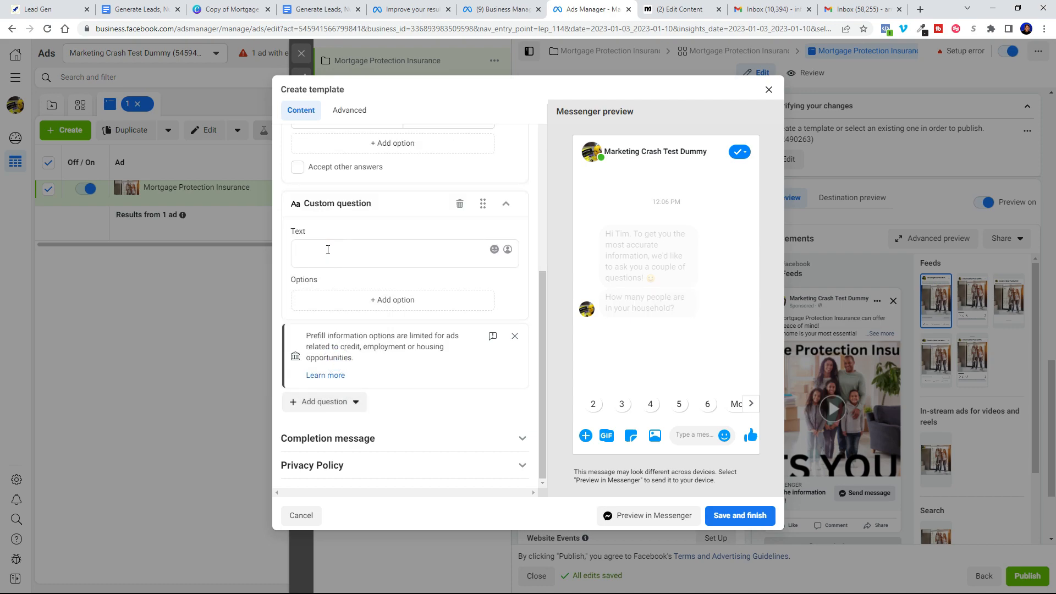
{"action": "type", "text": "Ap"}
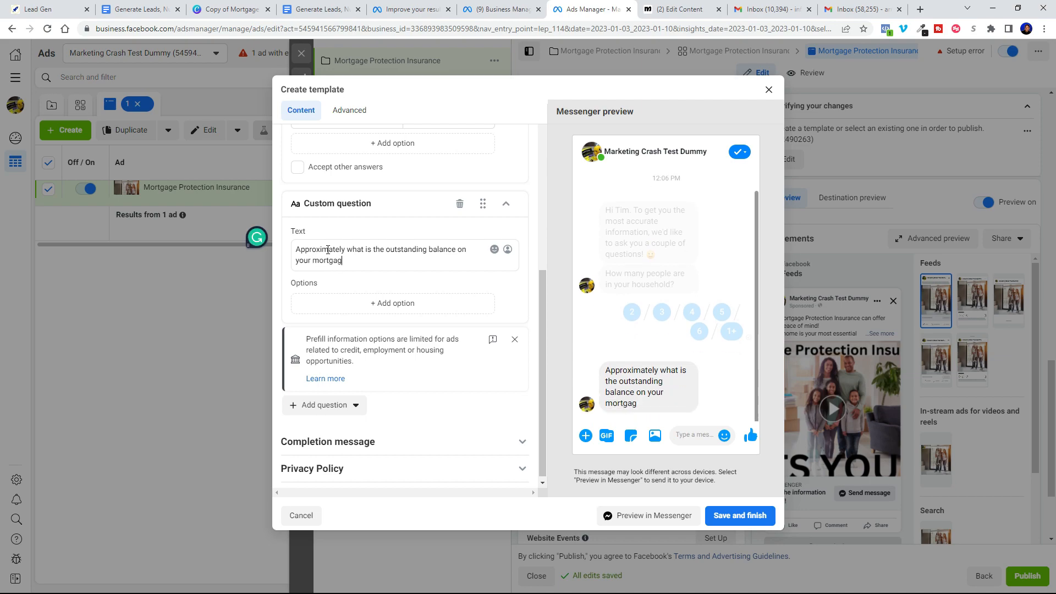
{"action": "type", "text": "e?"}
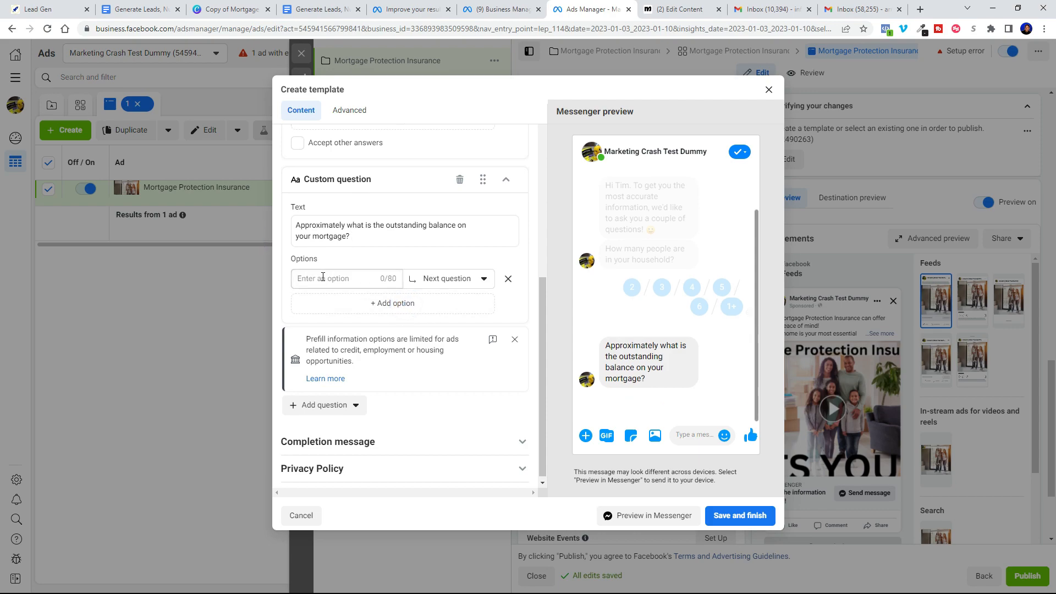
{"action": "left_click", "coordinate": [346, 278]}
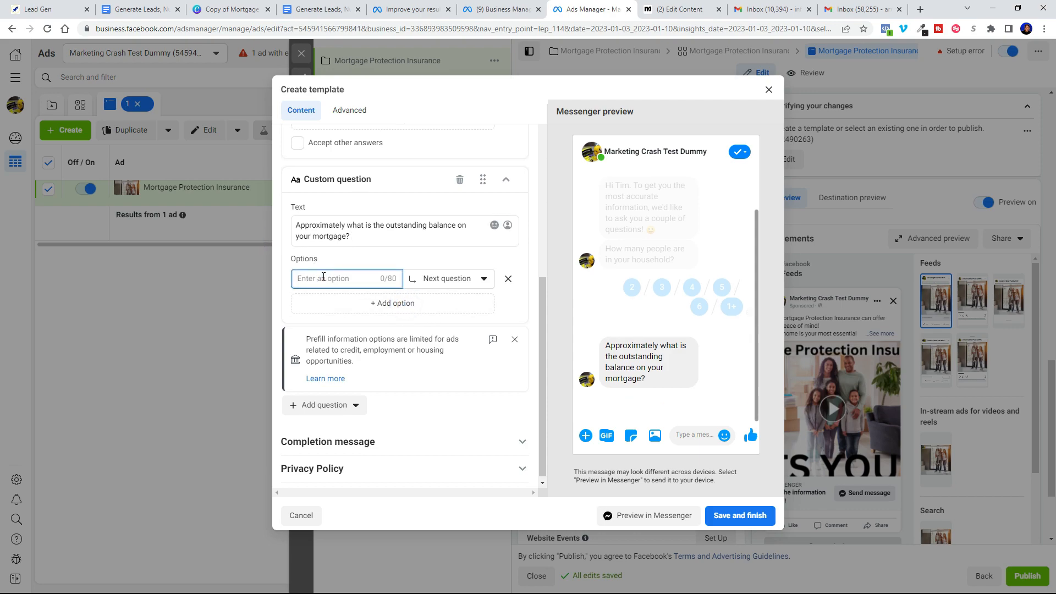
{"action": "type", "text": "Under"}
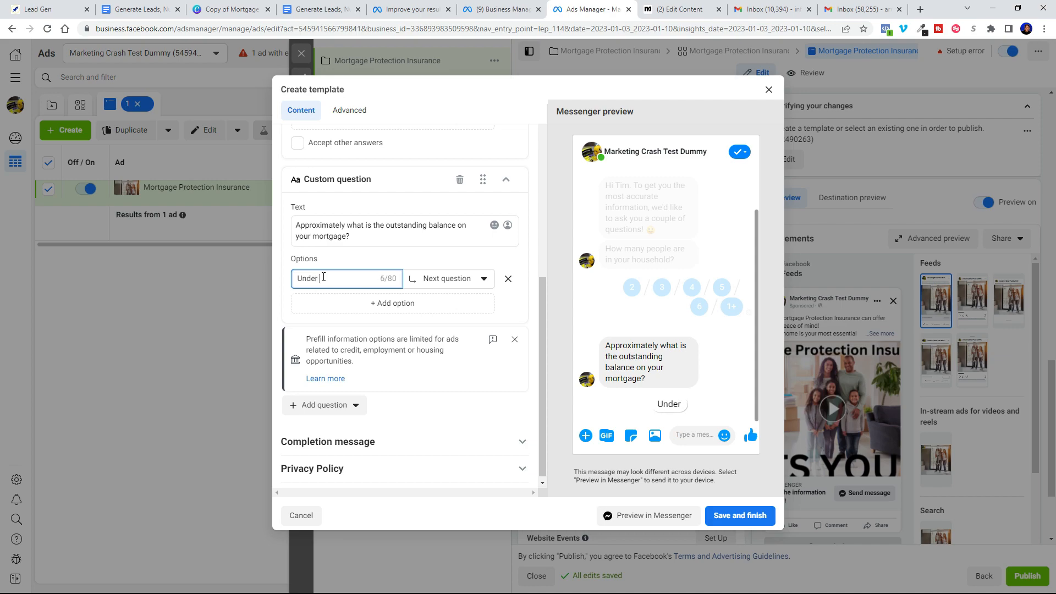
{"action": "type", "text": "$100"}
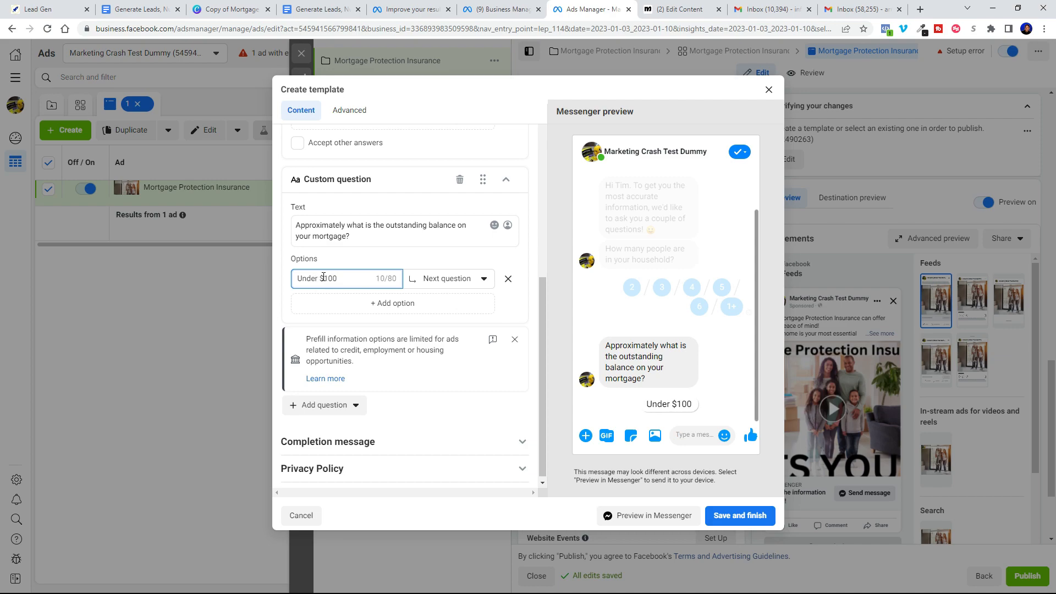
{"action": "type", "text": "k"}
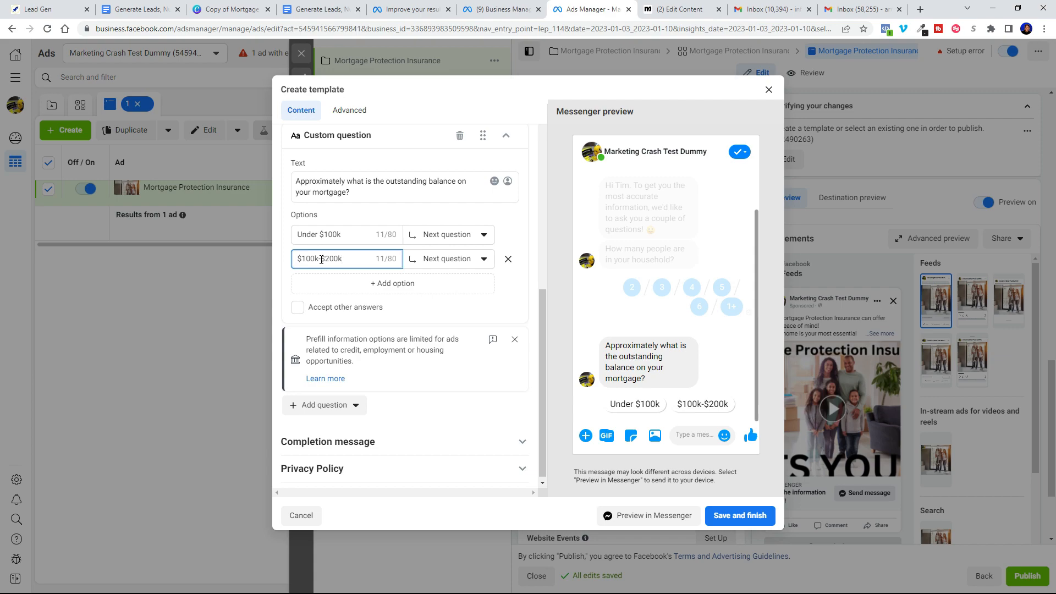
Step: Add the remaining balance ranges up to 'Over $400k' and accept other answers
{"action": "left_click", "coordinate": [393, 282]}
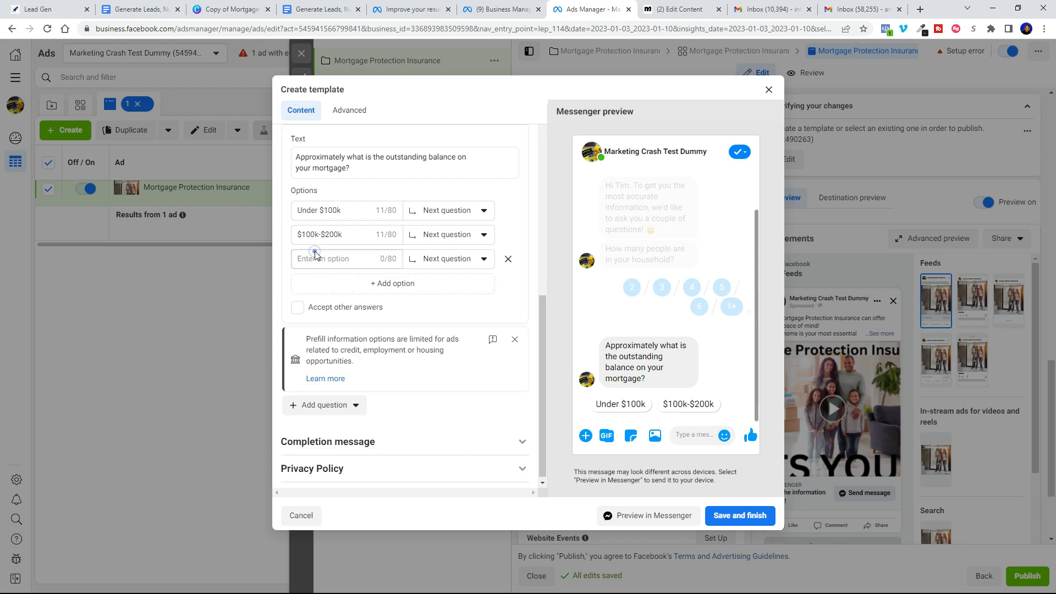
{"action": "left_click", "coordinate": [345, 258]}
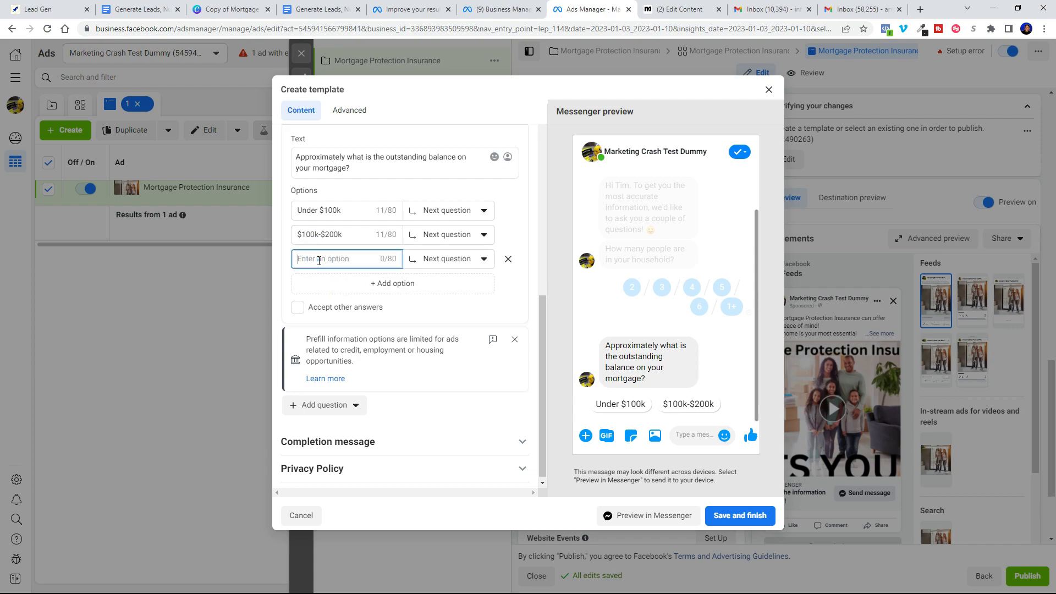
{"action": "type", "text": "$200k"}
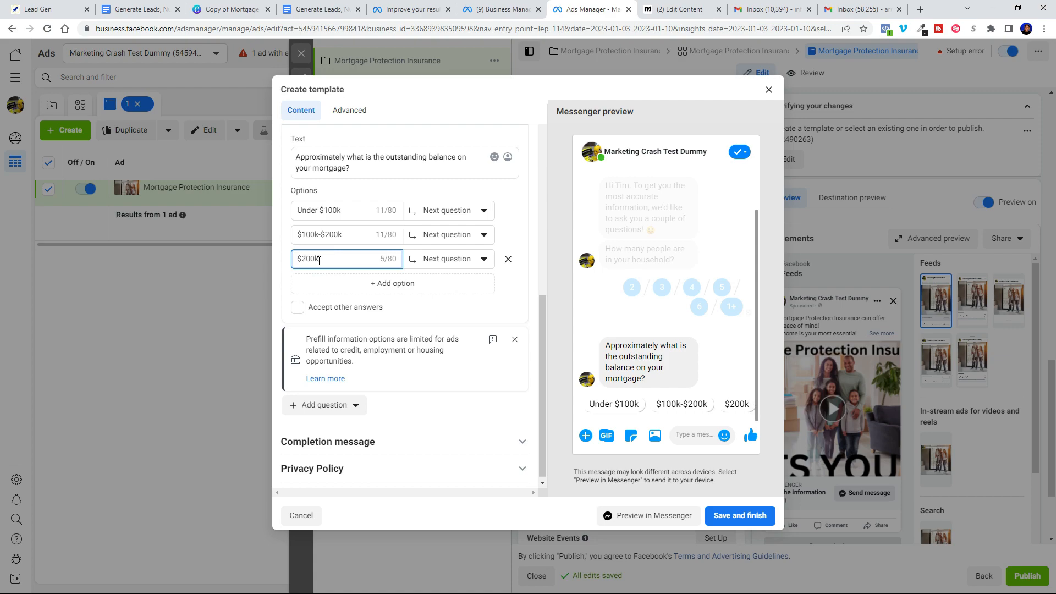
{"action": "type", "text": "+s"}
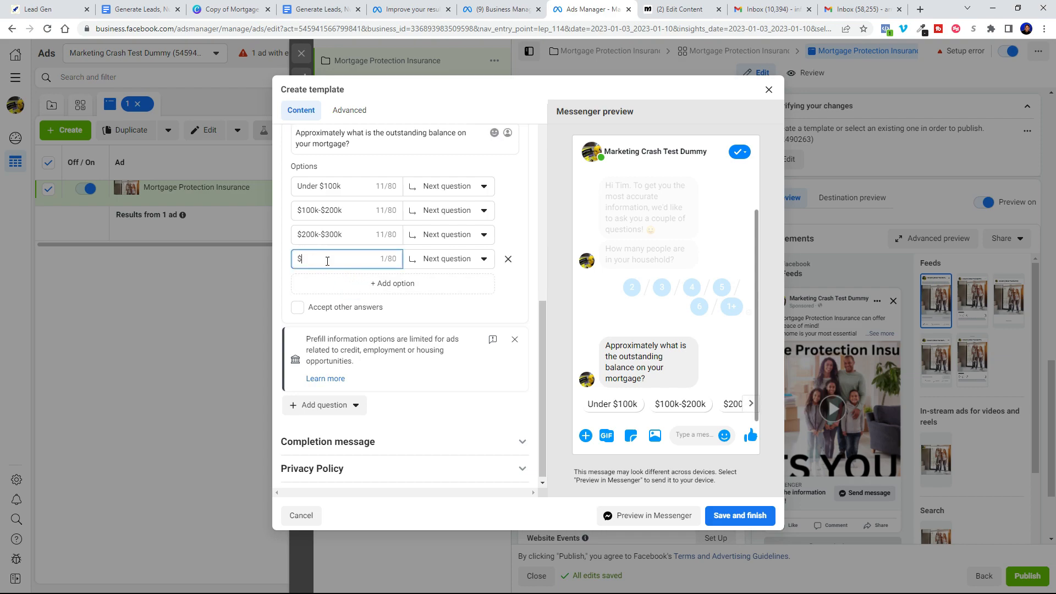
{"action": "type", "text": "300"}
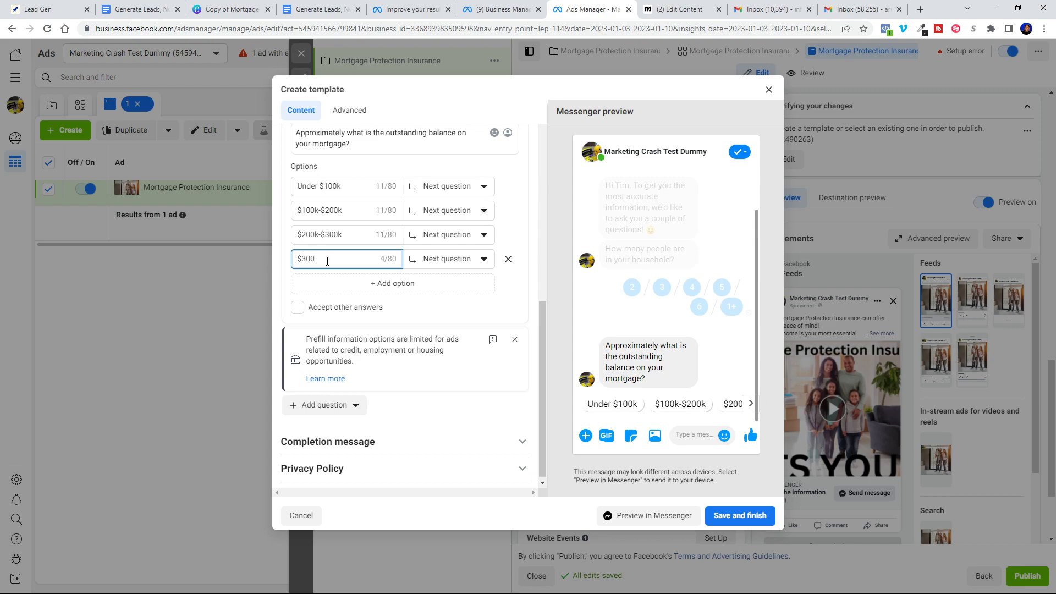
{"action": "type", "text": "k-$4"}
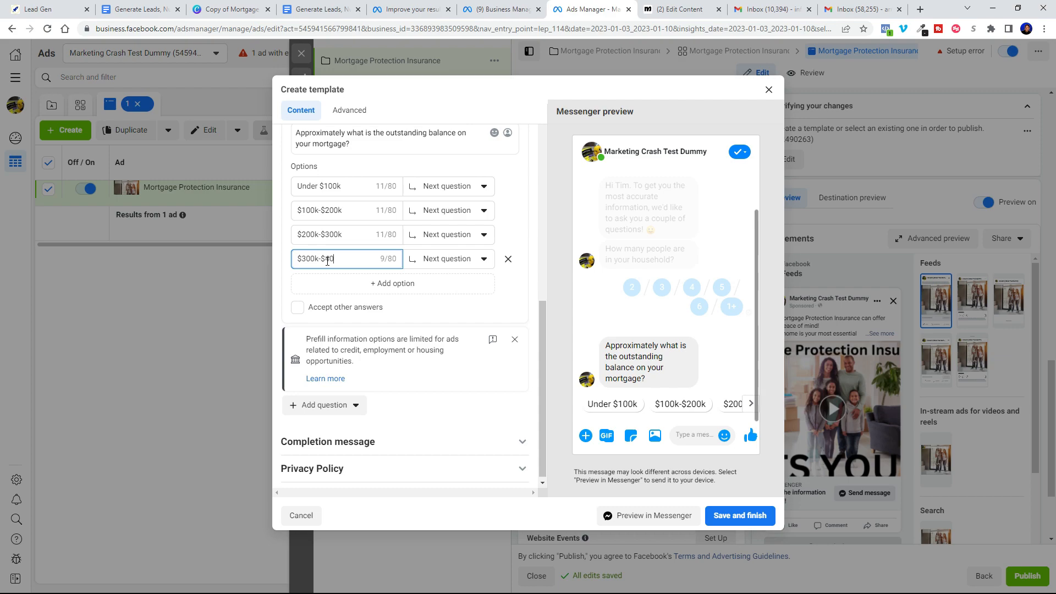
{"action": "type", "text": "00k"}
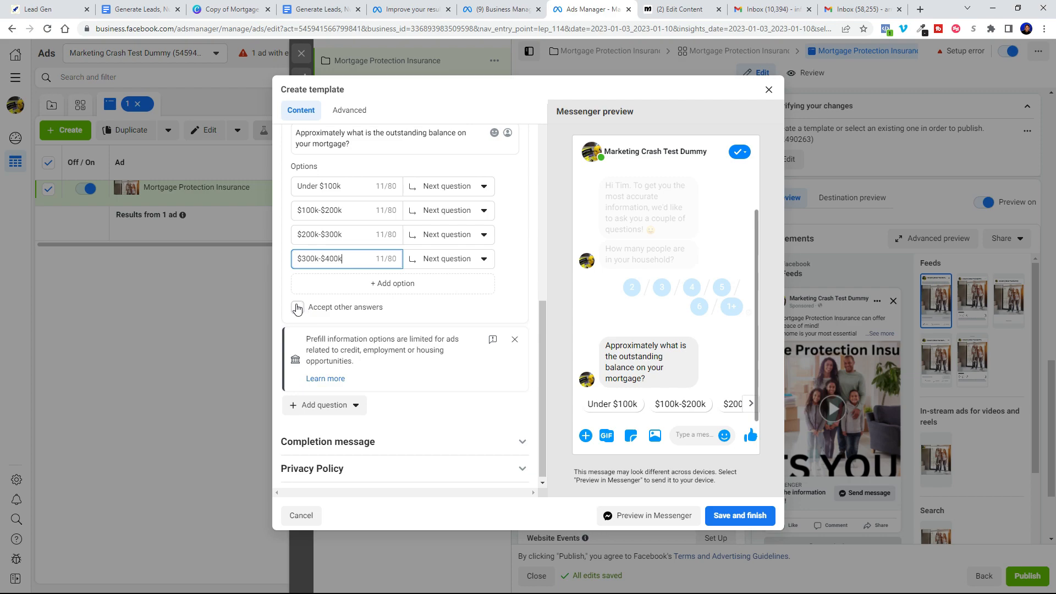
{"action": "left_click", "coordinate": [393, 283]}
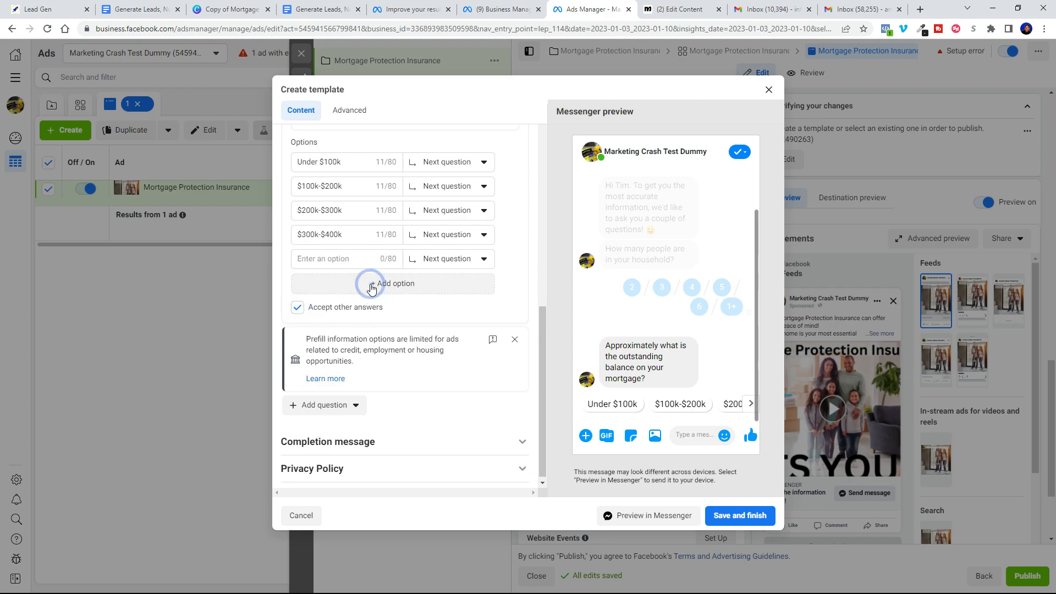
{"action": "left_click", "coordinate": [371, 283]}
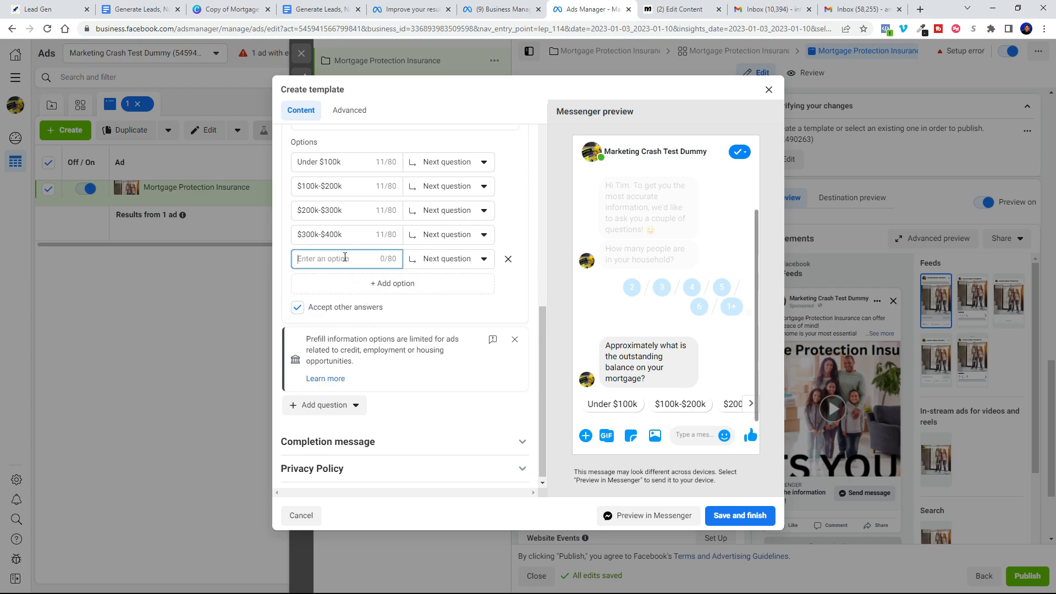
{"action": "type", "text": "Over $400"}
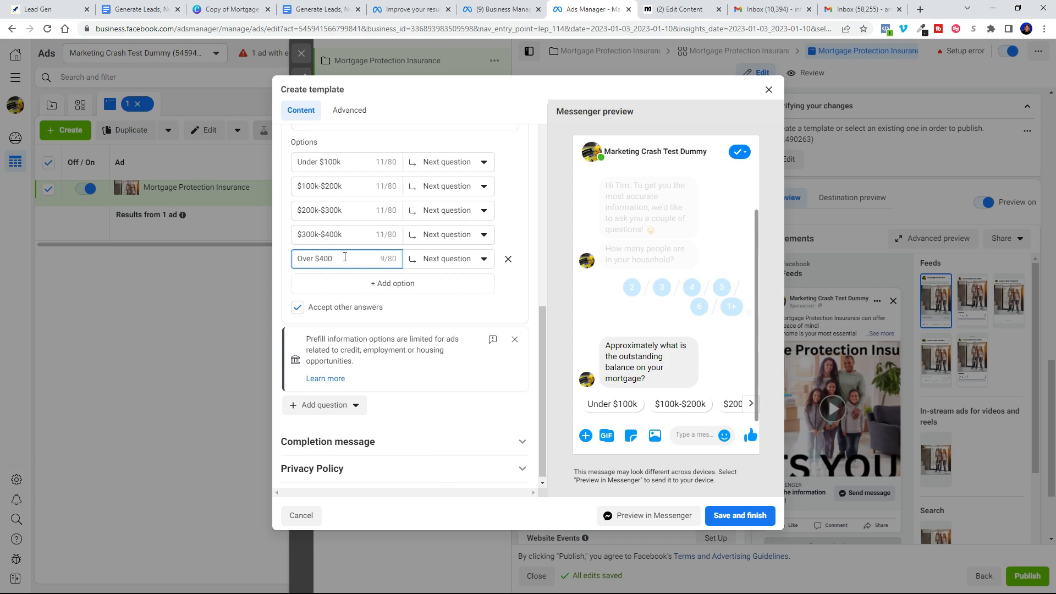
{"action": "type", "text": "k"}
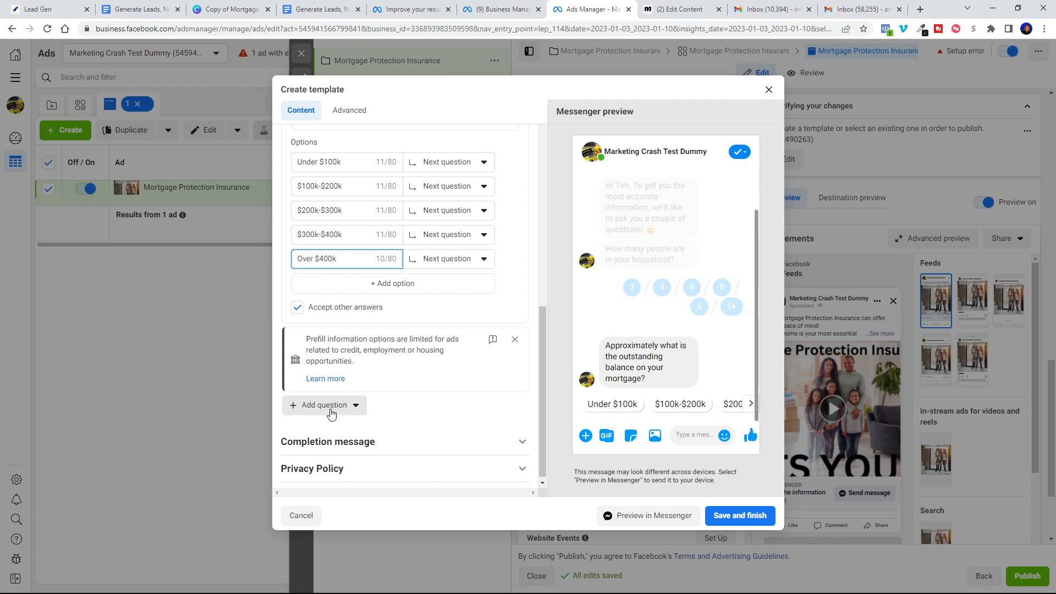
Step: Add the custom question 'Are you interested in loss of income coverage?' with Yes and No answers
{"action": "left_click", "coordinate": [324, 405]}
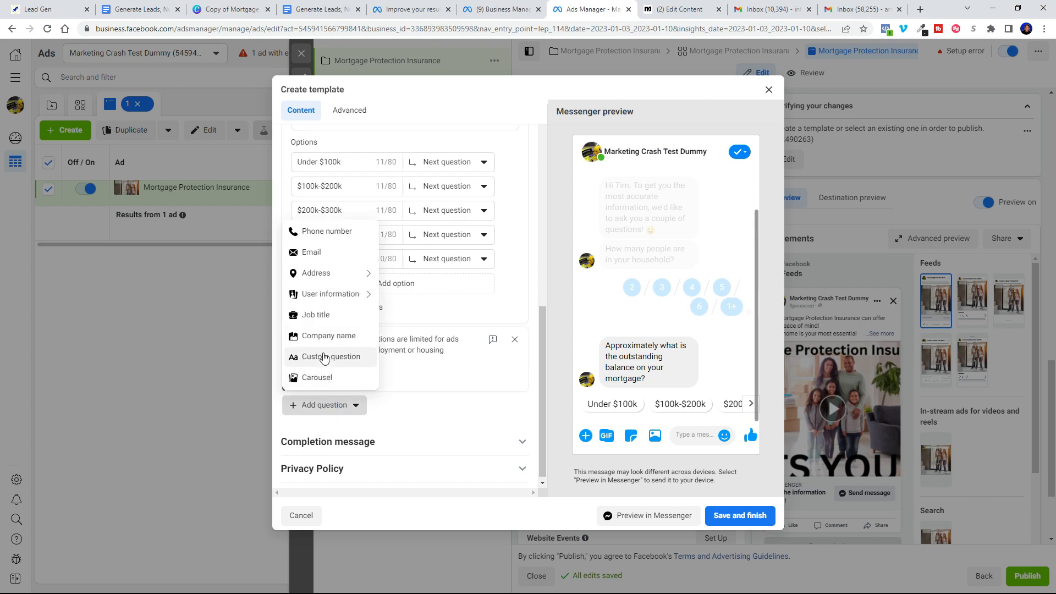
{"action": "left_click", "coordinate": [330, 356]}
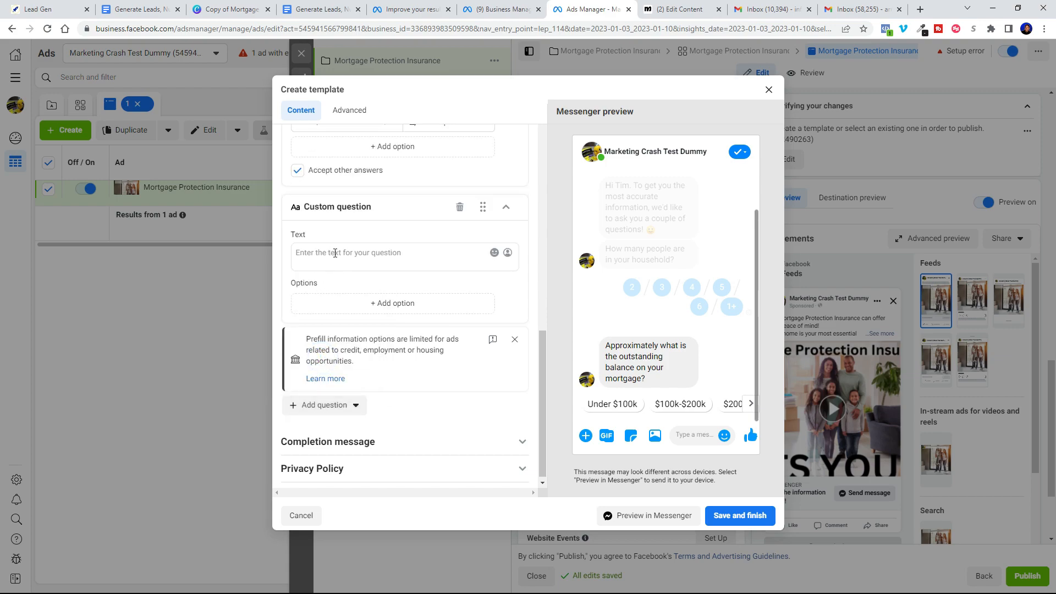
{"action": "left_click", "coordinate": [347, 253]}
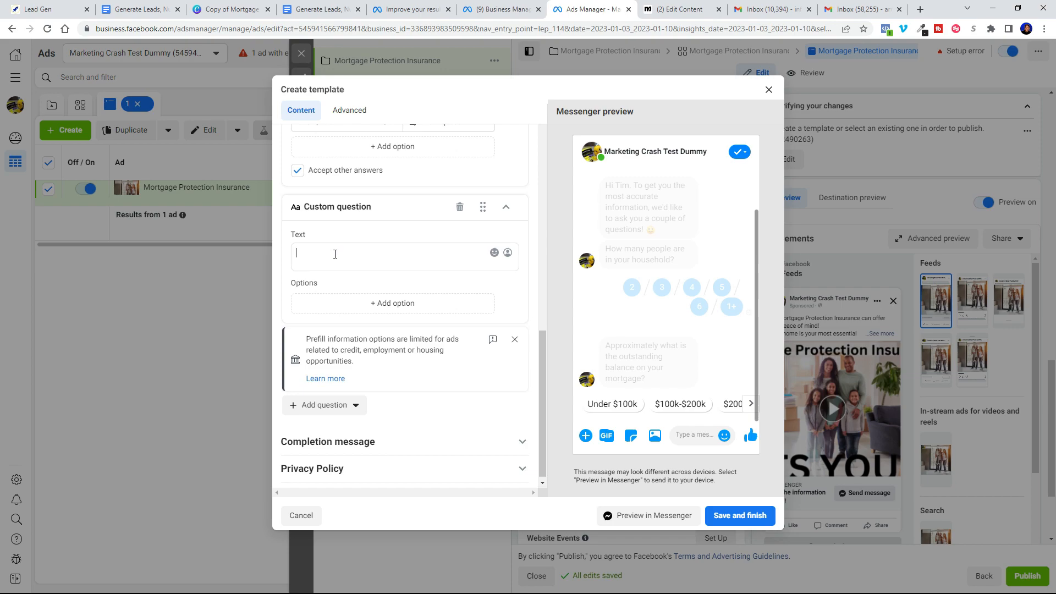
{"action": "type", "text": "Are you interested in knowing about"}
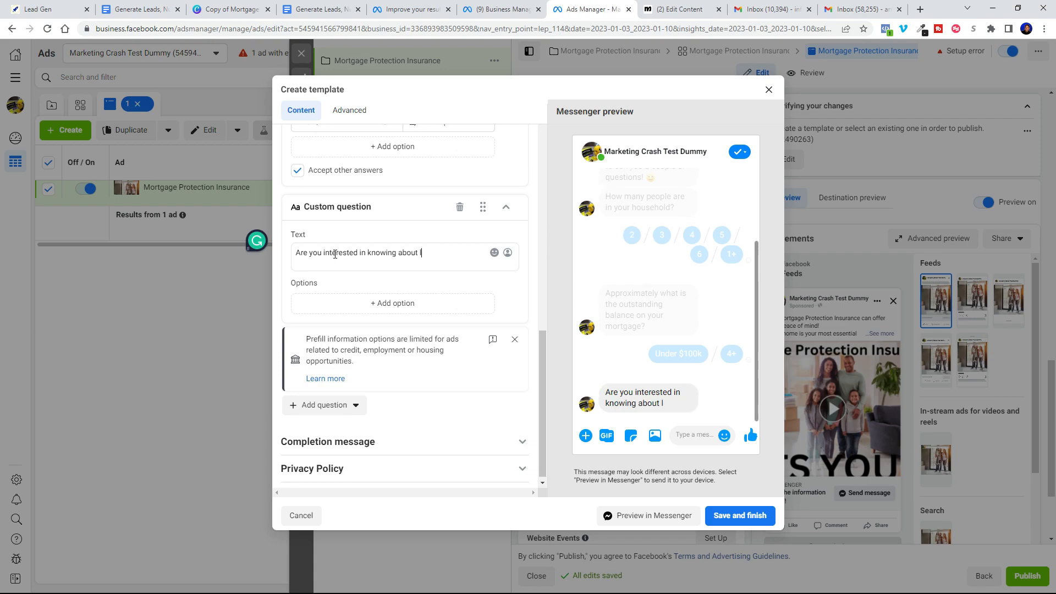
{"action": "type", "text": "loss of income coverage?"}
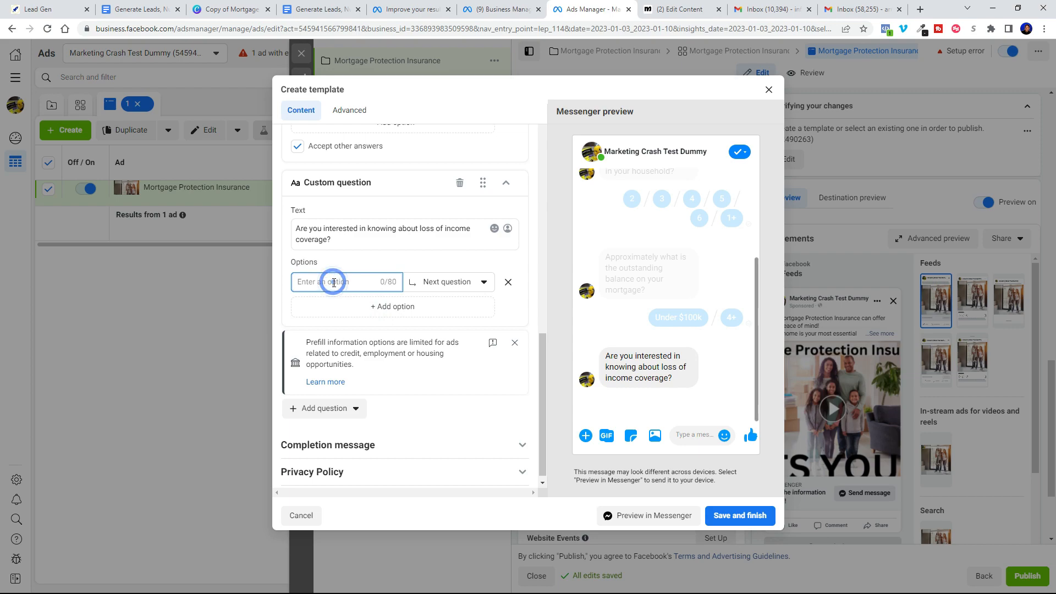
{"action": "type", "text": "Yes"}
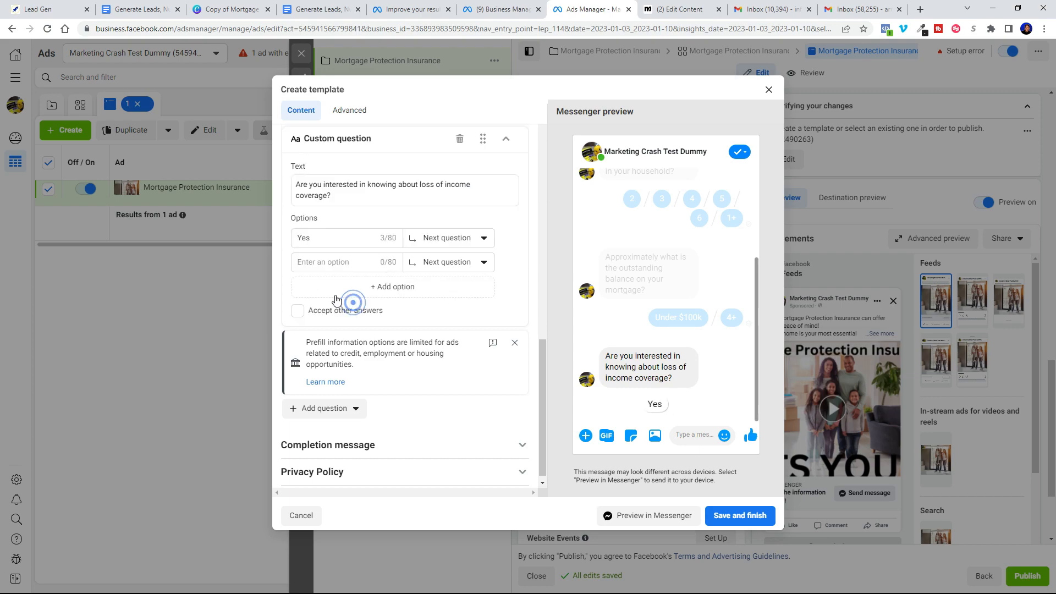
{"action": "type", "text": "No"}
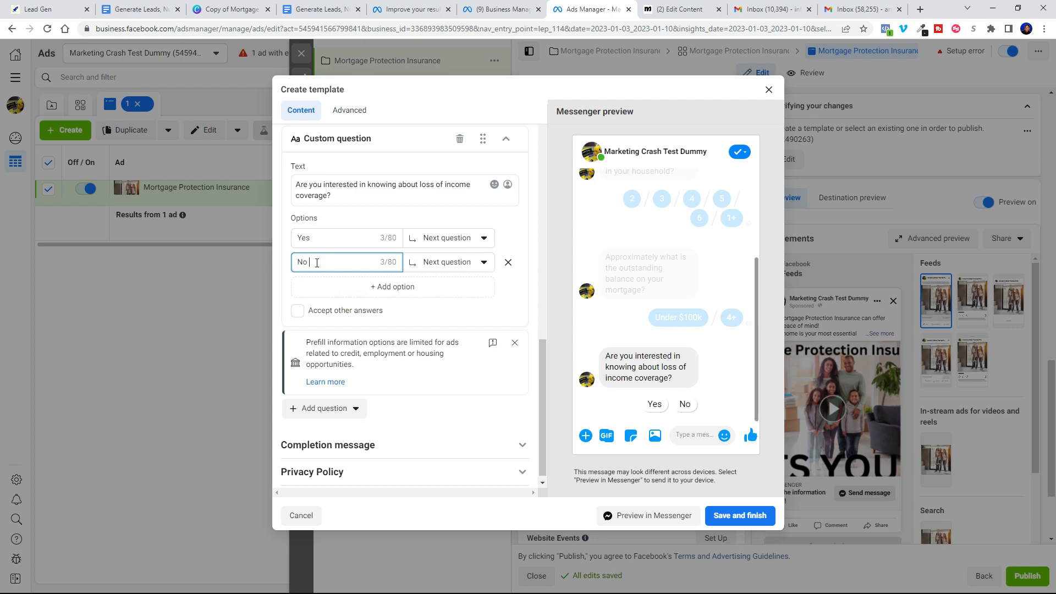
{"action": "left_click", "coordinate": [324, 409]}
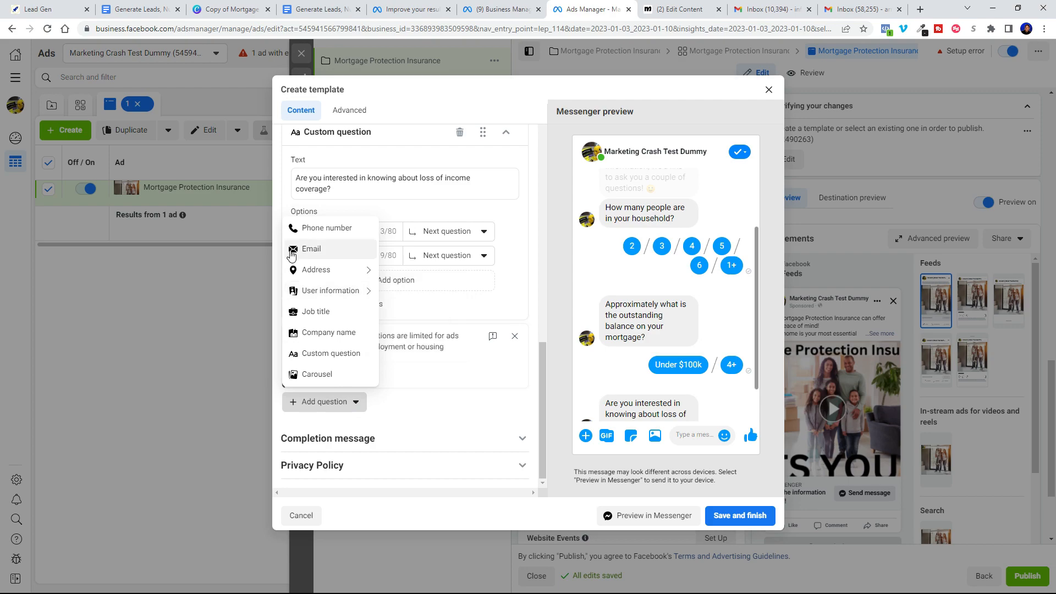
Step: Add email and phone number questions to the template, then expand Completion message
{"action": "left_click", "coordinate": [311, 248]}
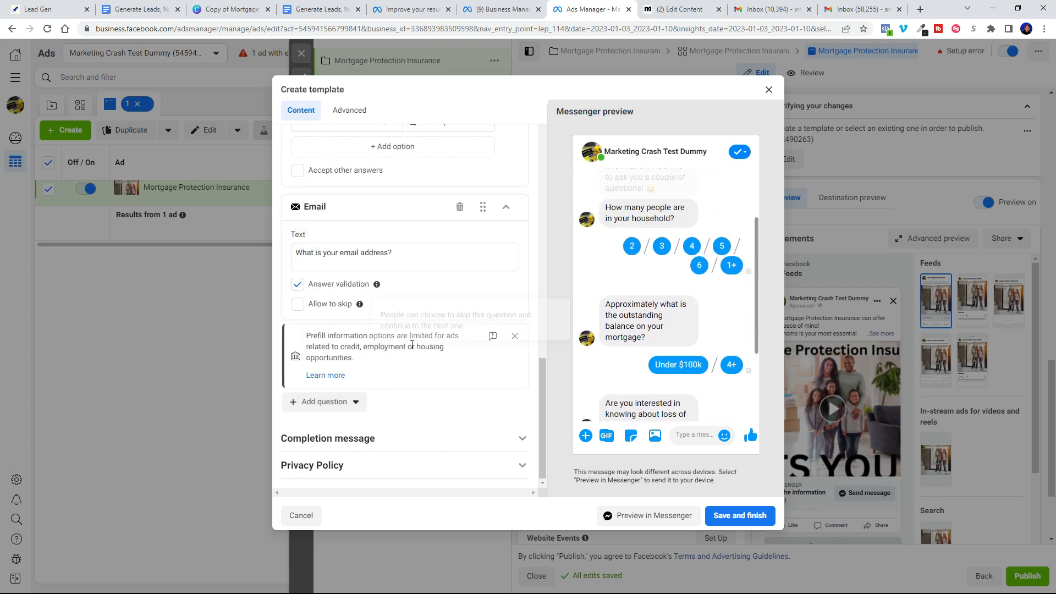
{"action": "left_click", "coordinate": [324, 402]}
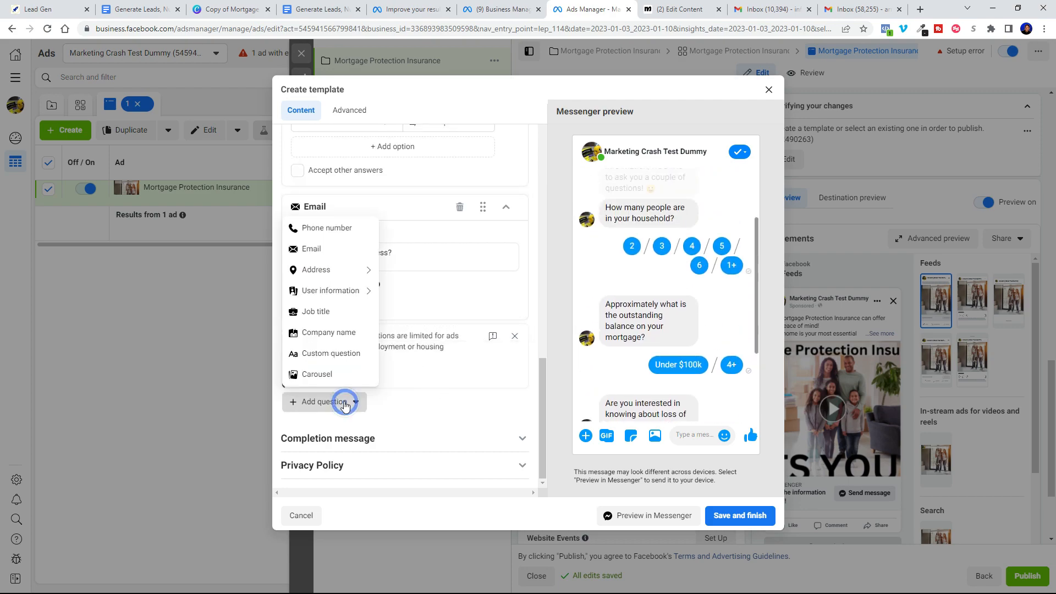
{"action": "left_click", "coordinate": [327, 228]}
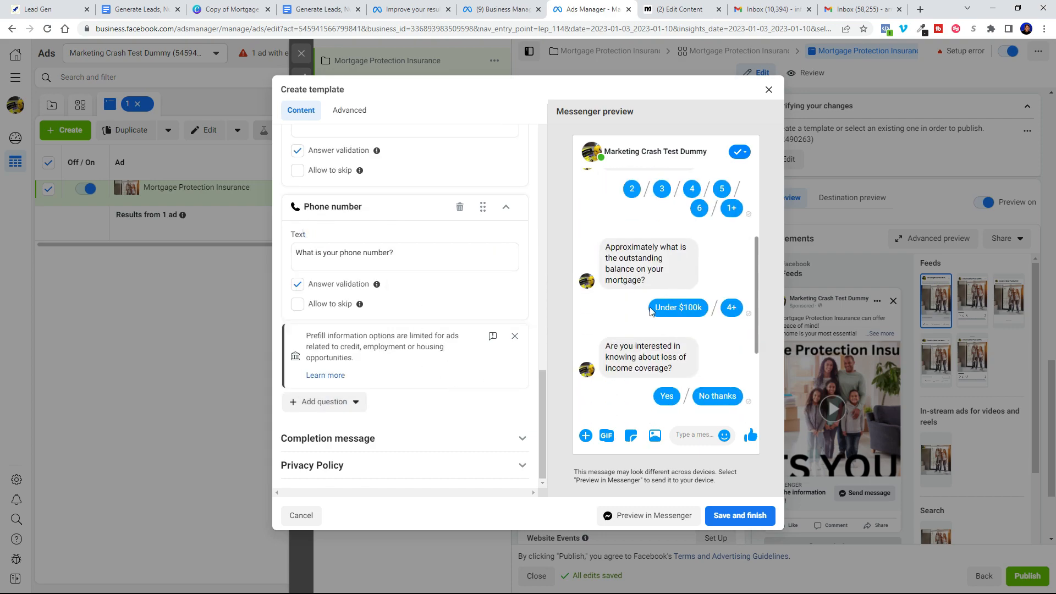
{"action": "mouse_move", "coordinate": [678, 357]}
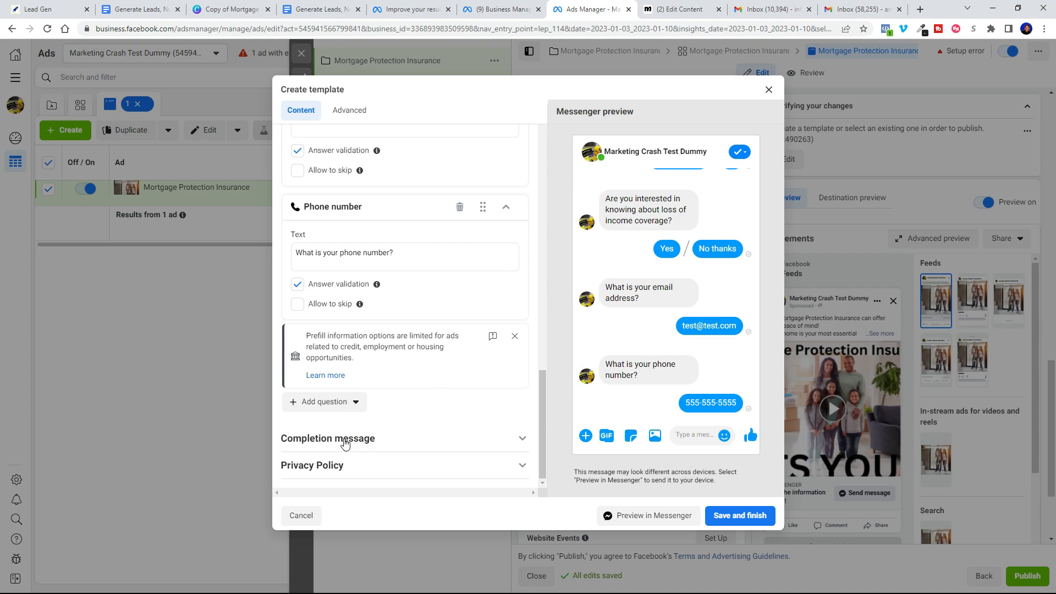
{"action": "left_click", "coordinate": [328, 438]}
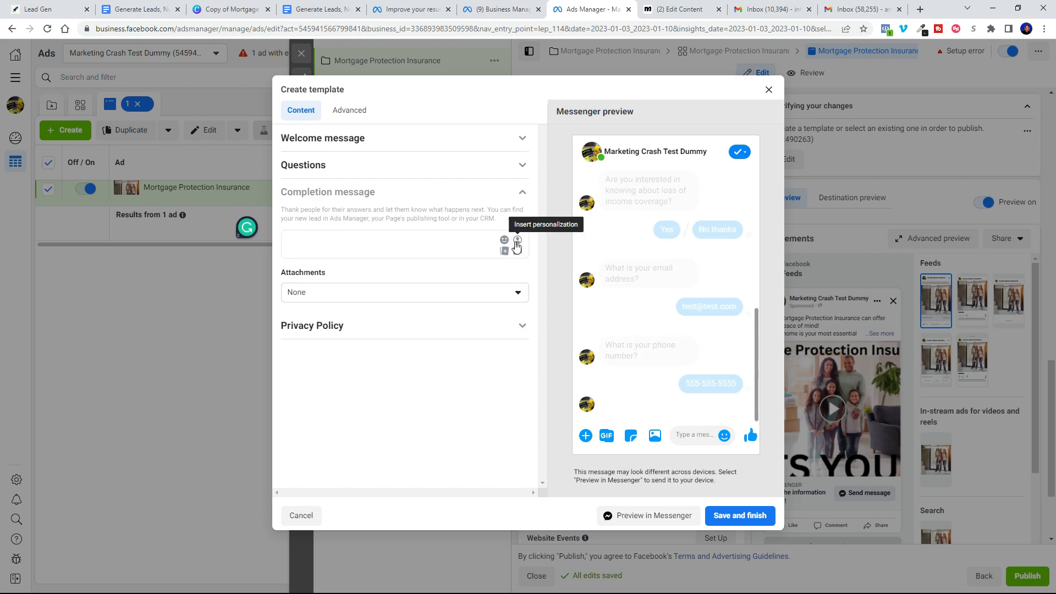
Step: Write 'OK [First name], thank you!' completion text promising a reply within a few hours
{"action": "left_click", "coordinate": [517, 240]}
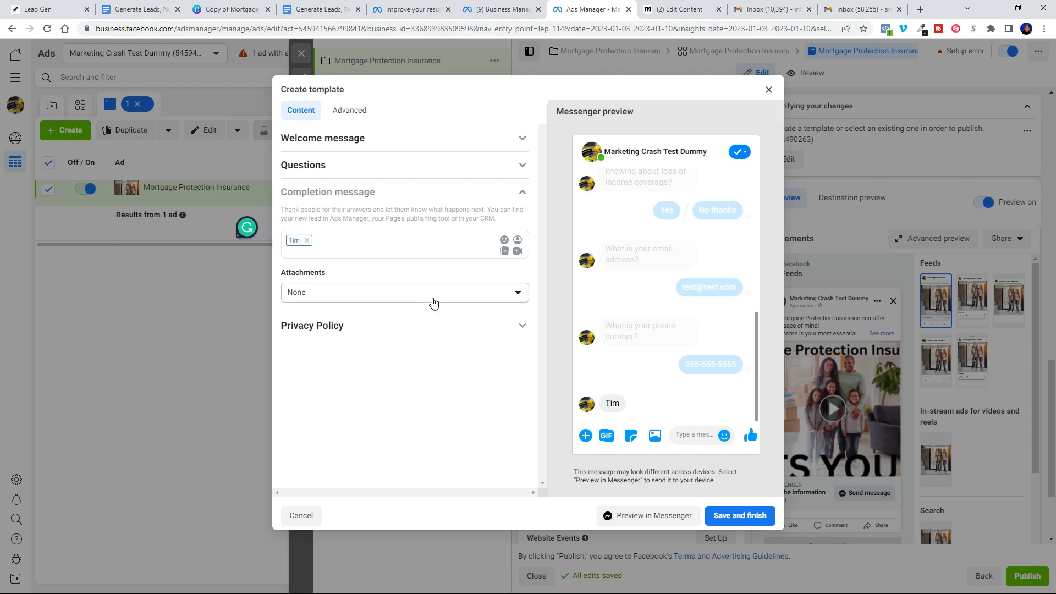
{"action": "mouse_move", "coordinate": [309, 248]}
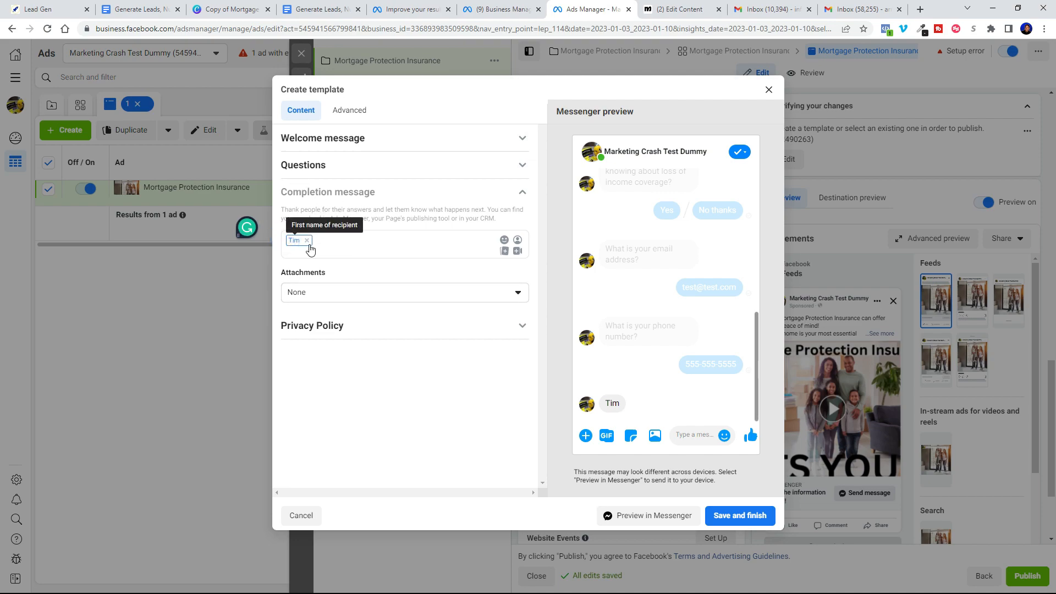
{"action": "type", "text": "OK"}
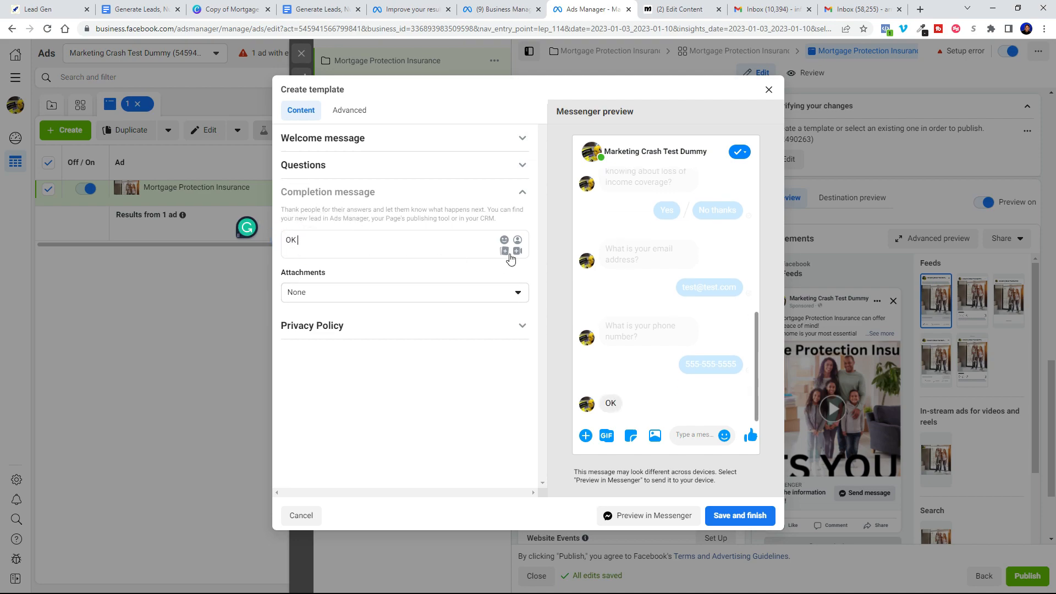
{"action": "left_click", "coordinate": [517, 239]}
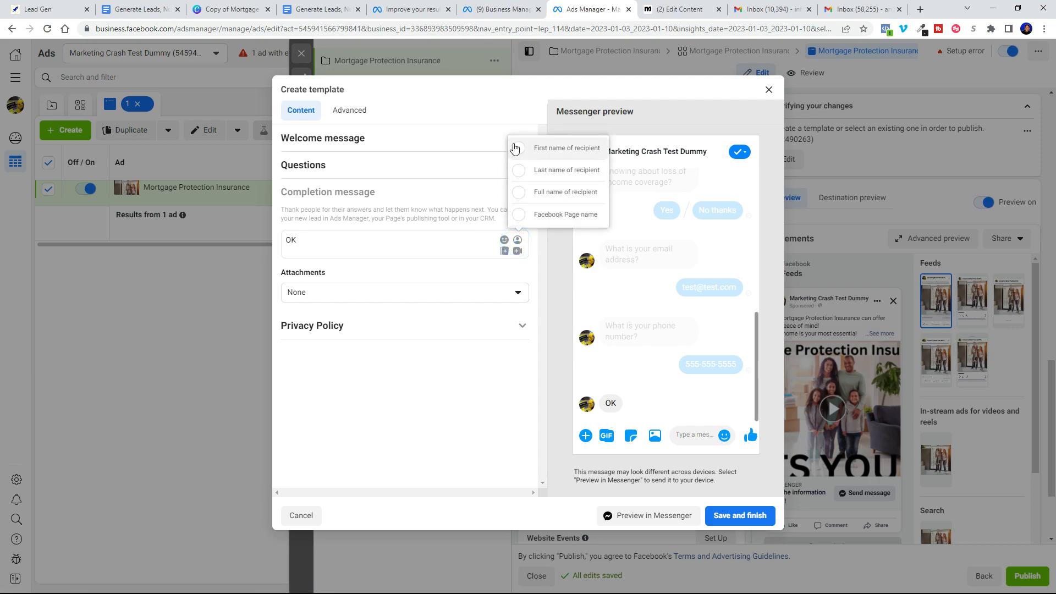
{"action": "left_click", "coordinate": [567, 148]}
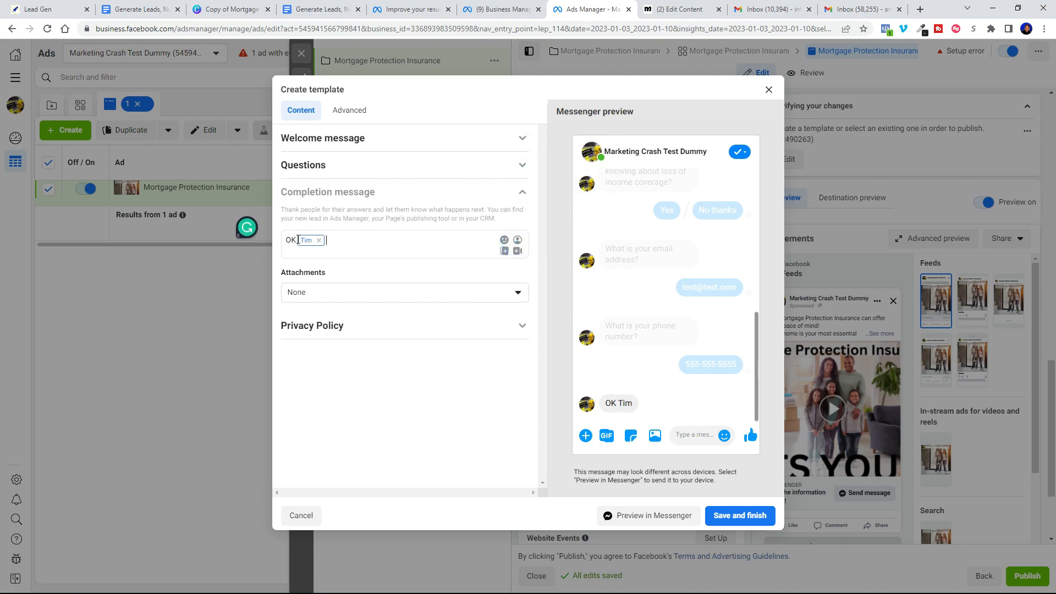
{"action": "type", "text": ","}
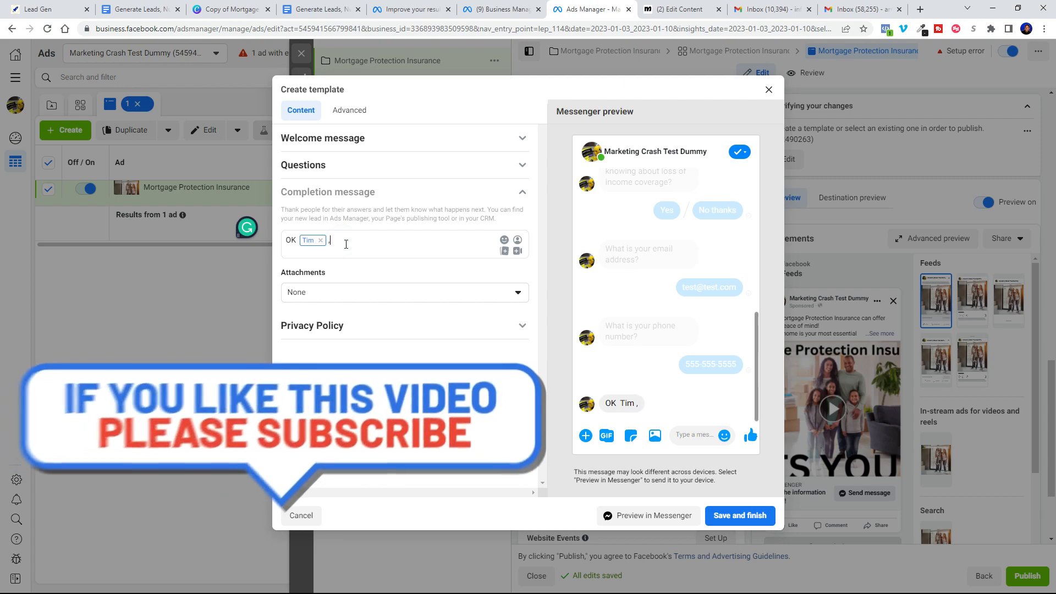
{"action": "type", "text": ", thank you! Now that we know a"}
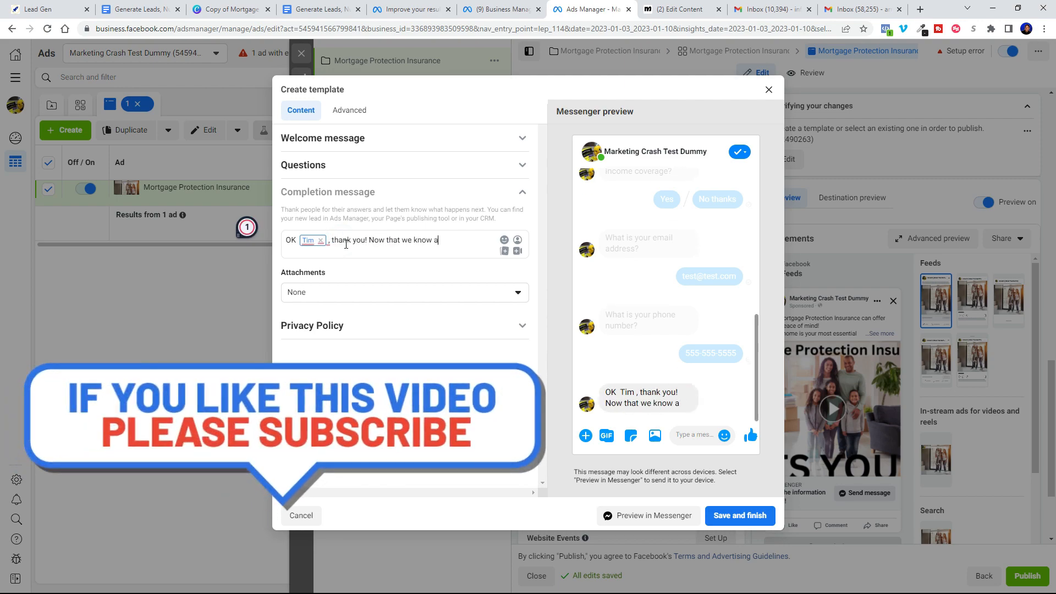
{"action": "type", "text": "We can typically get back"}
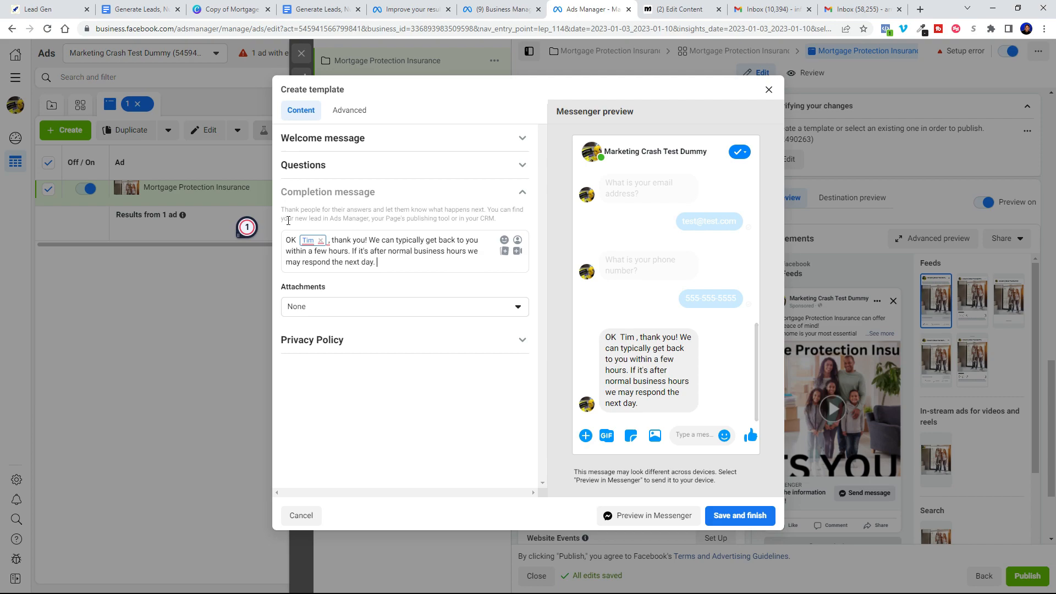
{"action": "mouse_move", "coordinate": [390, 292]}
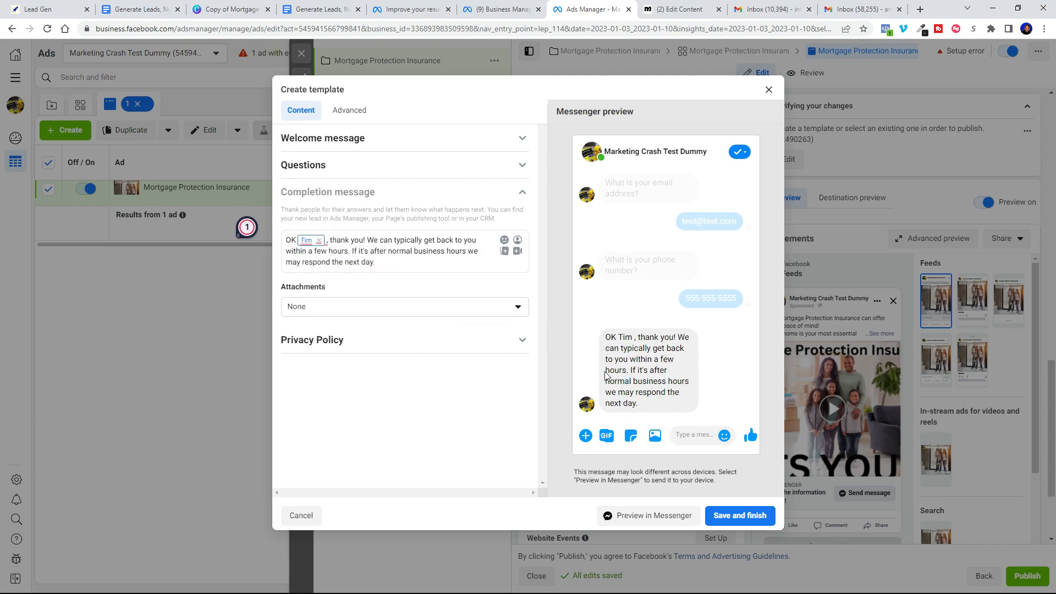
{"action": "mouse_move", "coordinate": [647, 399]}
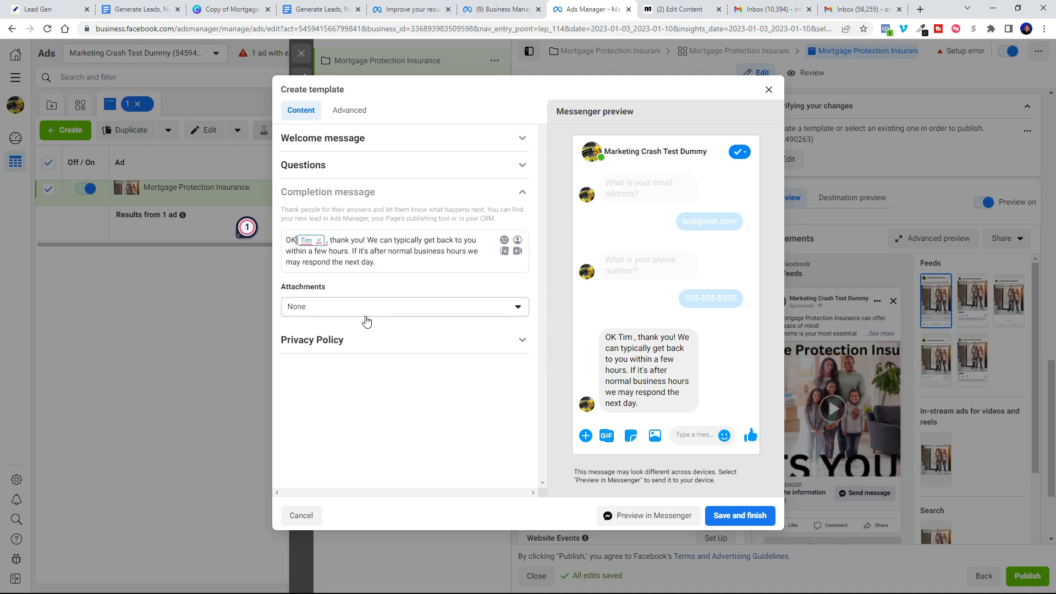
{"action": "left_click", "coordinate": [312, 340]}
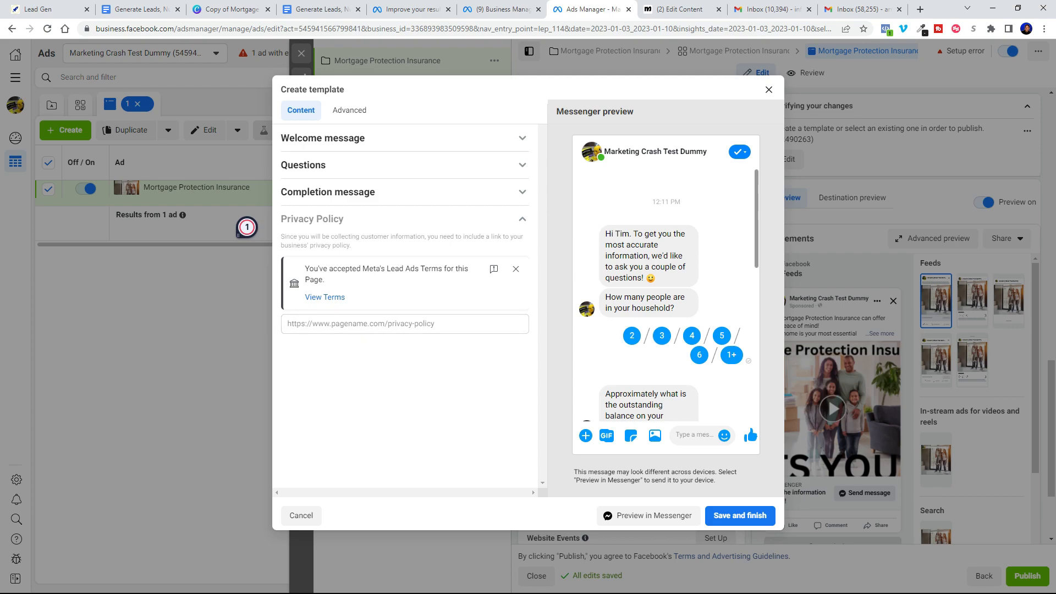
Step: Copy the 247 Rocket Media privacy policy URL and paste it into the privacy link field
{"action": "left_click", "coordinate": [38, 9]}
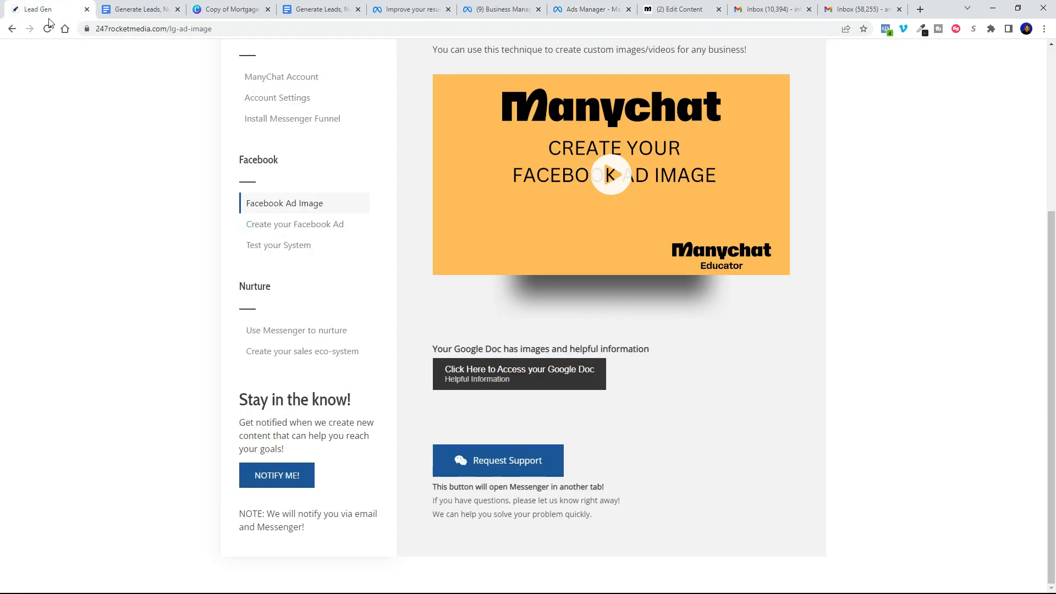
{"action": "scroll", "scroll_direction": "up", "scroll_amount": 3}
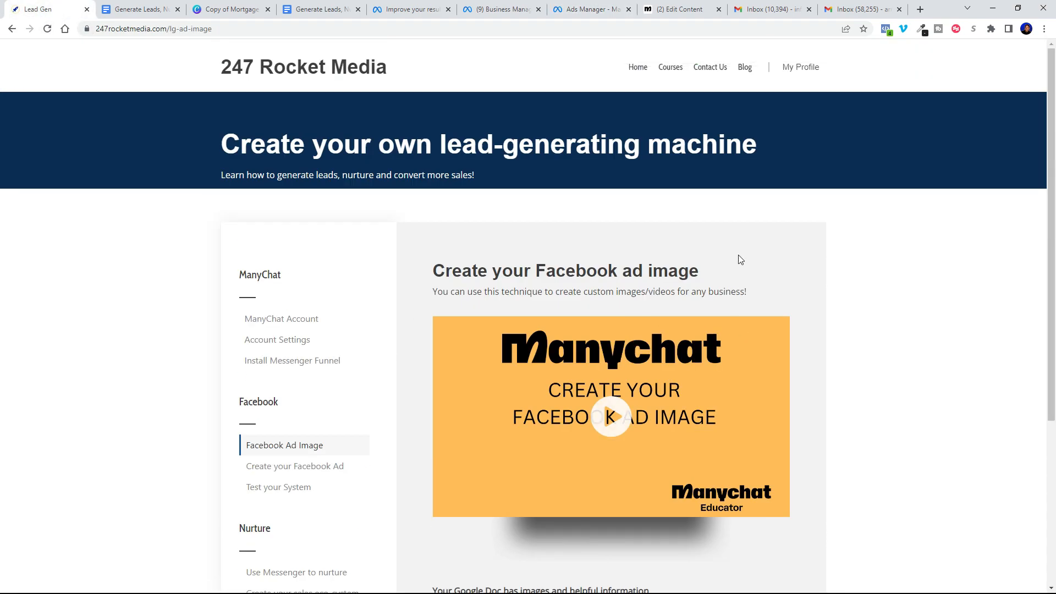
{"action": "left_click", "coordinate": [637, 67]}
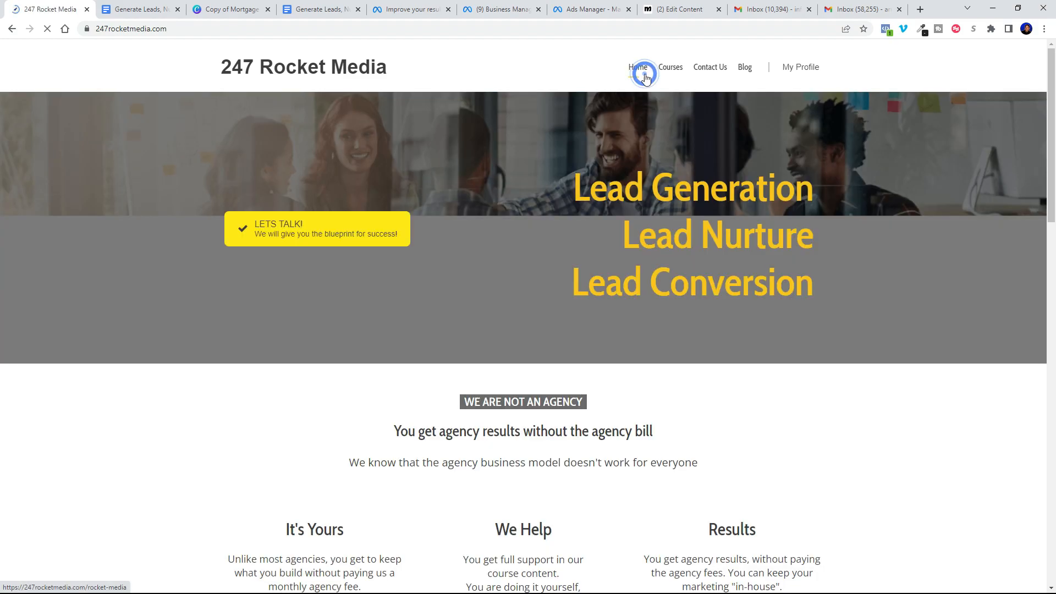
{"action": "scroll", "scroll_direction": "down", "scroll_amount": 3}
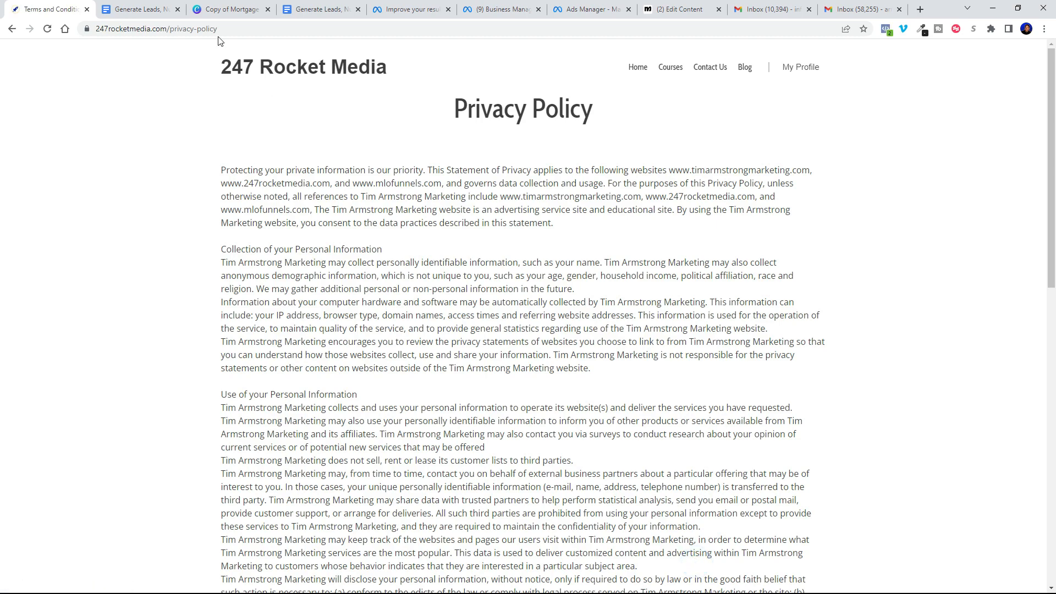
{"action": "right_click", "coordinate": [155, 28]}
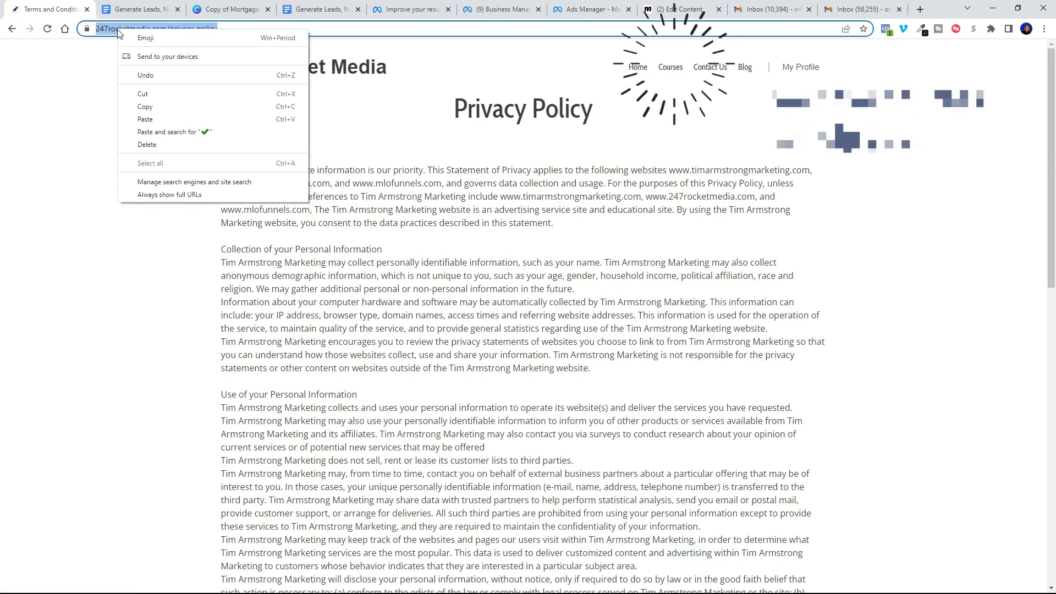
{"action": "left_click", "coordinate": [144, 106]}
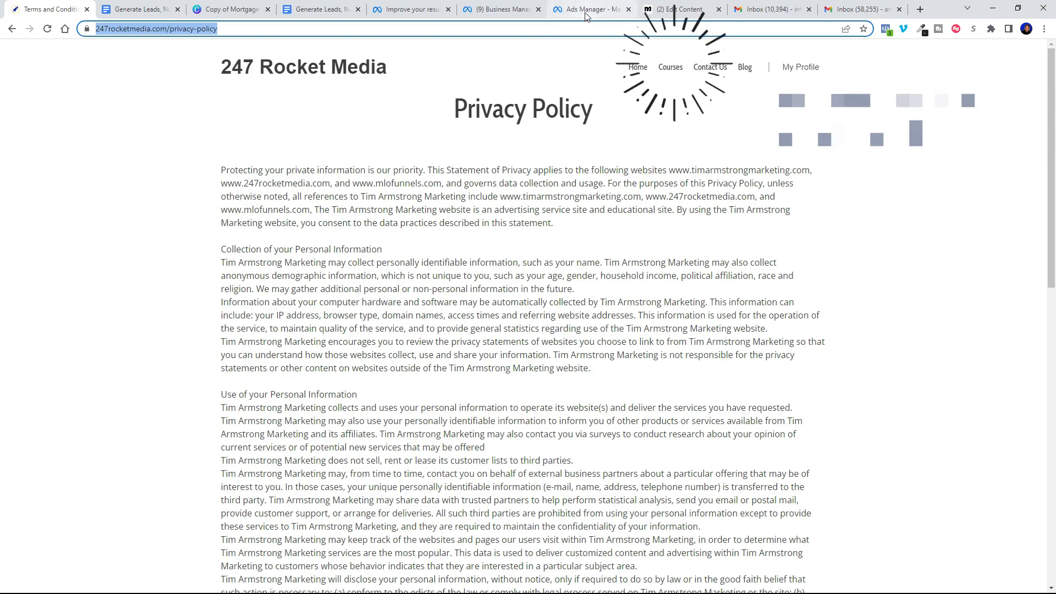
{"action": "left_click", "coordinate": [591, 9]}
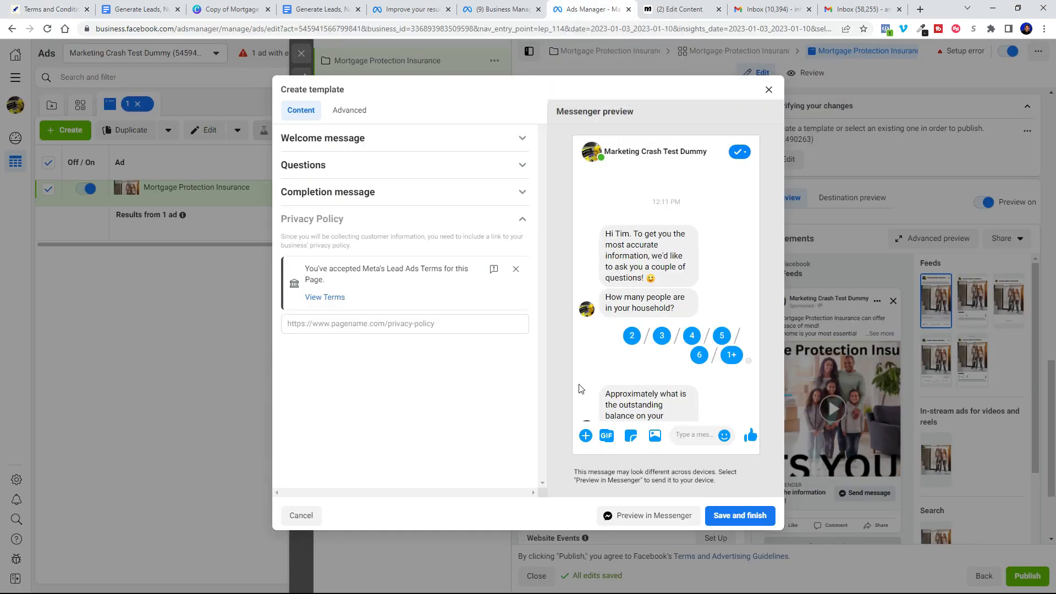
{"action": "right_click", "coordinate": [405, 324]}
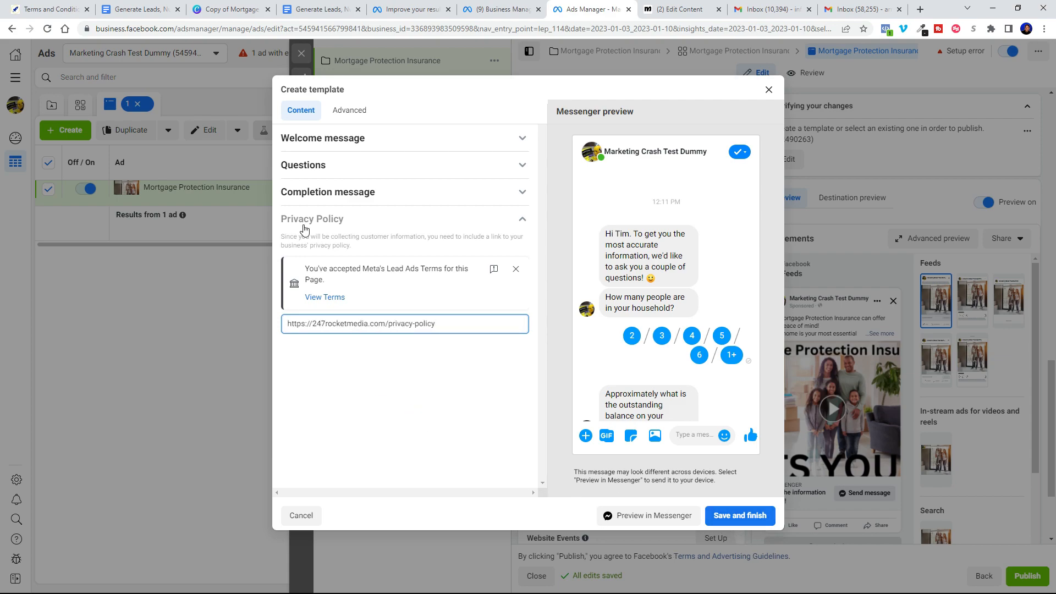
Step: Rename the chat template to 'Mortgage Protection Insurance 01.10.23'
{"action": "left_click", "coordinate": [349, 110]}
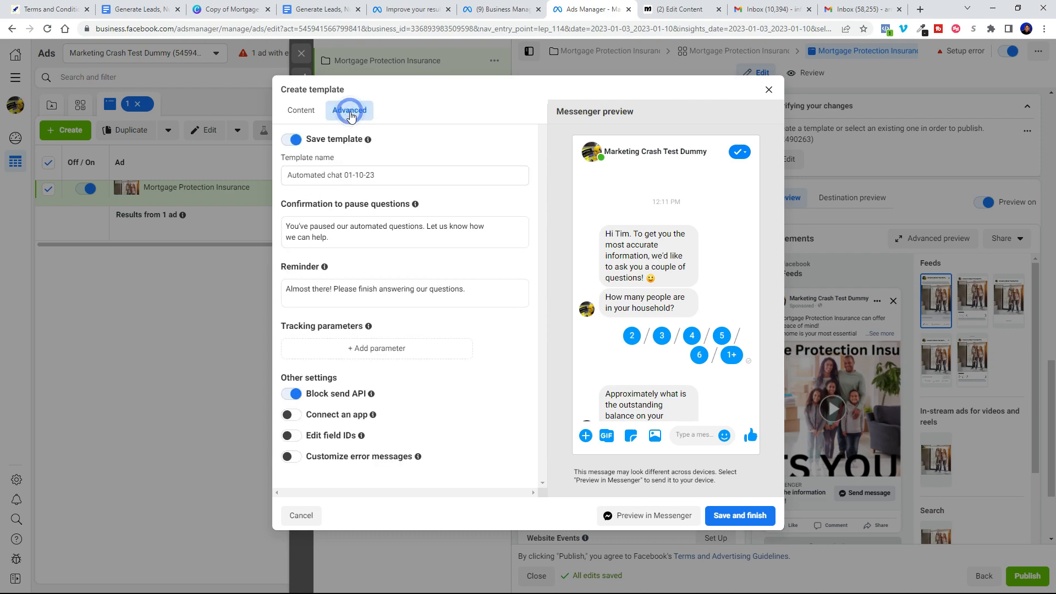
{"action": "left_click", "coordinate": [405, 175]}
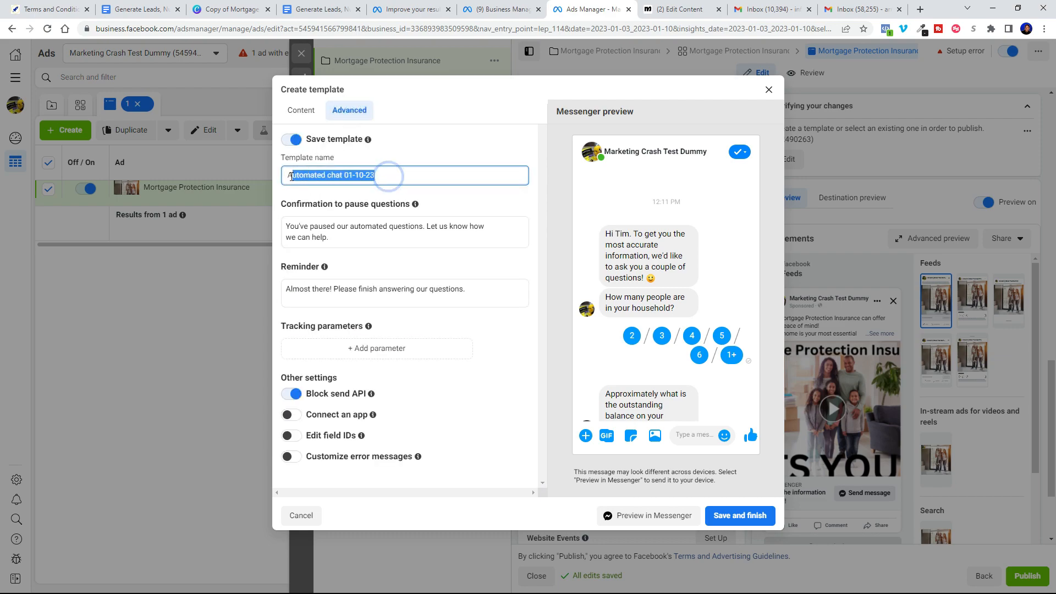
{"action": "triple_click", "coordinate": [330, 175]}
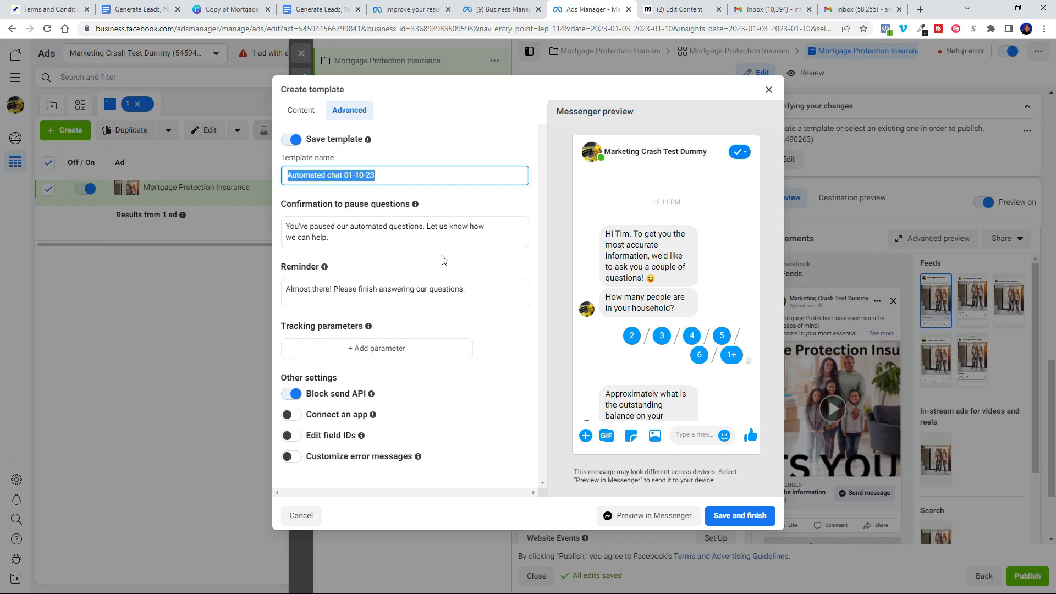
{"action": "type", "text": "Morgage"}
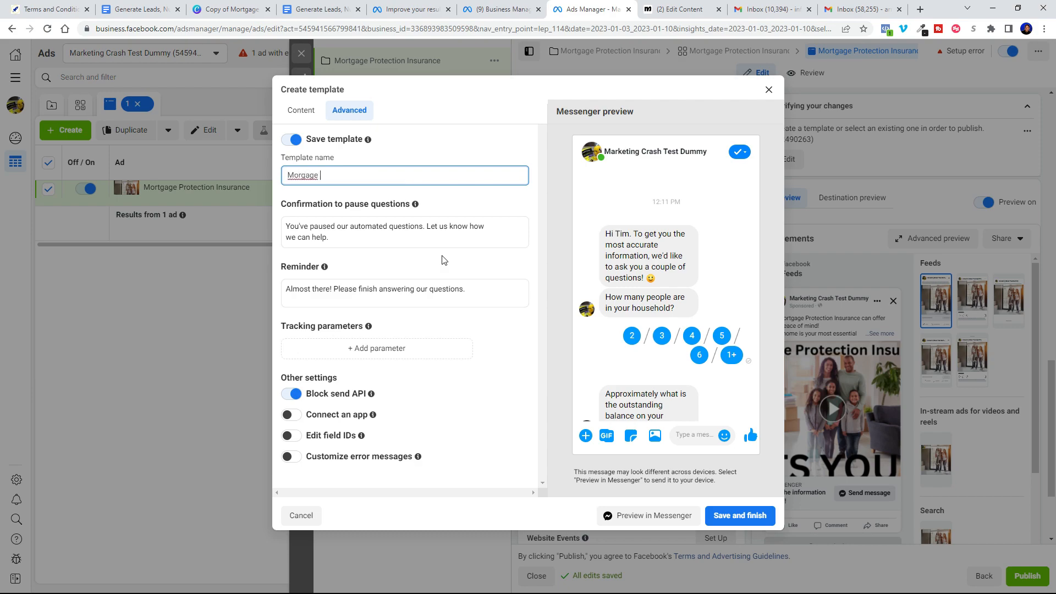
{"action": "type", "text": "Protection Insurance"}
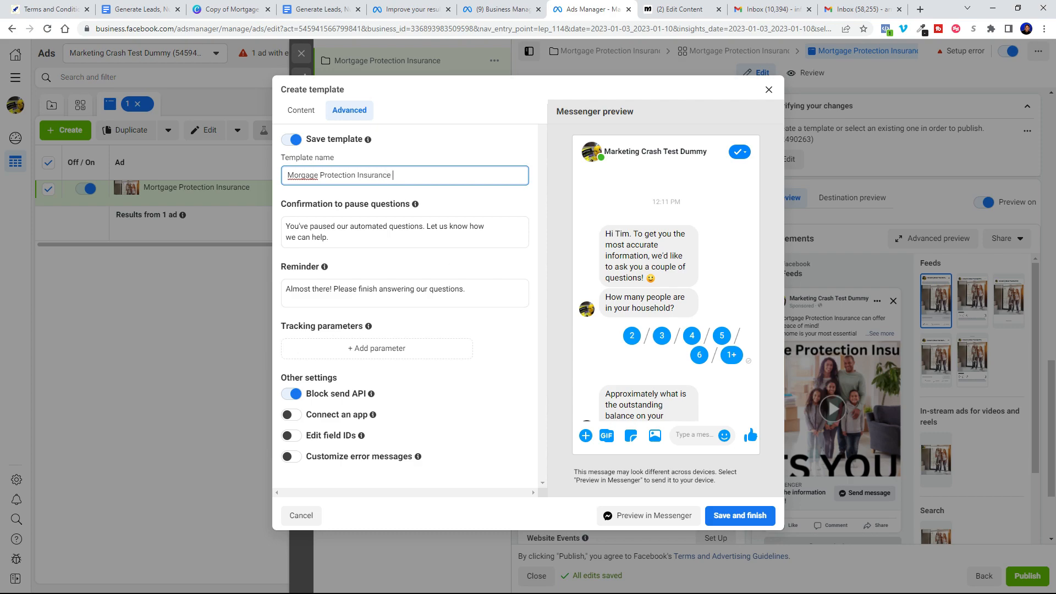
{"action": "type", "text": "01.10"}
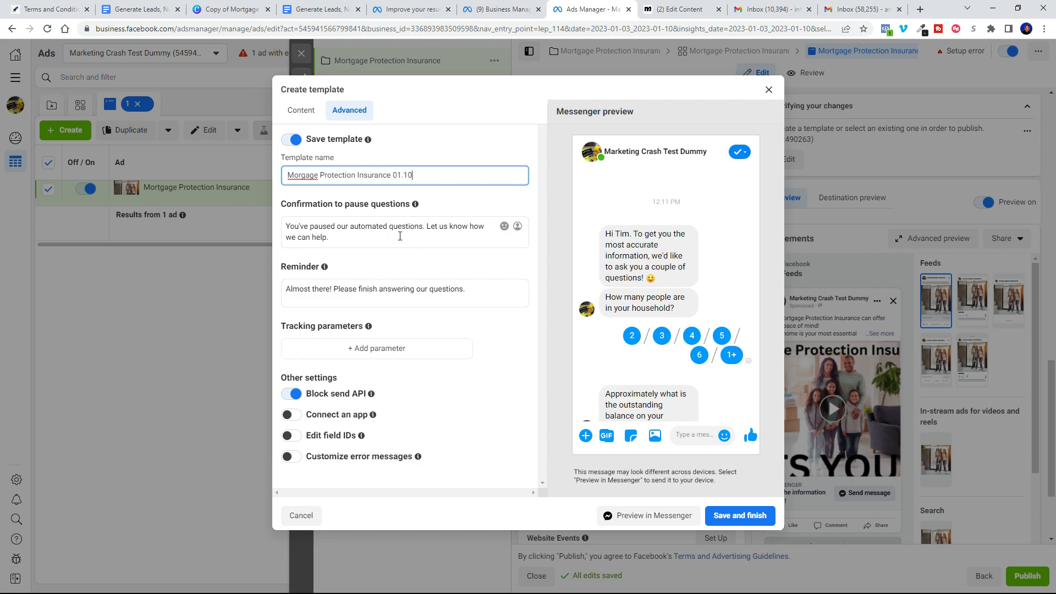
{"action": "type", "text": "23"}
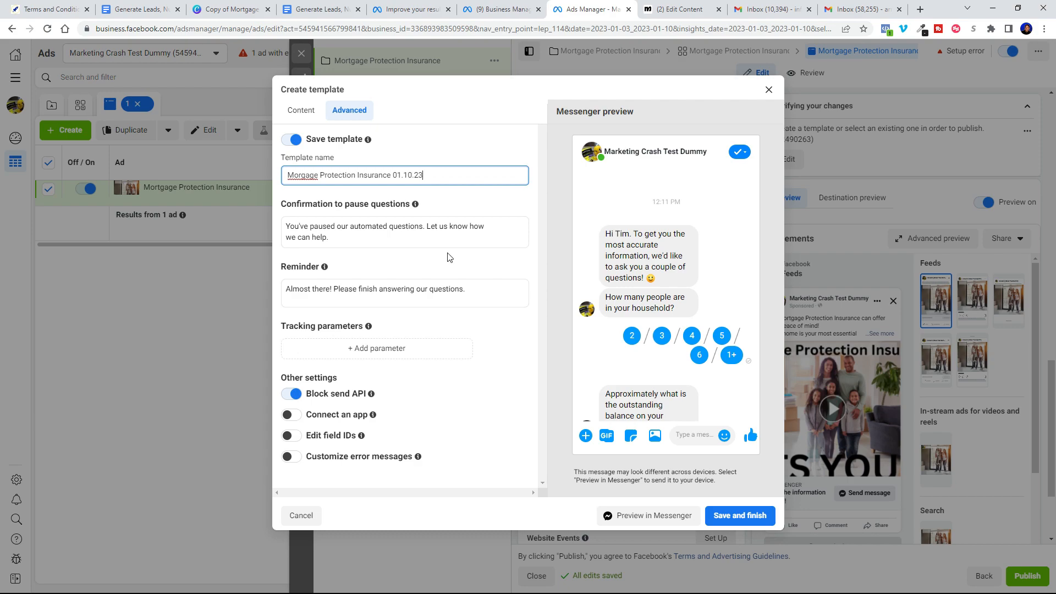
{"action": "mouse_move", "coordinate": [447, 258]}
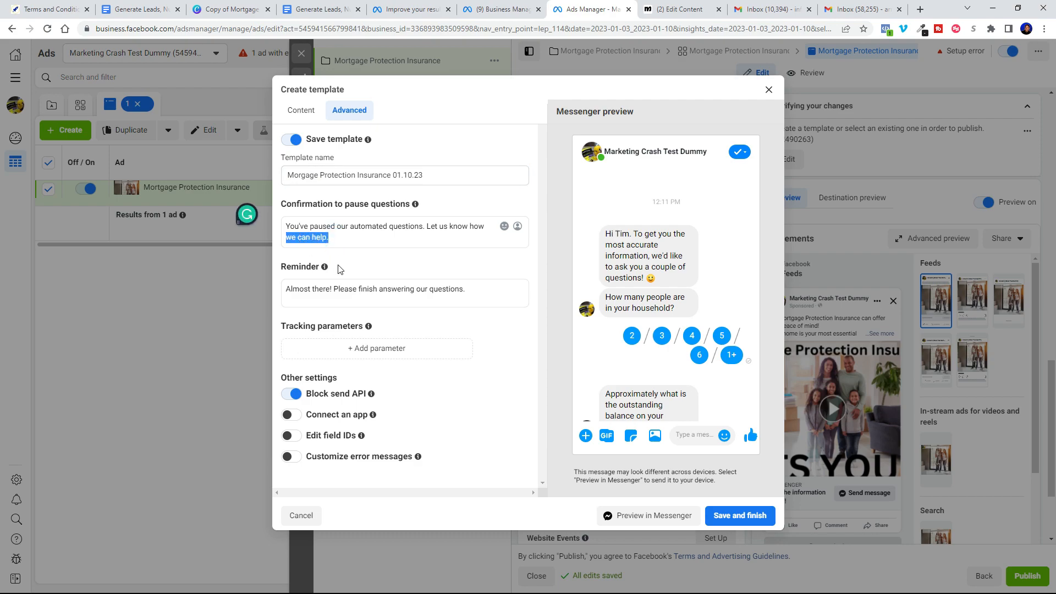
{"action": "type", "text": "if you have ques"}
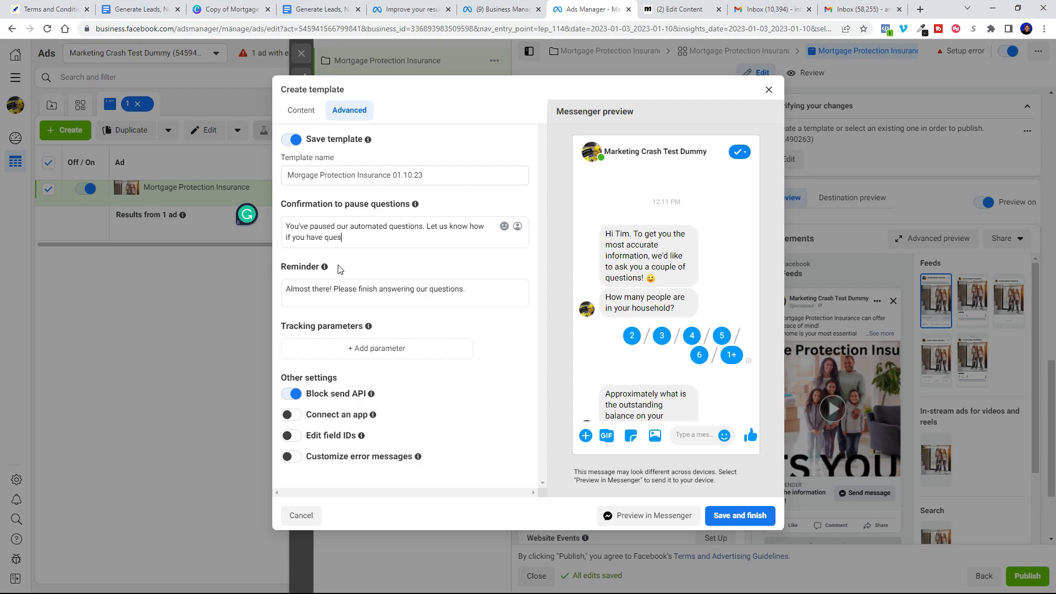
{"action": "type", "text": "tions."}
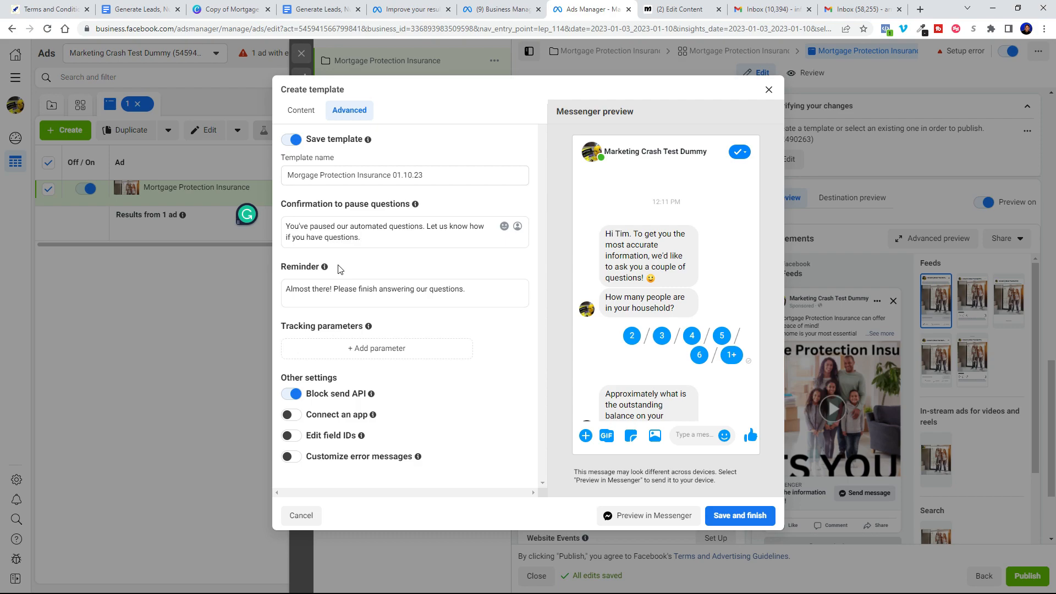
{"action": "mouse_move", "coordinate": [415, 205]}
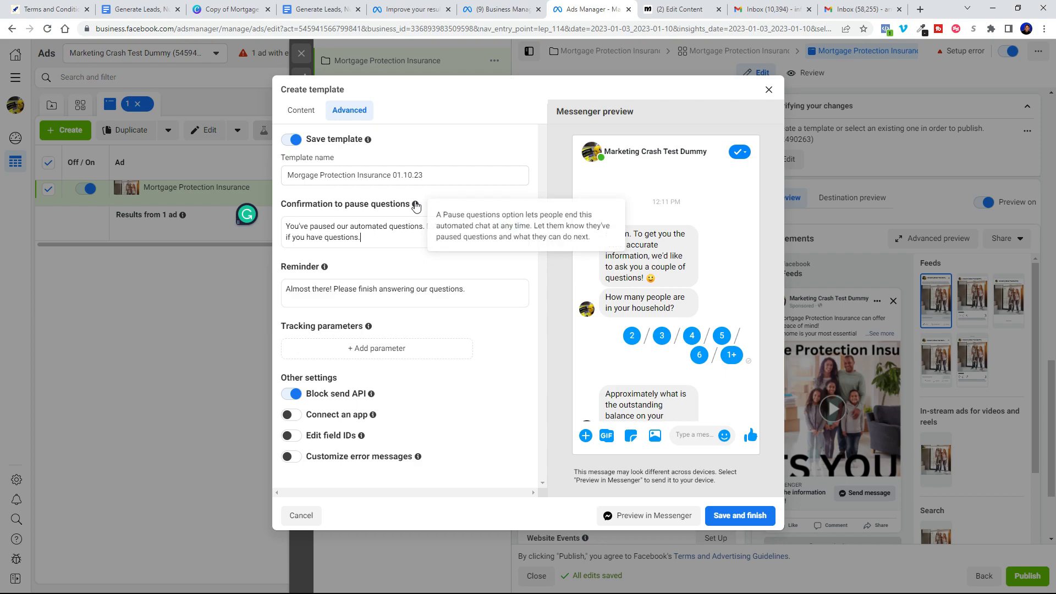
{"action": "type", "text": "Let us know how"}
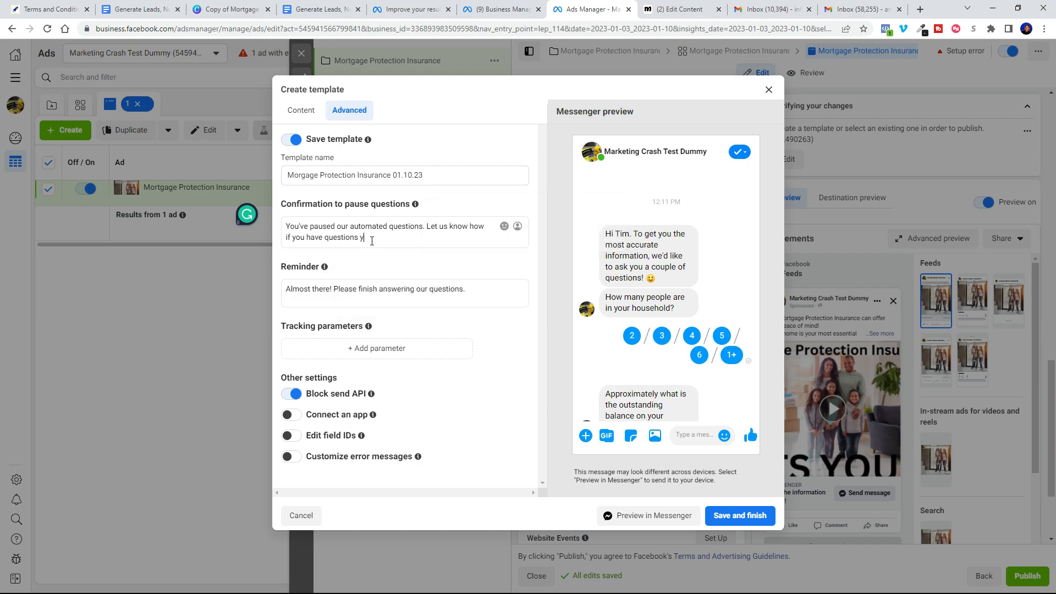
{"action": "type", "text": "ou can call us at 763-567-08"}
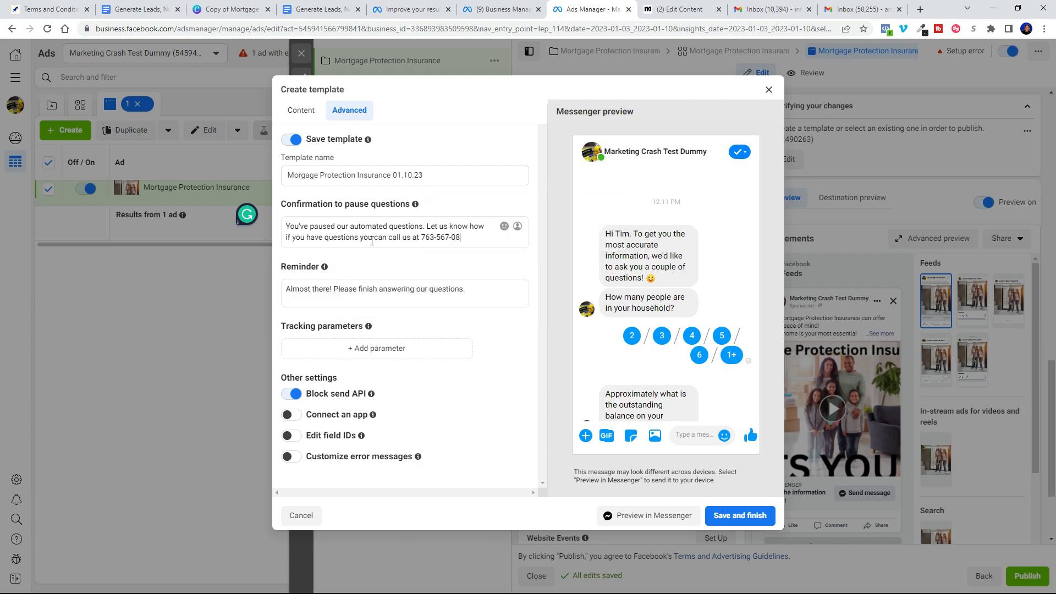
{"action": "type", "text": "29"}
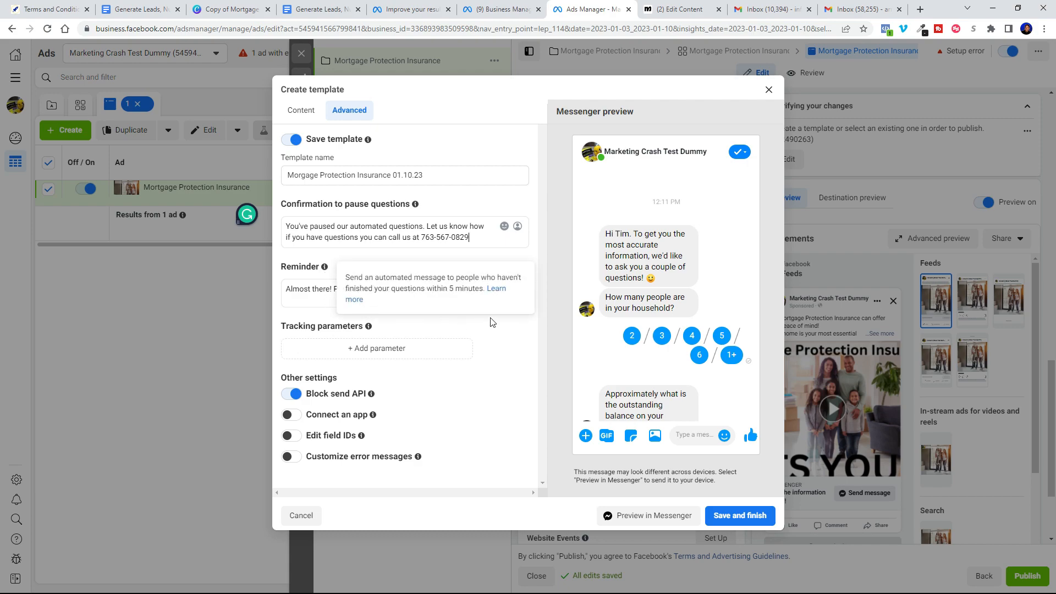
Step: Replace the reminder with 'Hi [First name], looks like you didn't finish requesting the Mortgage Protection…'
{"action": "triple_click", "coordinate": [376, 289]}
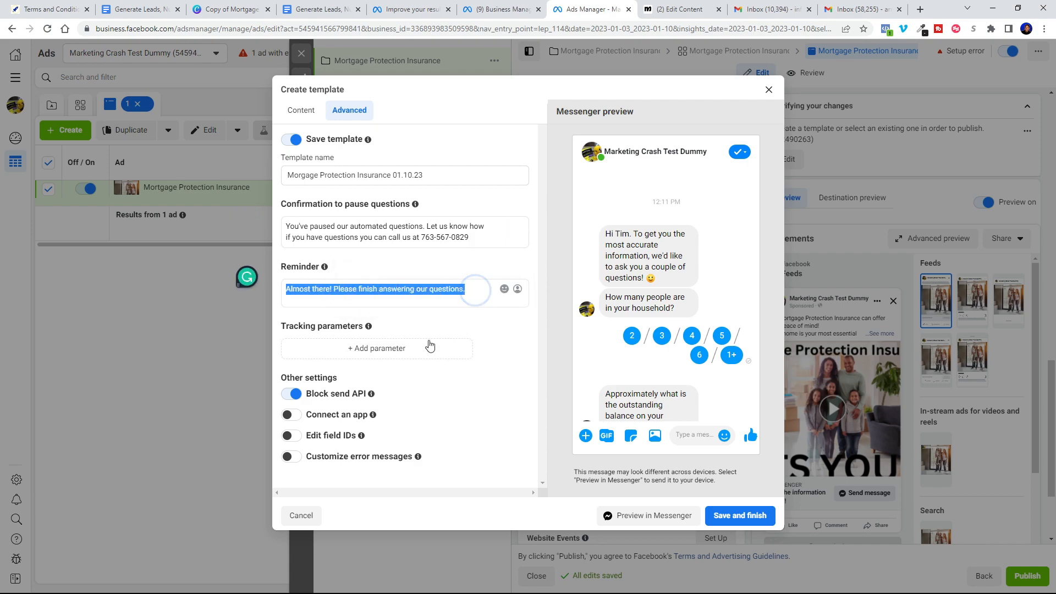
{"action": "key", "text": "Delete"}
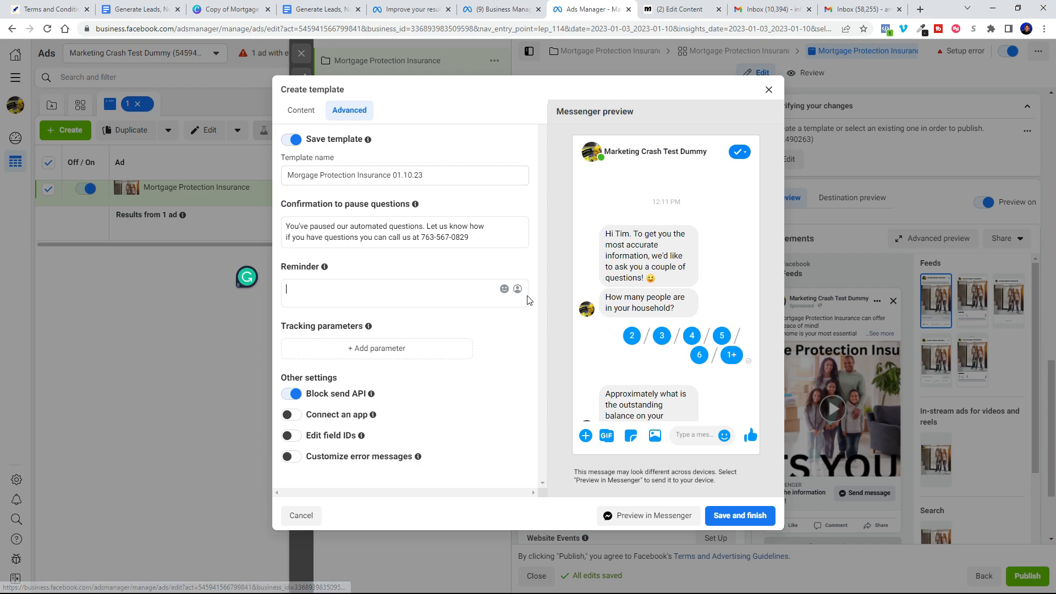
{"action": "type", "text": "Hi"}
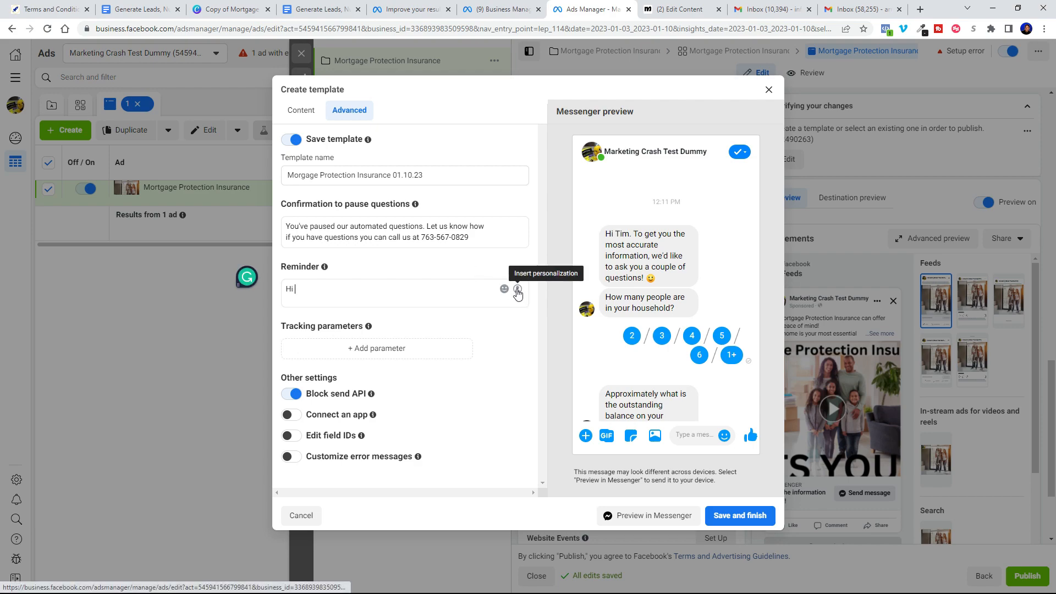
{"action": "left_click", "coordinate": [518, 289]}
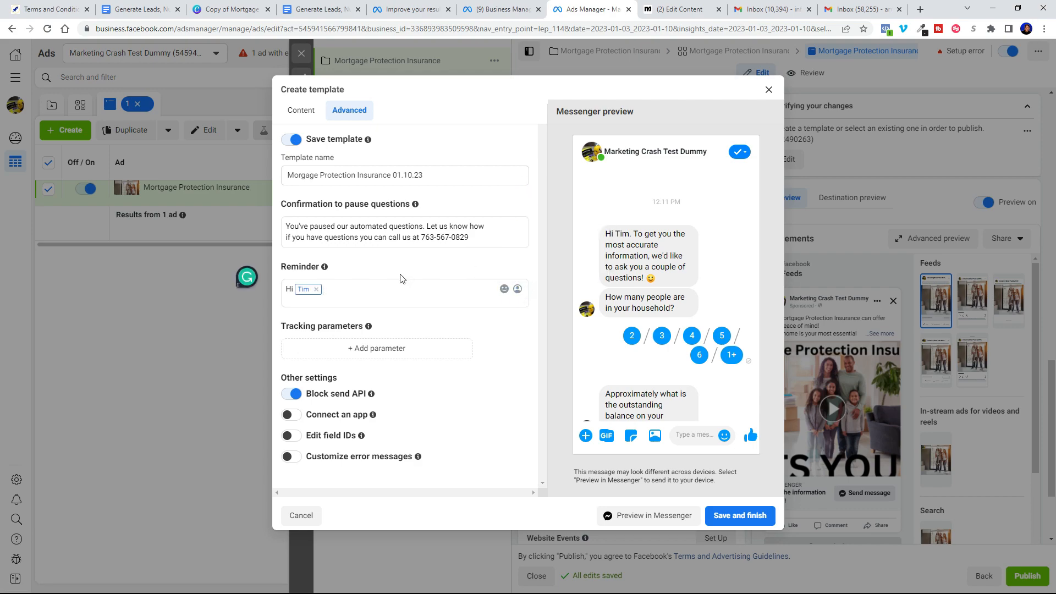
{"action": "type", "text": "looks"}
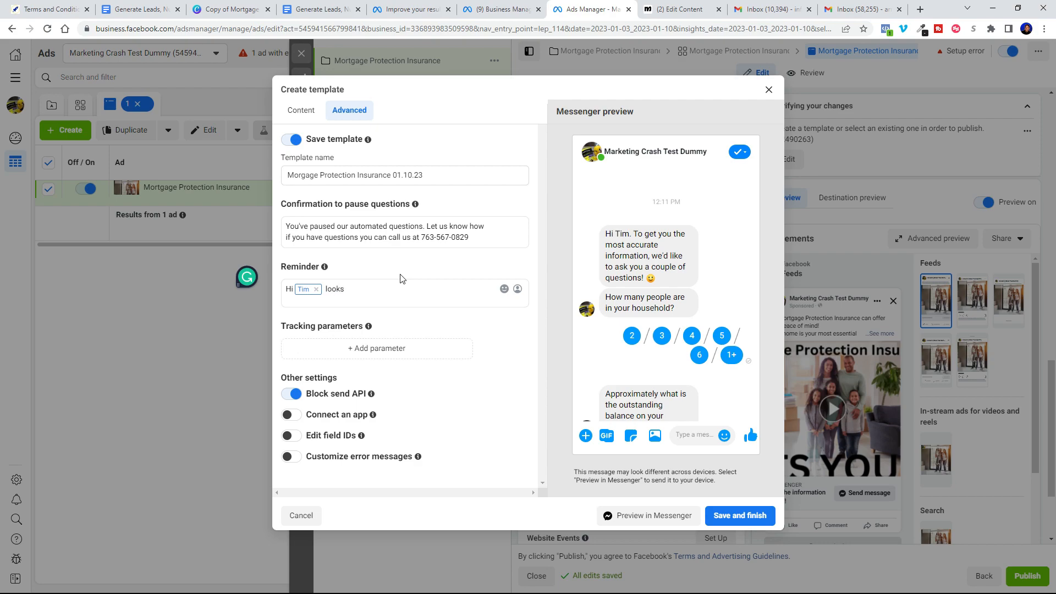
{"action": "type", "text": "looks like you didn't finish requesting the Mortgage Protection Insurance info. Are you still interested?"}
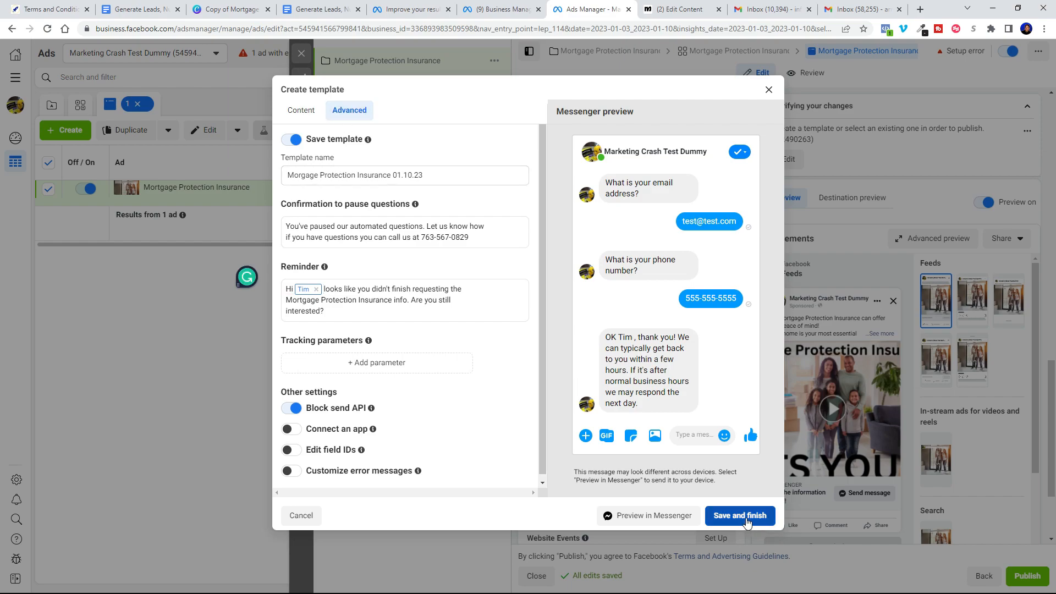
Step: Save and finish the chat template, confirming with 'Got it'
{"action": "left_click", "coordinate": [739, 516]}
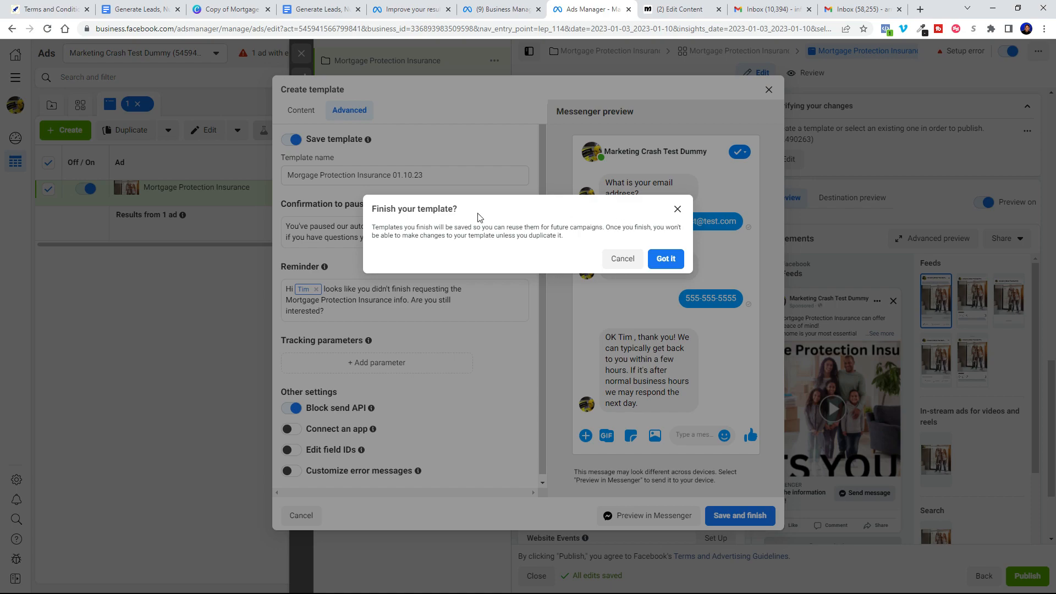
{"action": "mouse_move", "coordinate": [665, 259]}
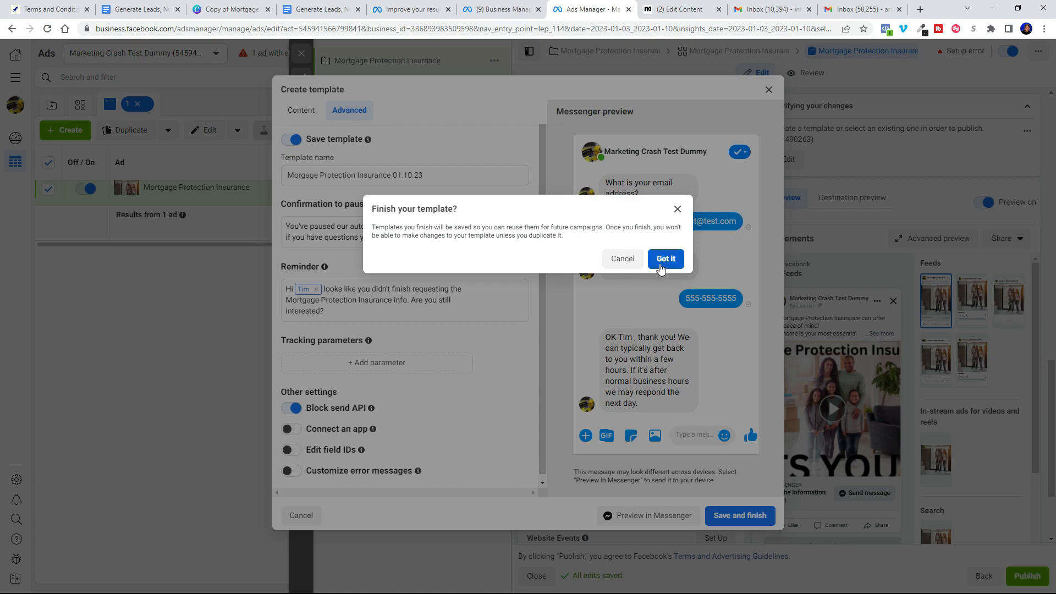
{"action": "left_click", "coordinate": [665, 259]}
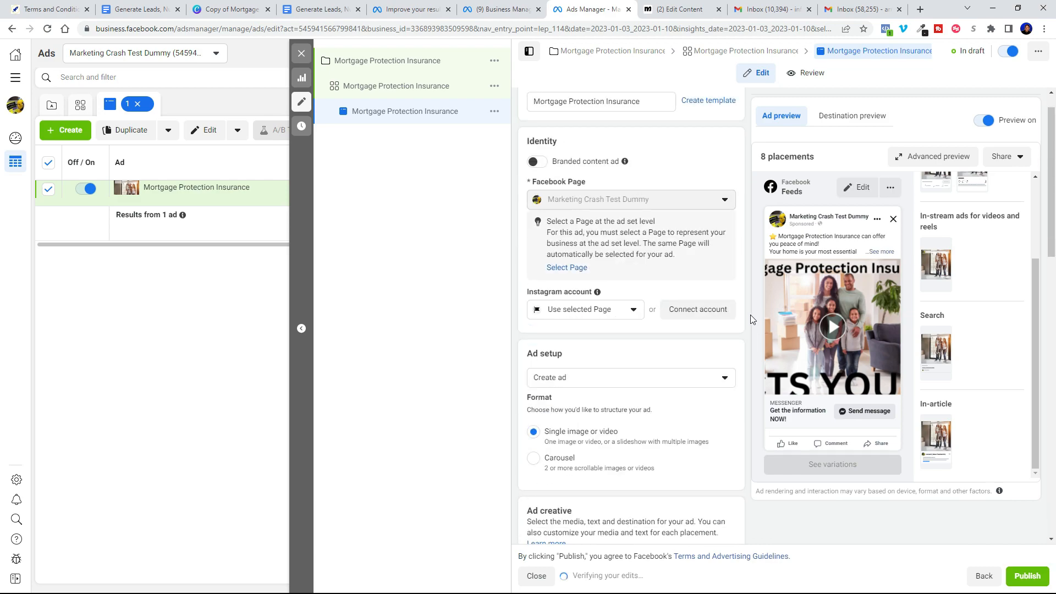
Step: Confirm the Mortgage Protection Insurance 01.10.23 template is selected and publish the ad
{"action": "scroll", "scroll_direction": "down", "scroll_amount": 3}
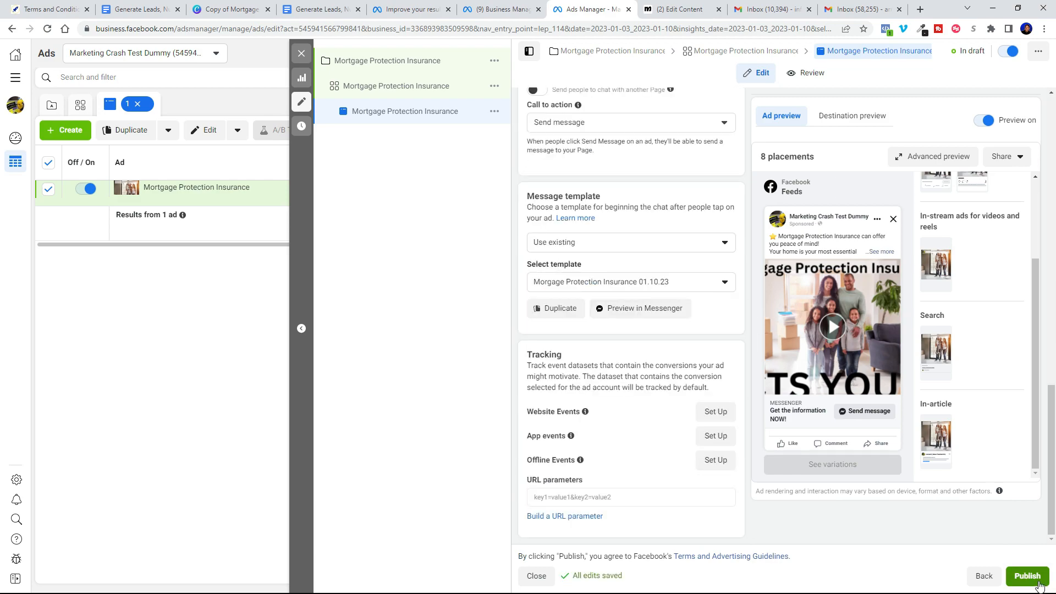
{"action": "left_click", "coordinate": [1027, 576]}
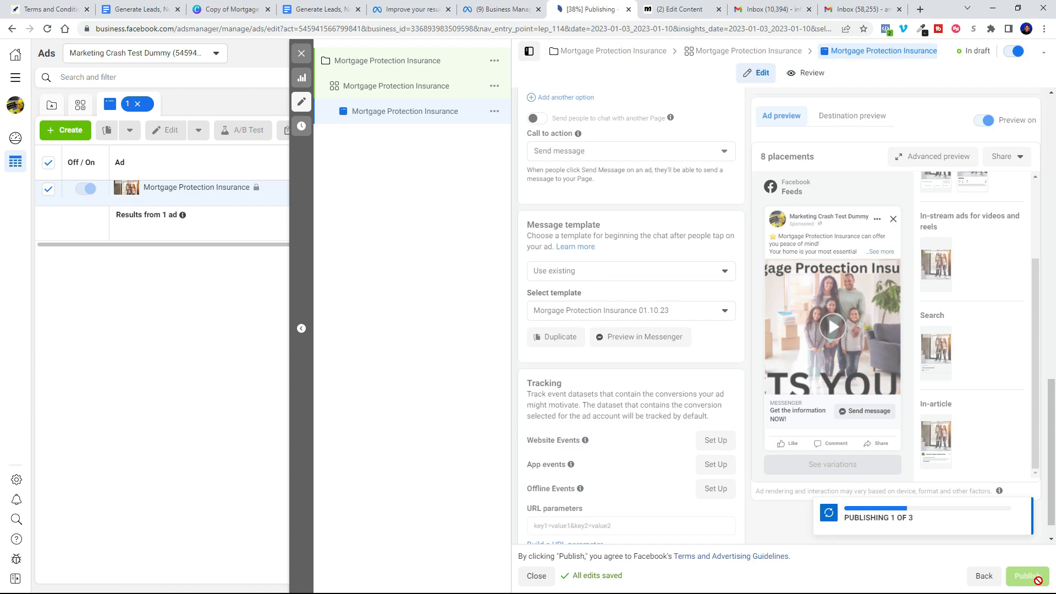
{"action": "left_click", "coordinate": [1027, 576]}
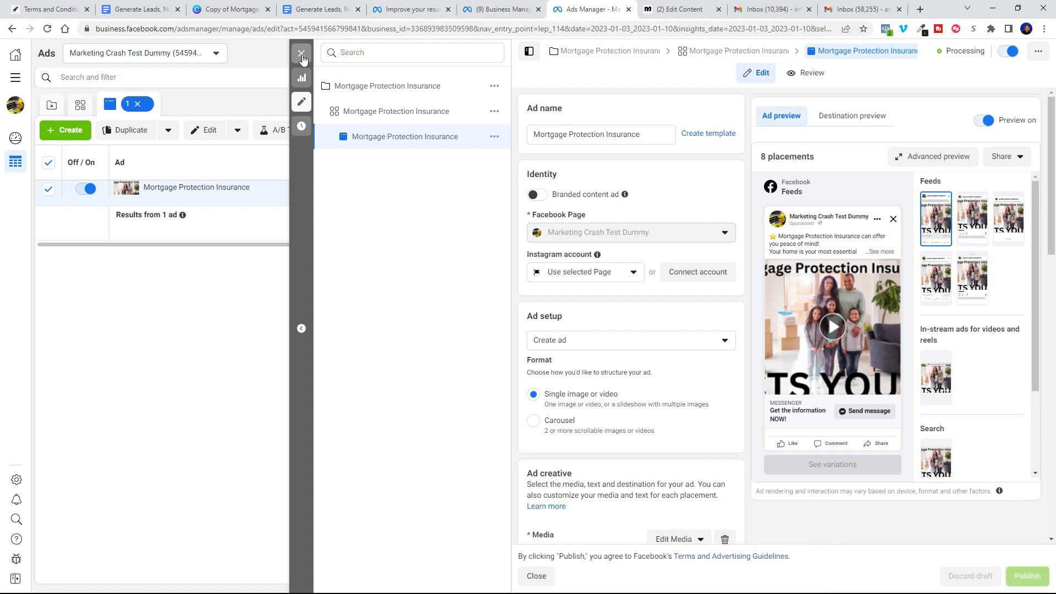
Step: Close the editor and browse Campaigns, Ad sets and Ads to see the ad Processing
{"action": "left_click", "coordinate": [301, 54]}
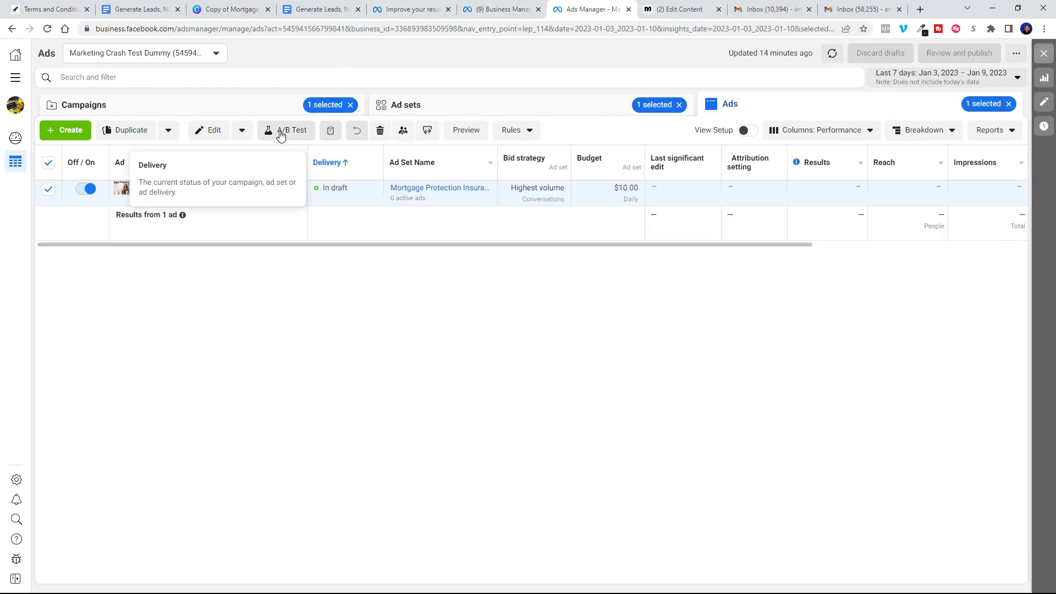
{"action": "left_click", "coordinate": [84, 104]}
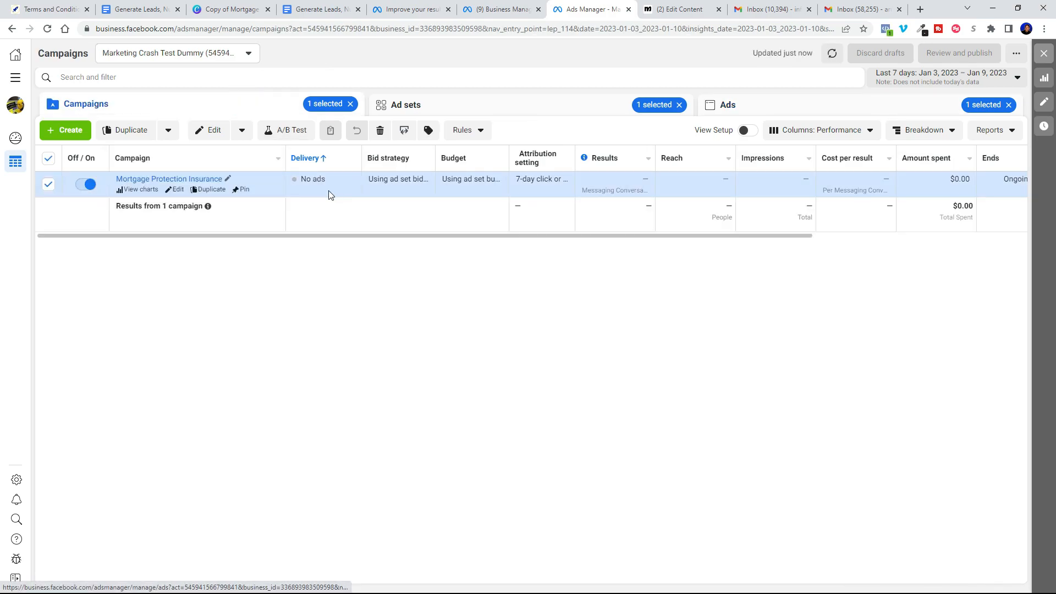
{"action": "left_click", "coordinate": [405, 104]}
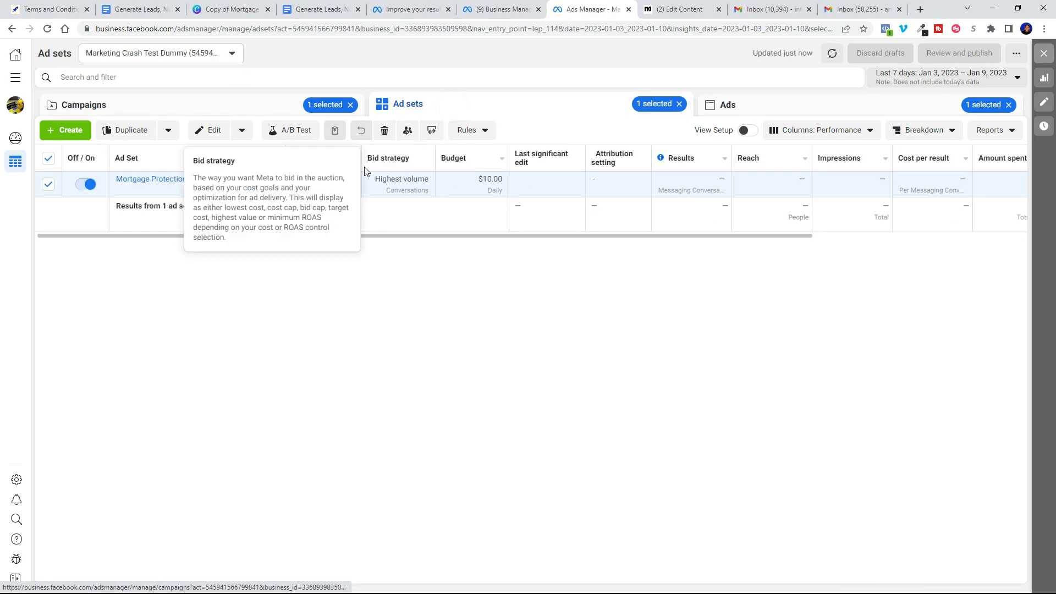
{"action": "left_click", "coordinate": [727, 105]}
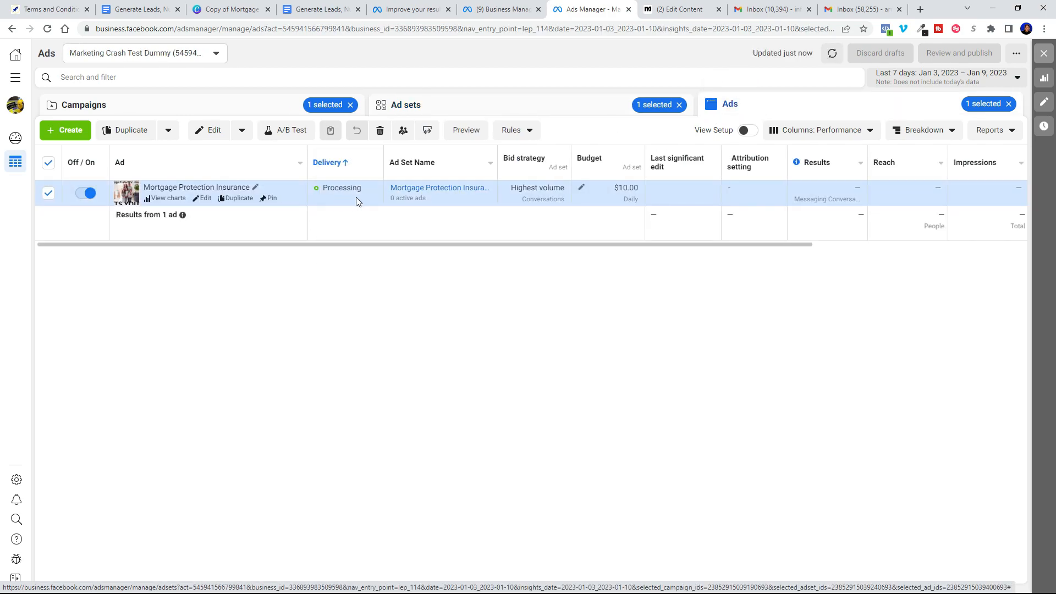
{"action": "mouse_move", "coordinate": [342, 187]}
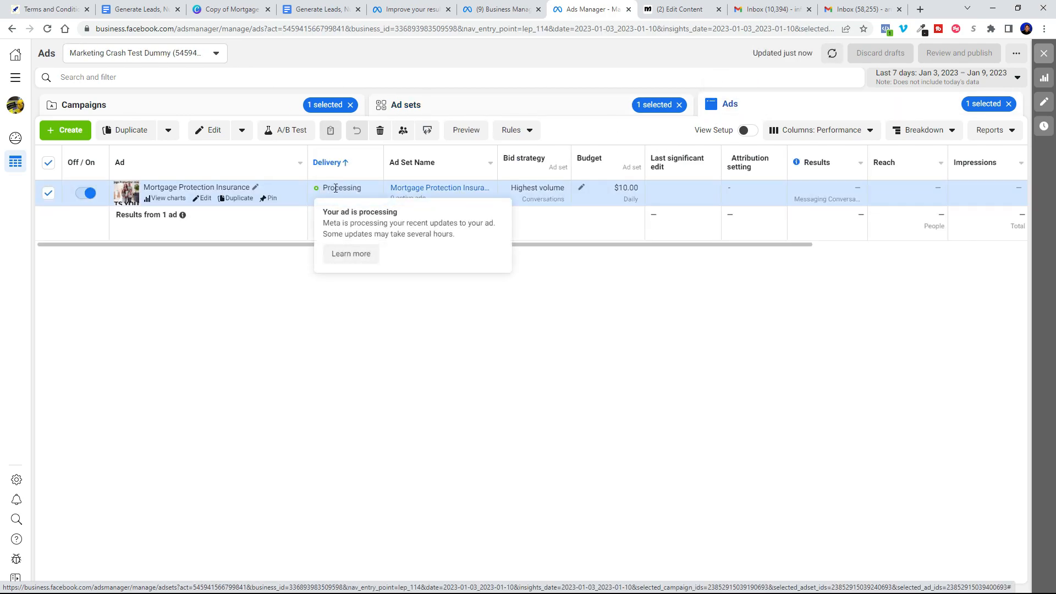